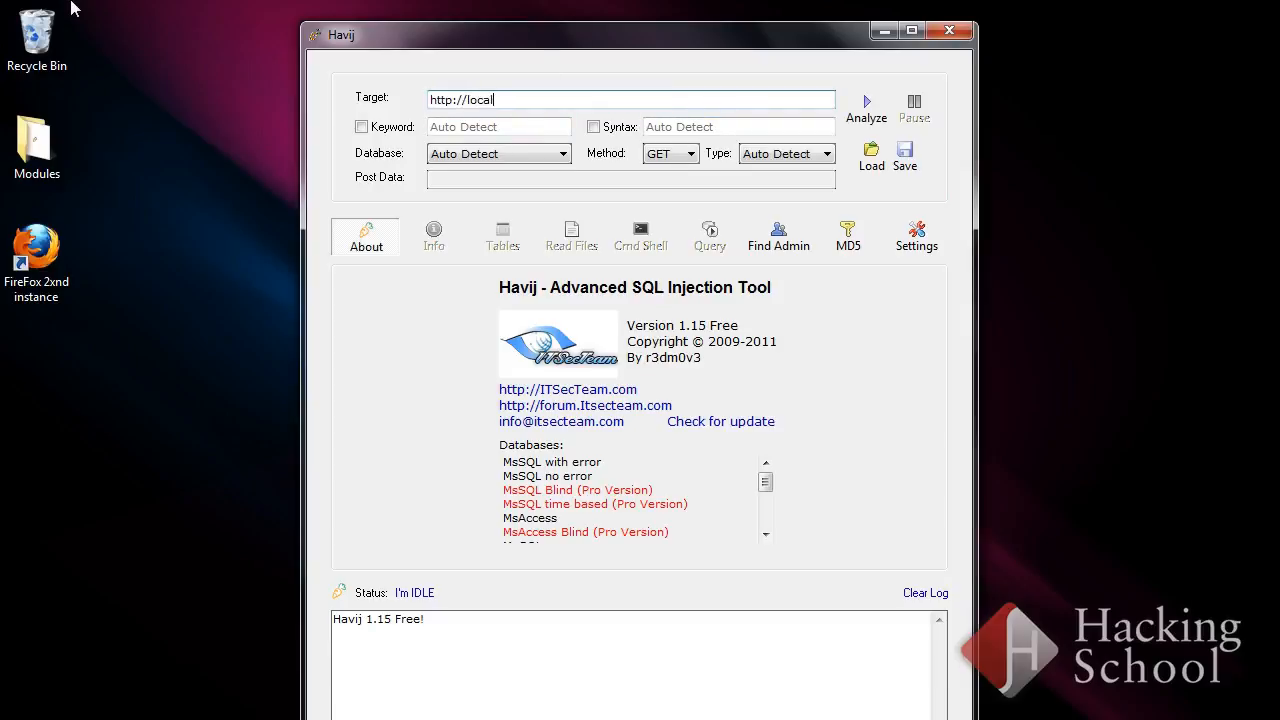
{"action": "type", "text": "host/"}
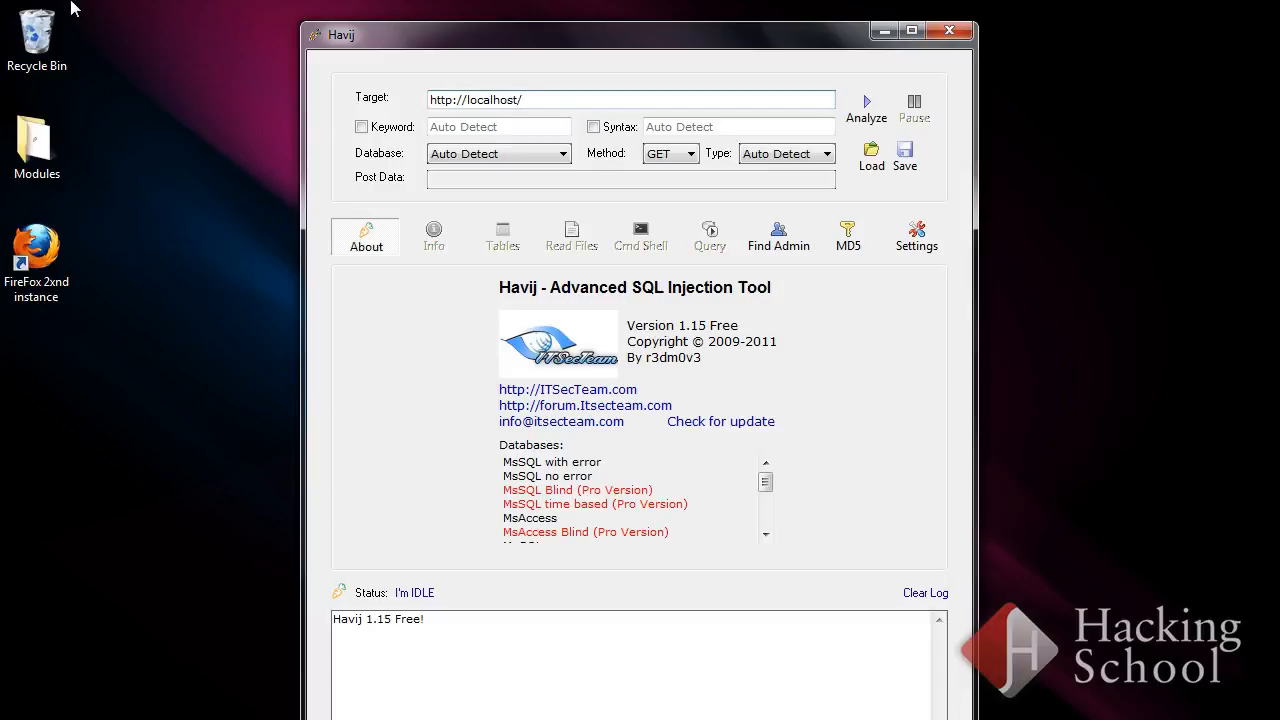
{"action": "type", "text": "security/13/"}
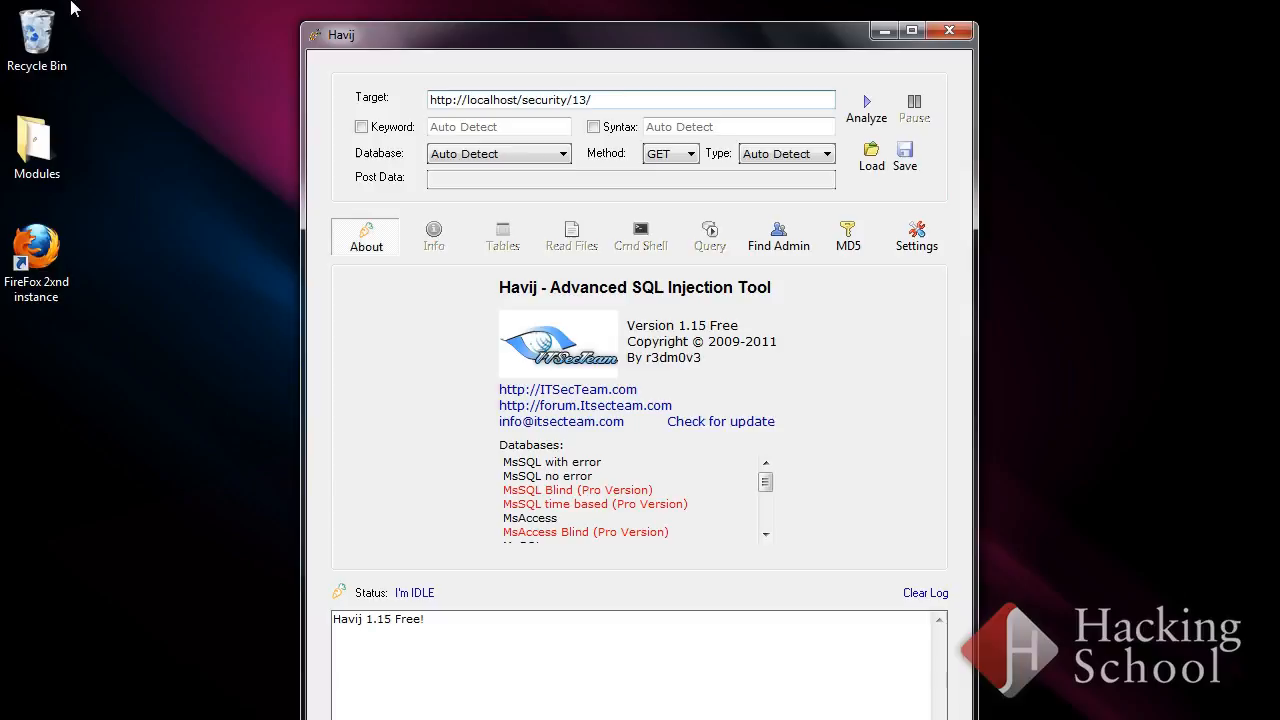
{"action": "type", "text": "article"}
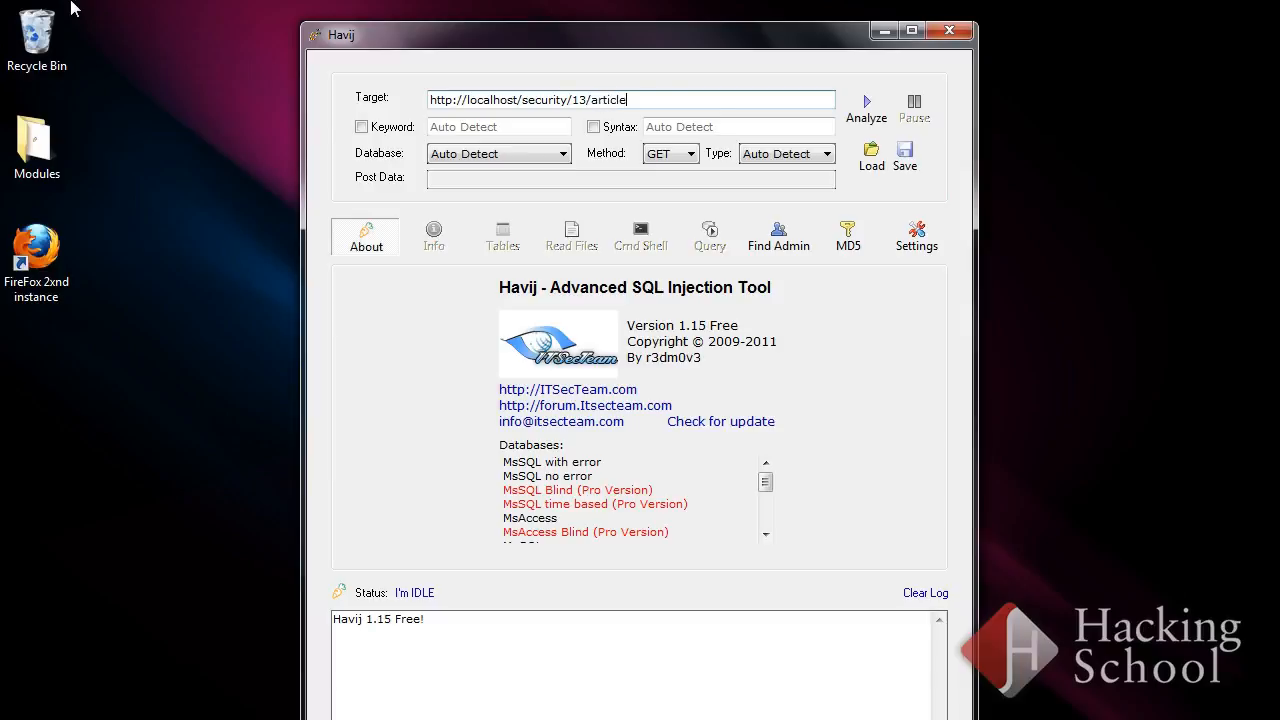
{"action": "type", "text": ".php?id="}
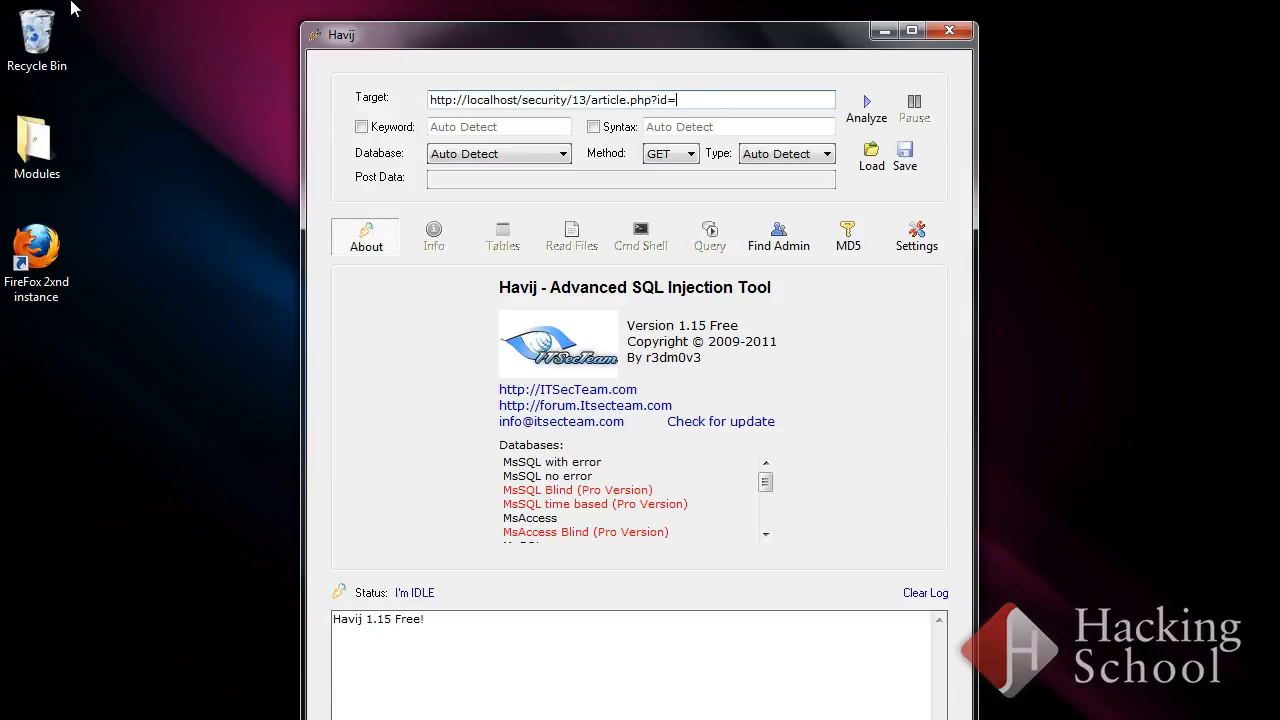
{"action": "type", "text": "1"}
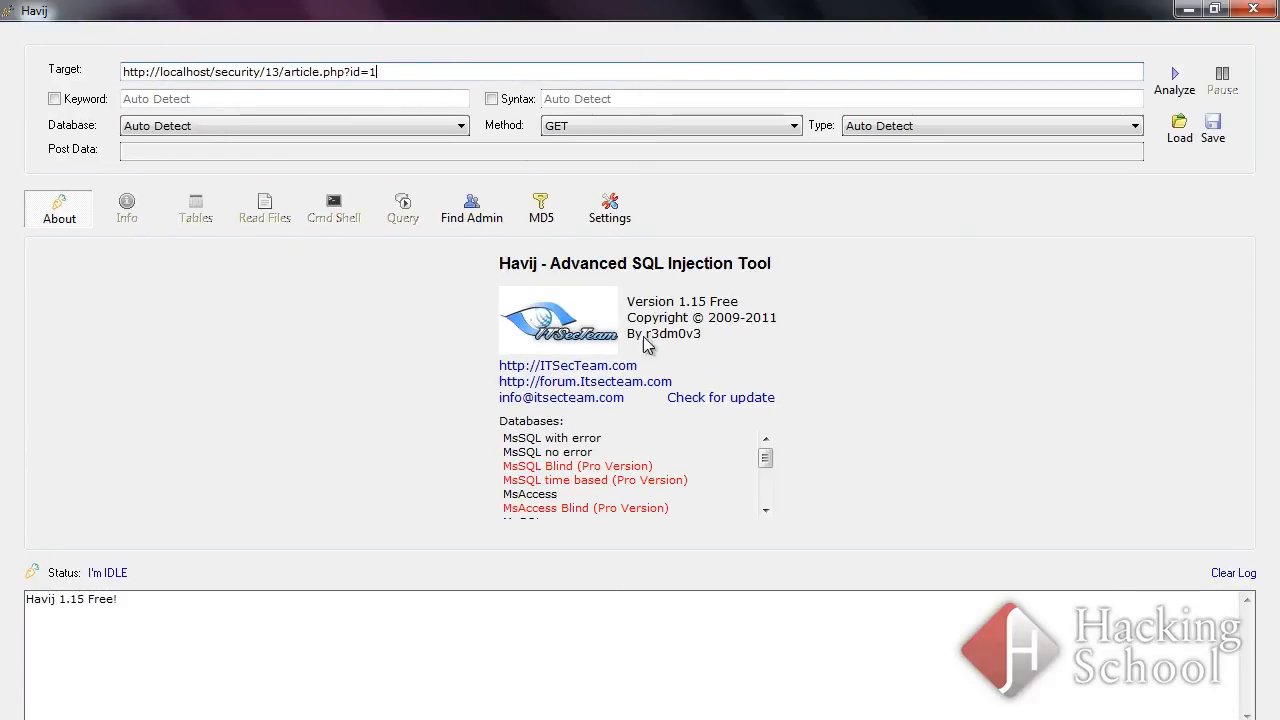
{"action": "mouse_move", "coordinate": [1176, 76]}
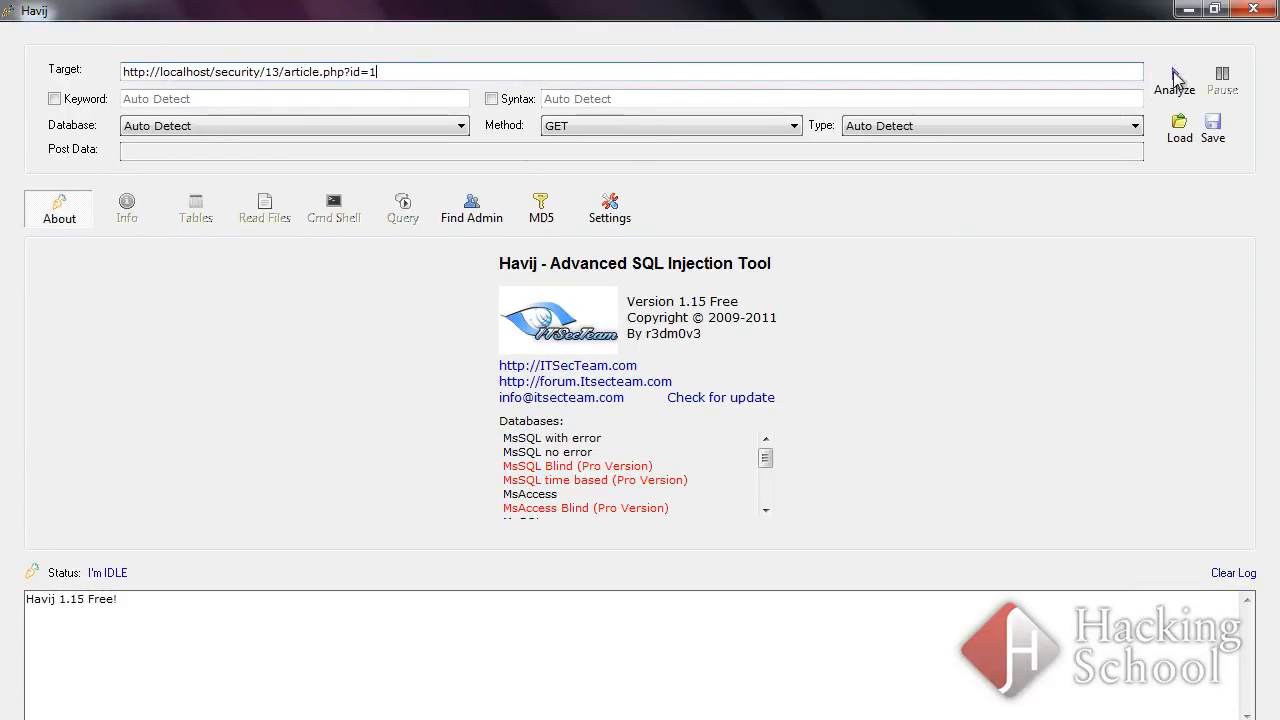
Analyze the target, revealing MySQL >=5 integer injection with 2 columns and database 'test'
{"action": "left_click", "coordinate": [1176, 76]}
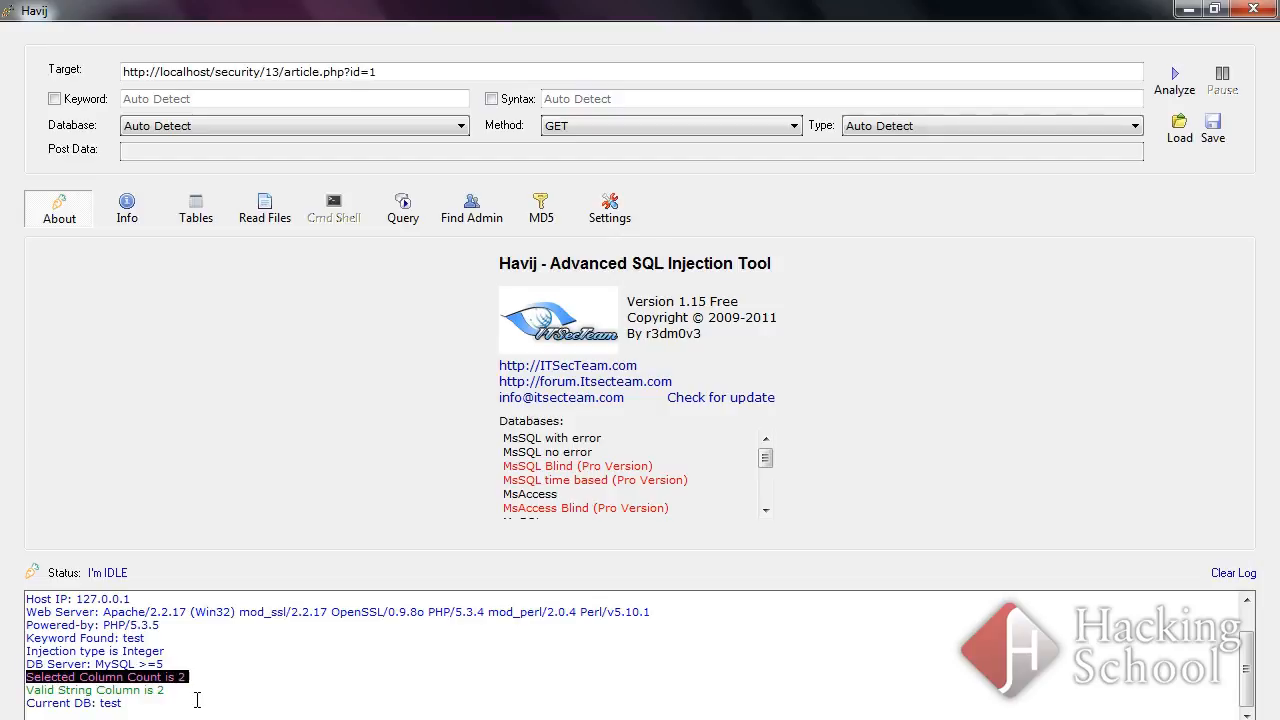
{"action": "mouse_move", "coordinate": [252, 708]}
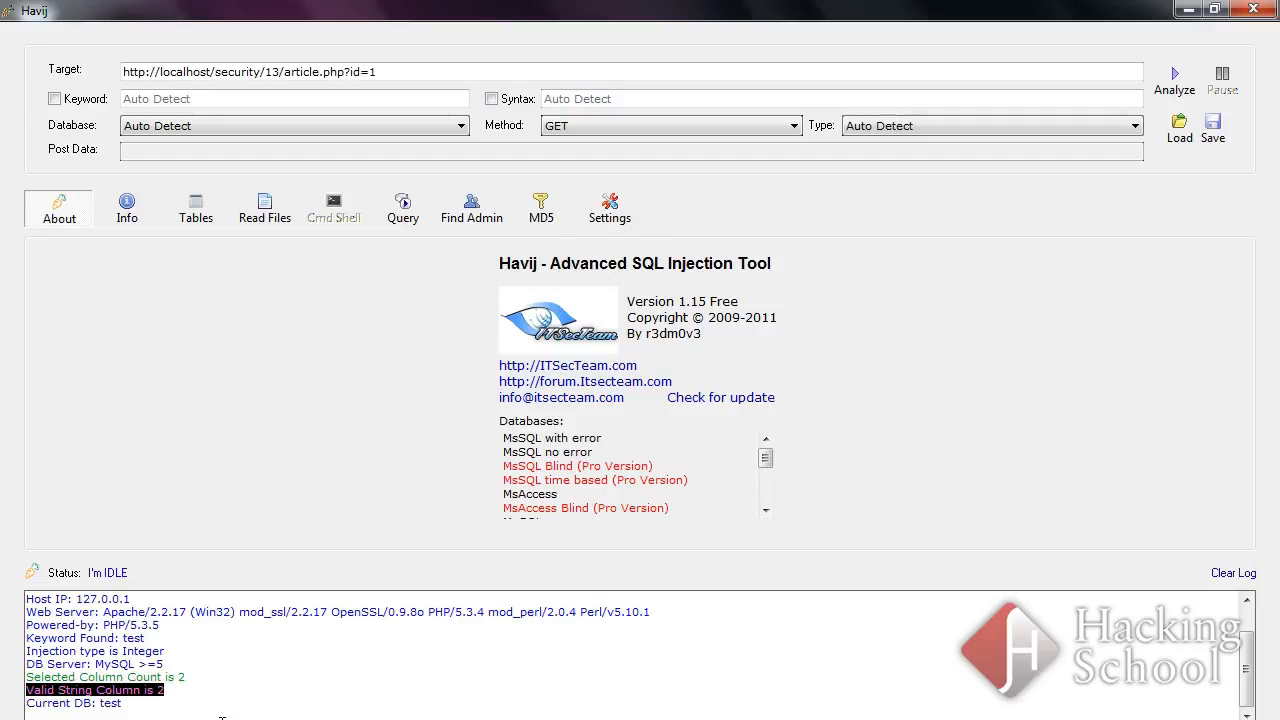
{"action": "mouse_move", "coordinate": [198, 704]}
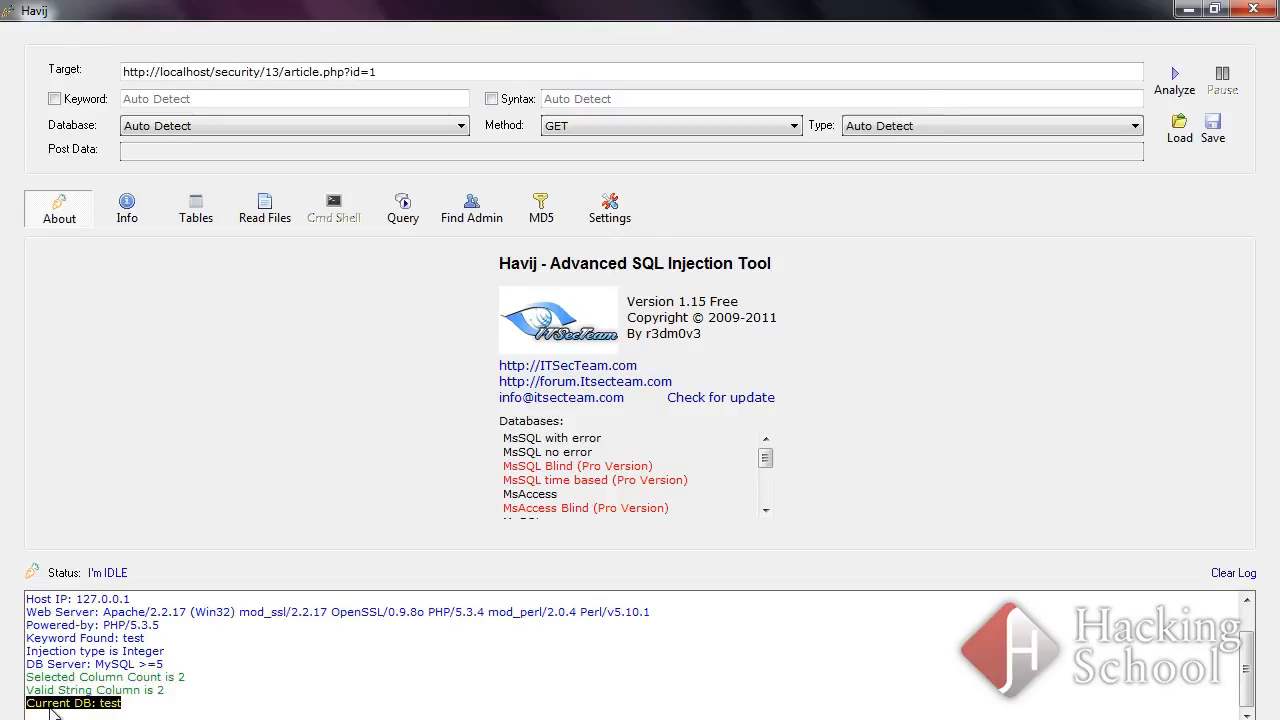
{"action": "mouse_move", "coordinate": [216, 632]}
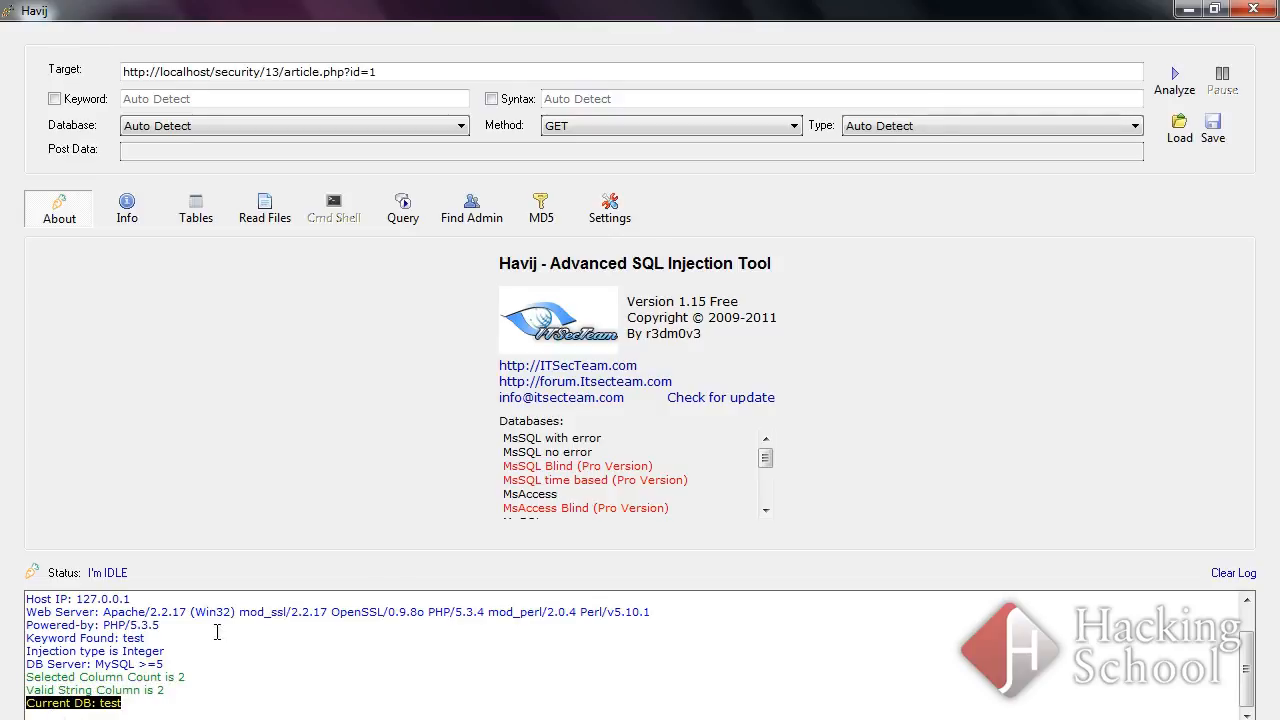
{"action": "mouse_move", "coordinate": [184, 626]}
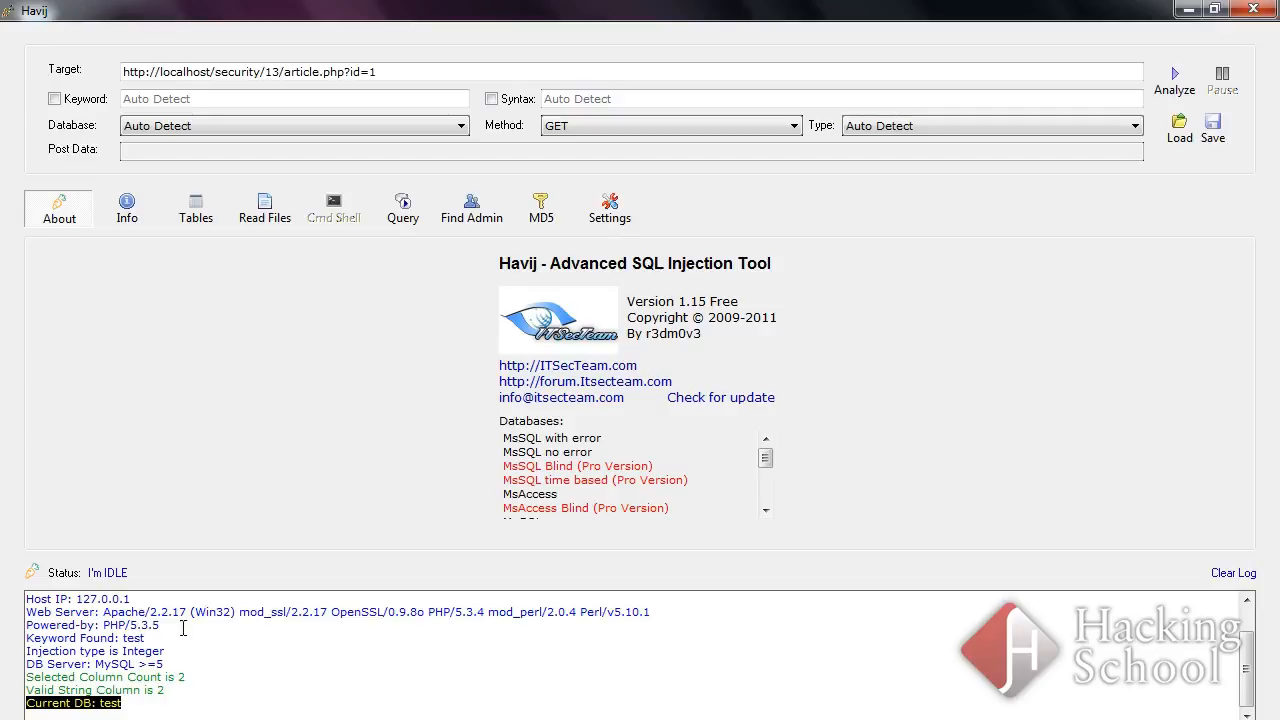
{"action": "mouse_move", "coordinate": [164, 630]}
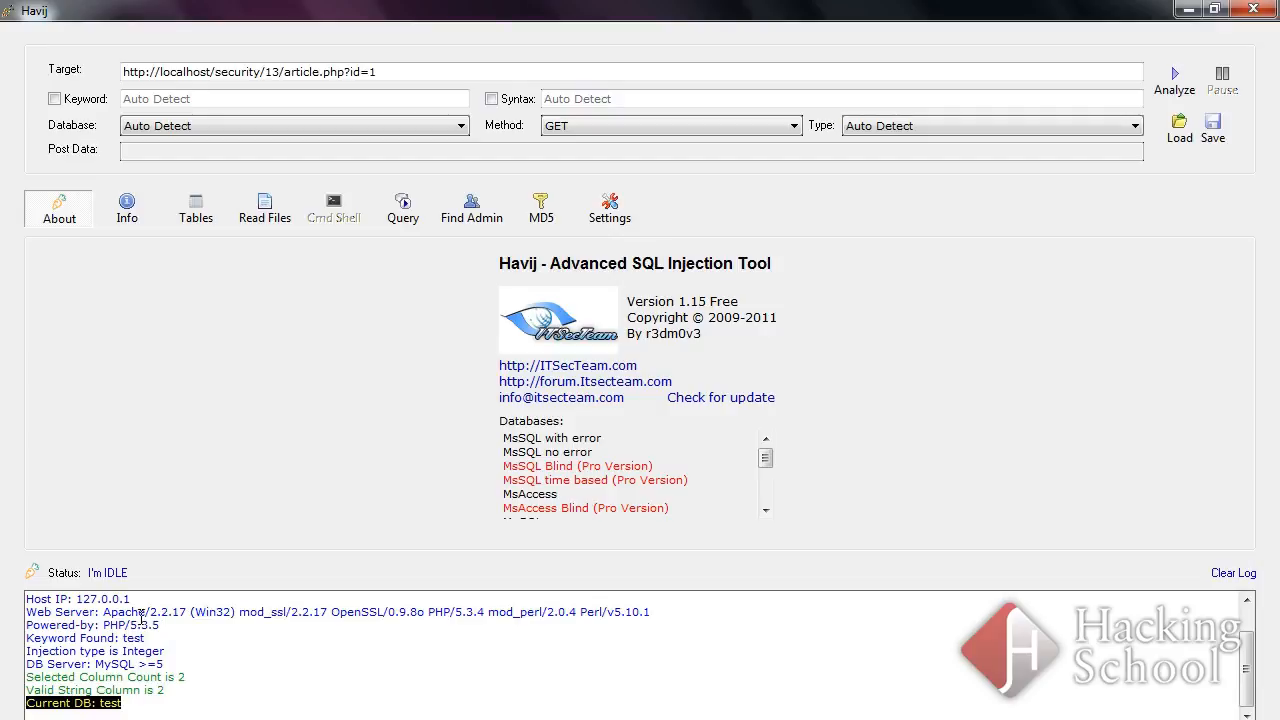
View the server info (user test@localhost, password hashes) and highlight the found databases list
{"action": "left_click", "coordinate": [128, 206]}
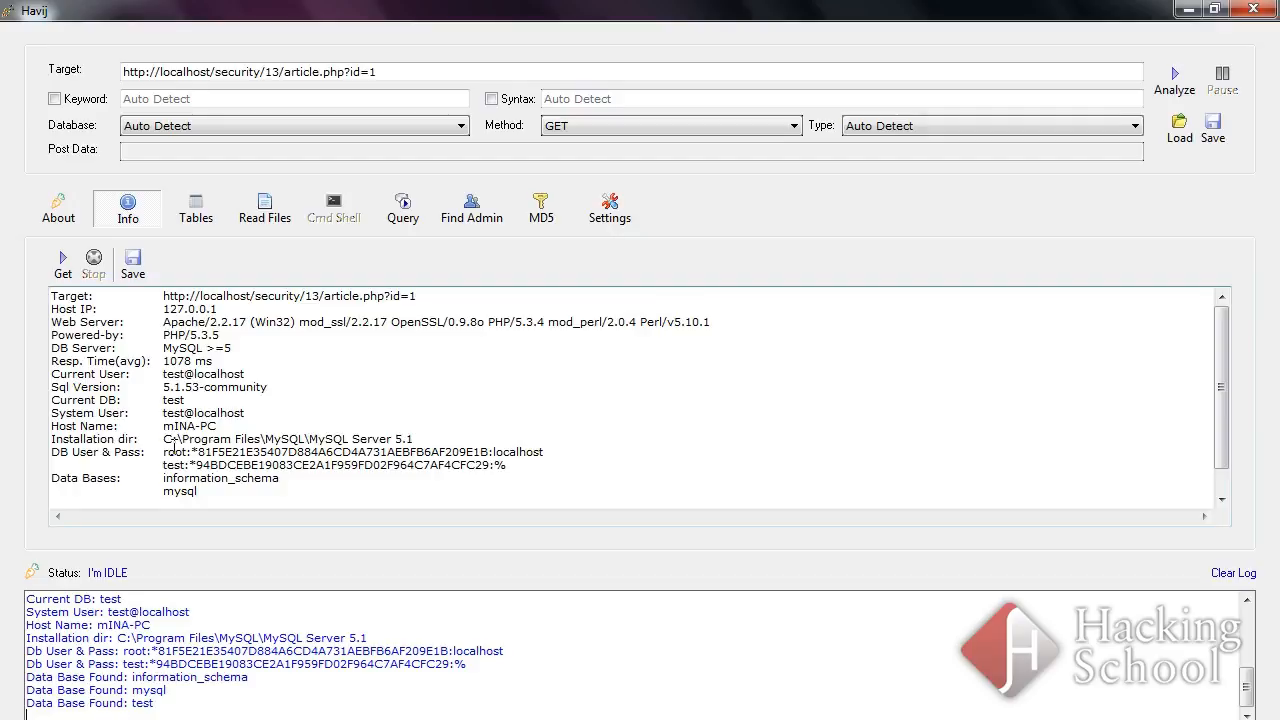
{"action": "left_click_drag", "start_coordinate": [164, 452], "coordinate": [548, 464]}
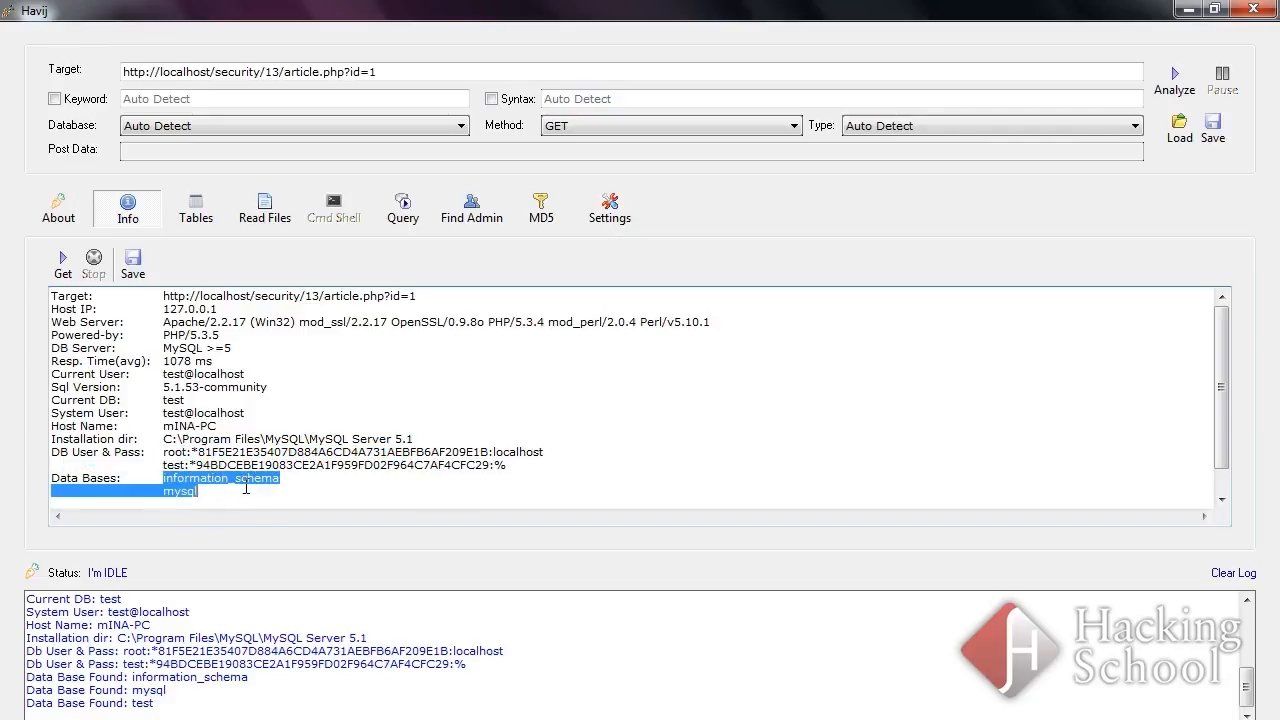
{"action": "mouse_move", "coordinate": [236, 392]}
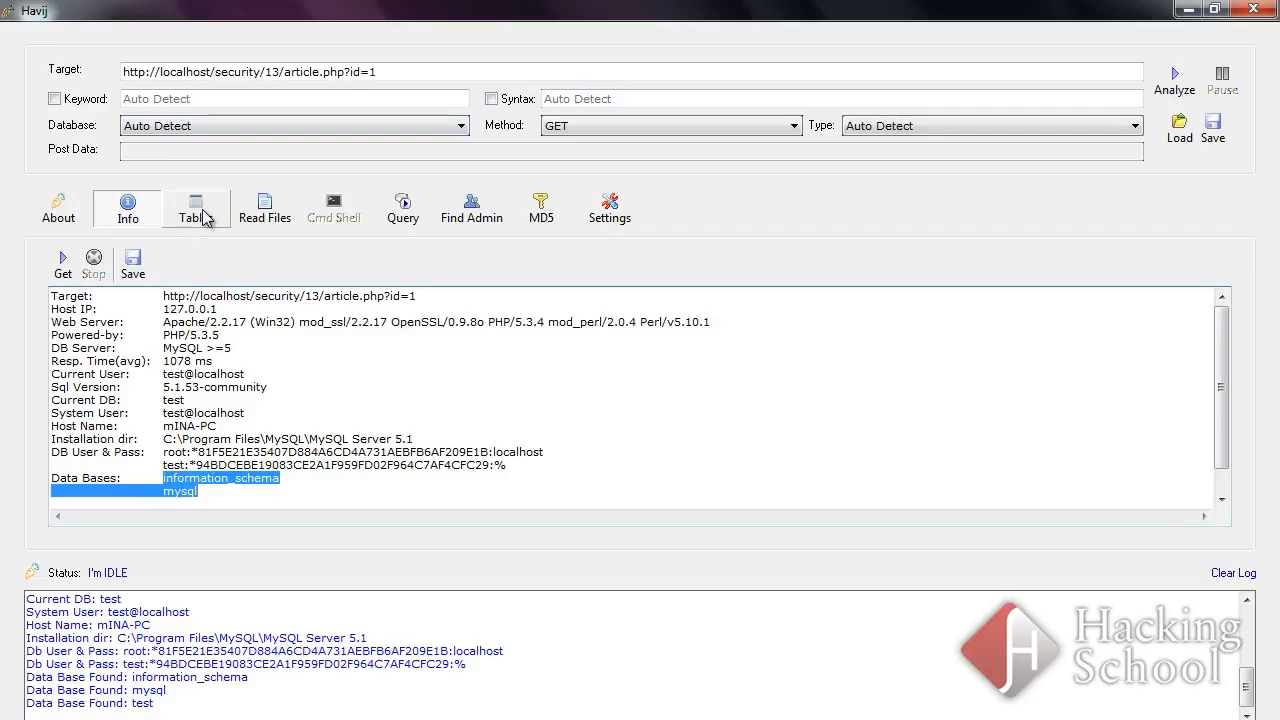
List databases test, information_schema and mysql with their tables and tick the users table
{"action": "left_click", "coordinate": [196, 208]}
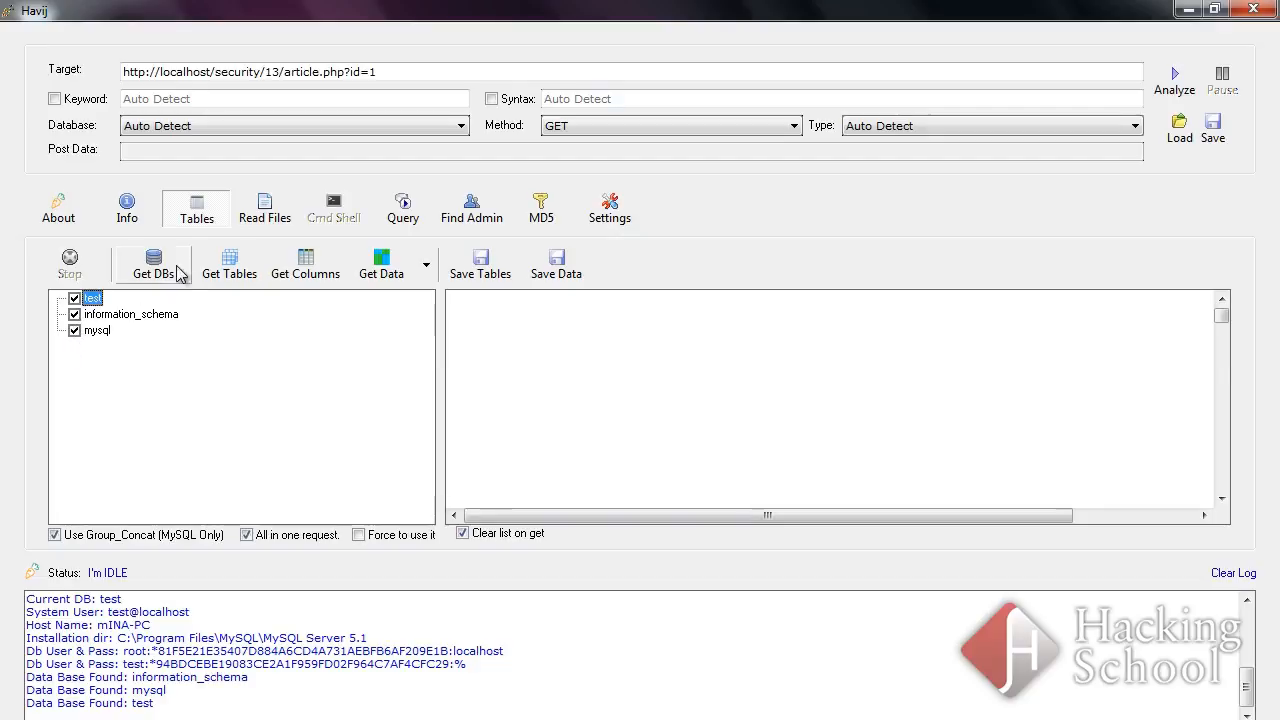
{"action": "left_click", "coordinate": [152, 262]}
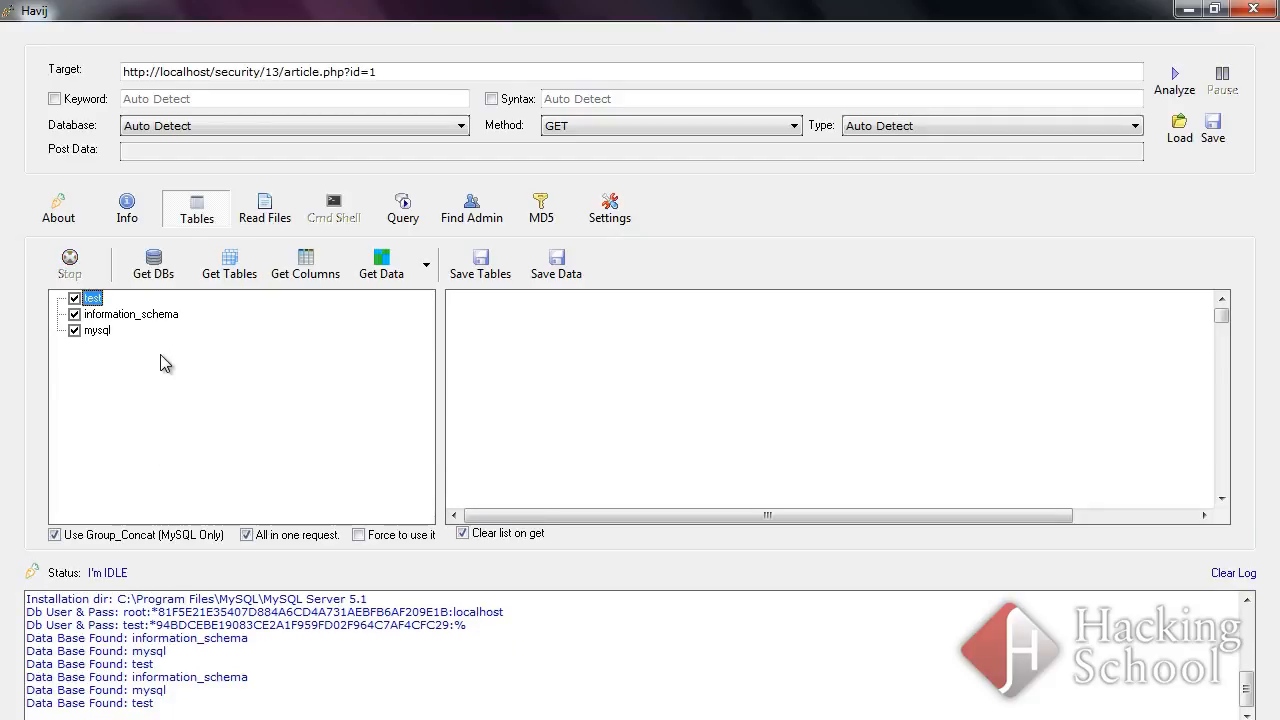
{"action": "left_click", "coordinate": [228, 264]}
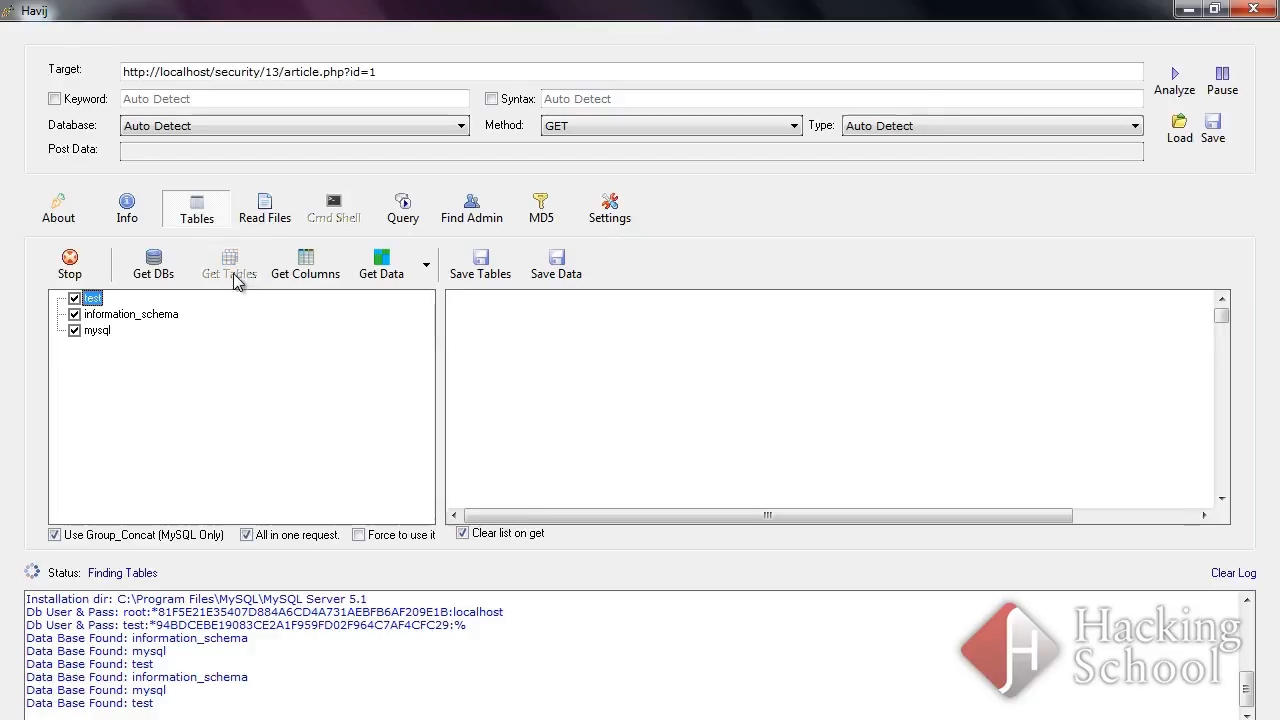
{"action": "left_click", "coordinate": [228, 264]}
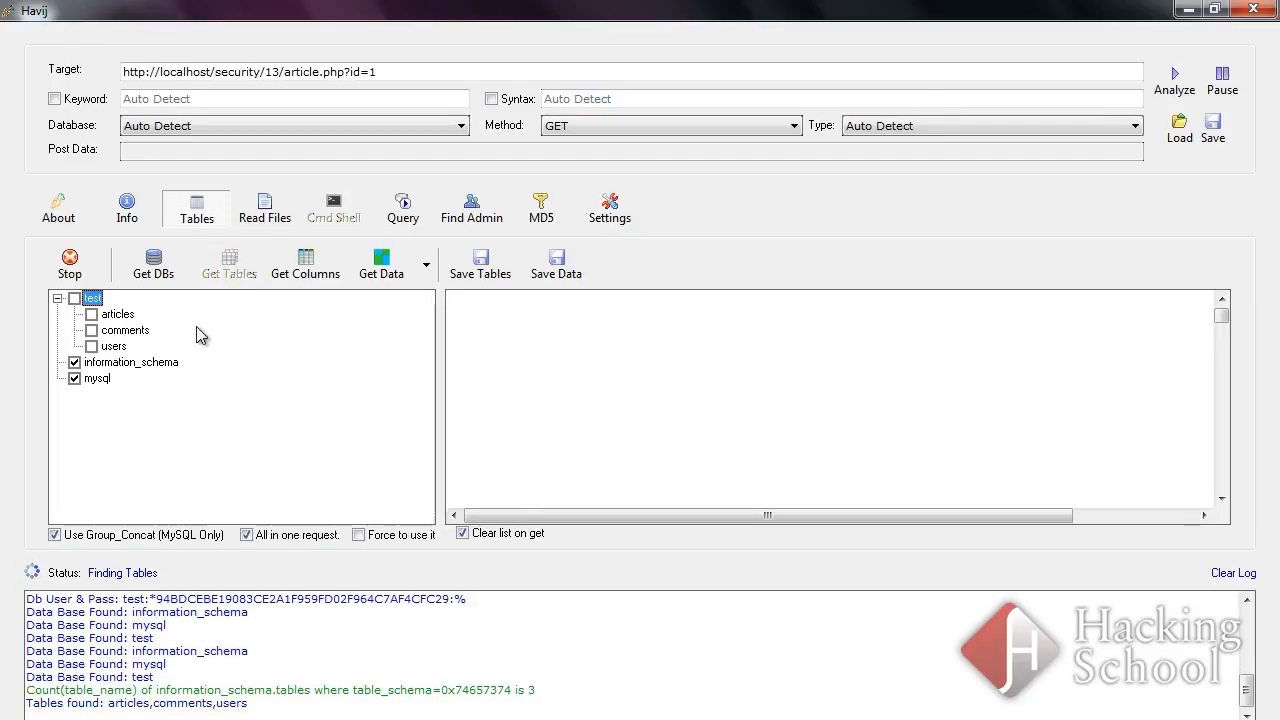
{"action": "left_click", "coordinate": [56, 362]}
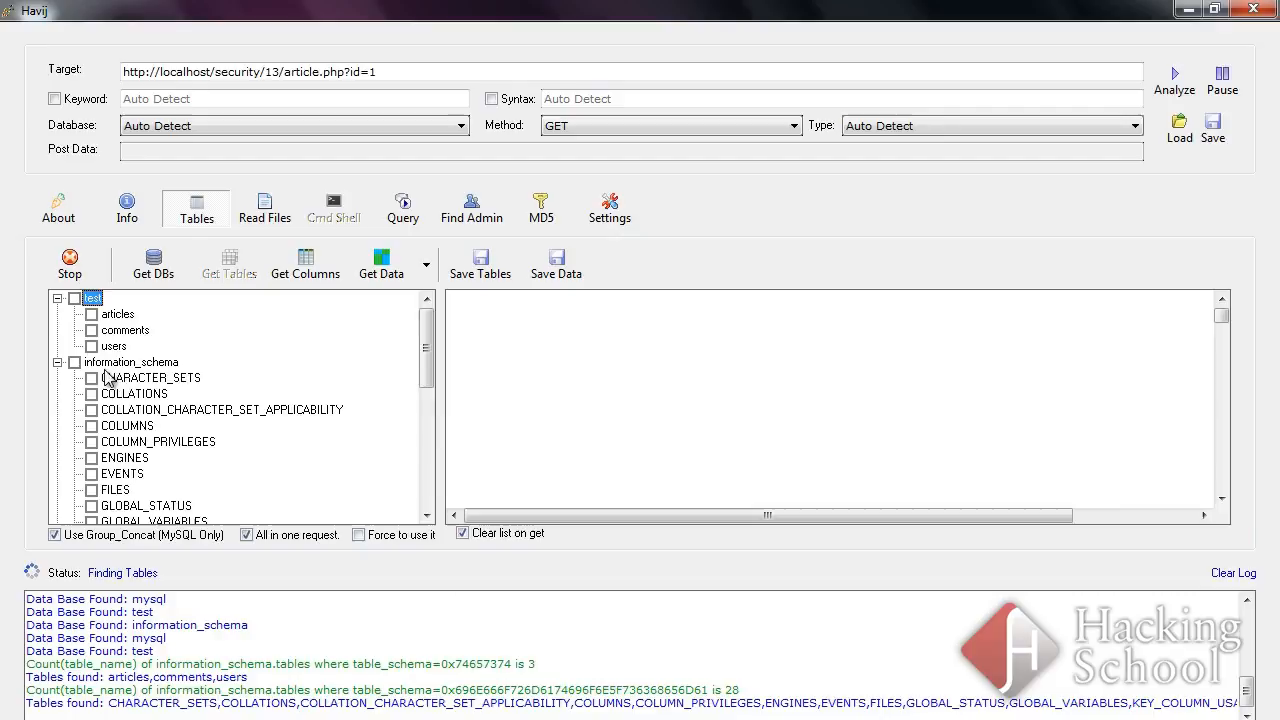
{"action": "scroll", "scroll_direction": "down", "scroll_amount": 3}
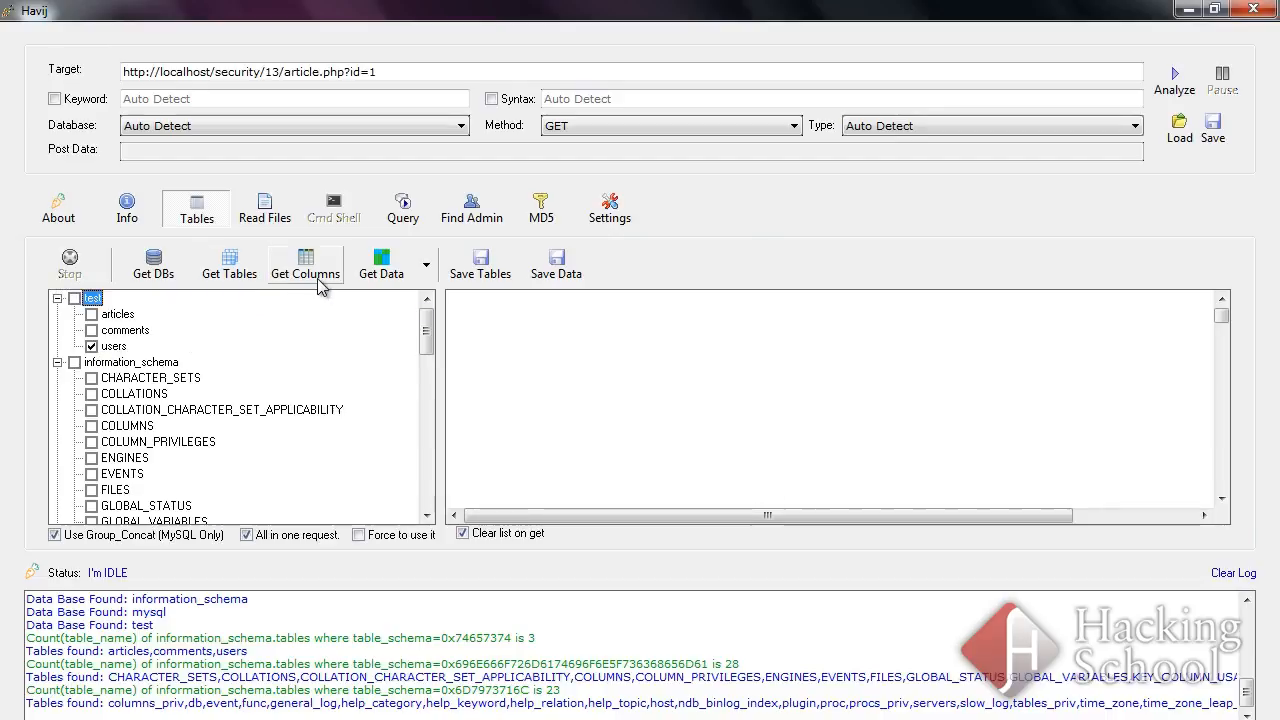
Fetch the users table columns and select id, login and pass for data extraction
{"action": "left_click", "coordinate": [304, 264]}
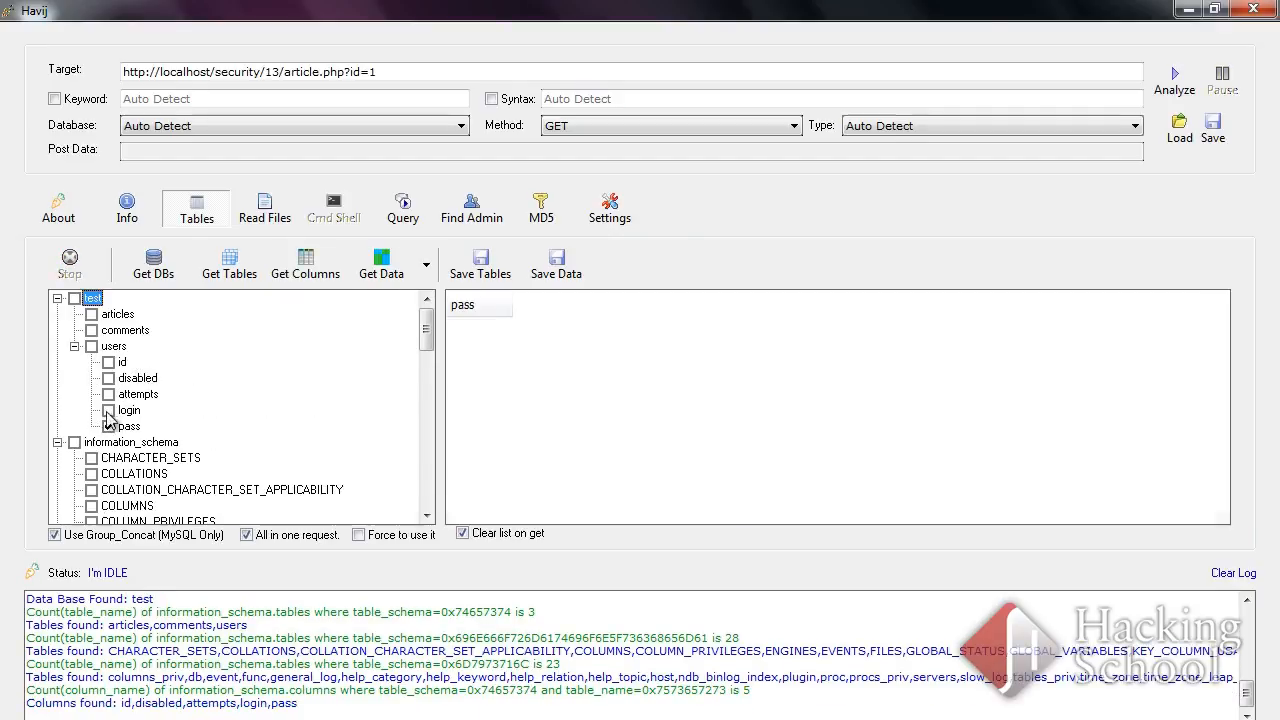
{"action": "left_click", "coordinate": [108, 360]}
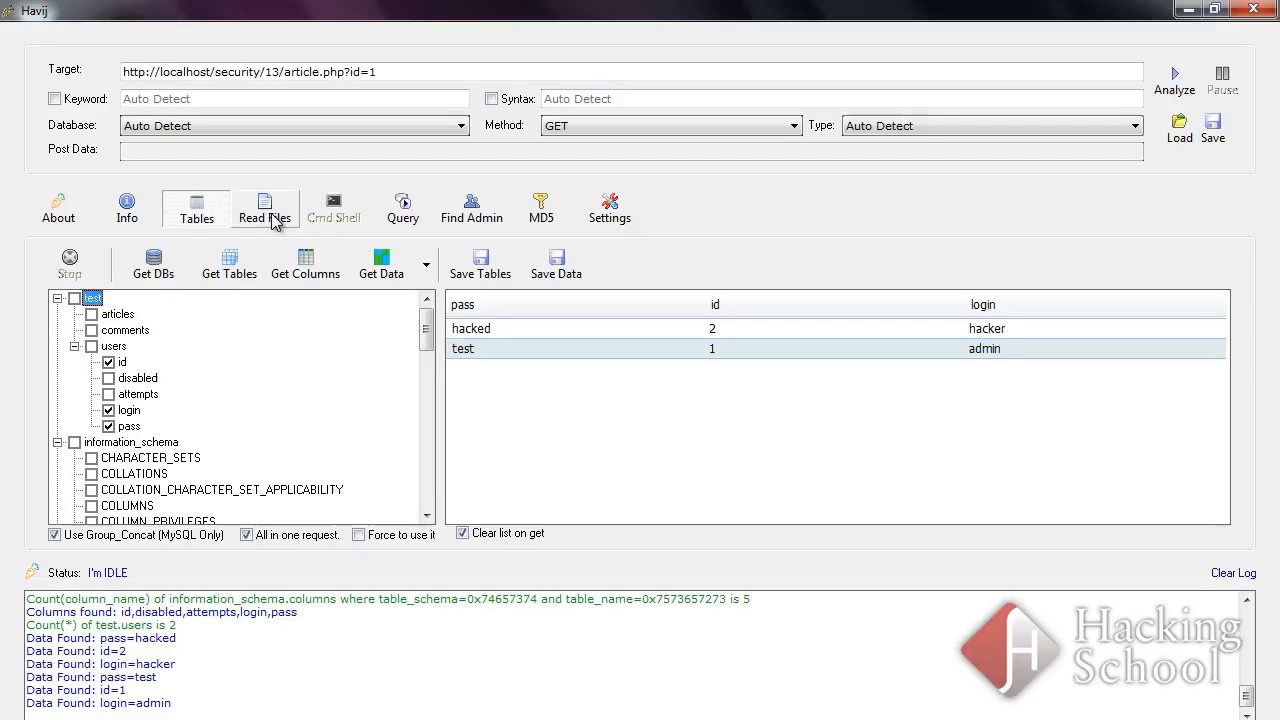
{"action": "mouse_move", "coordinate": [286, 244]}
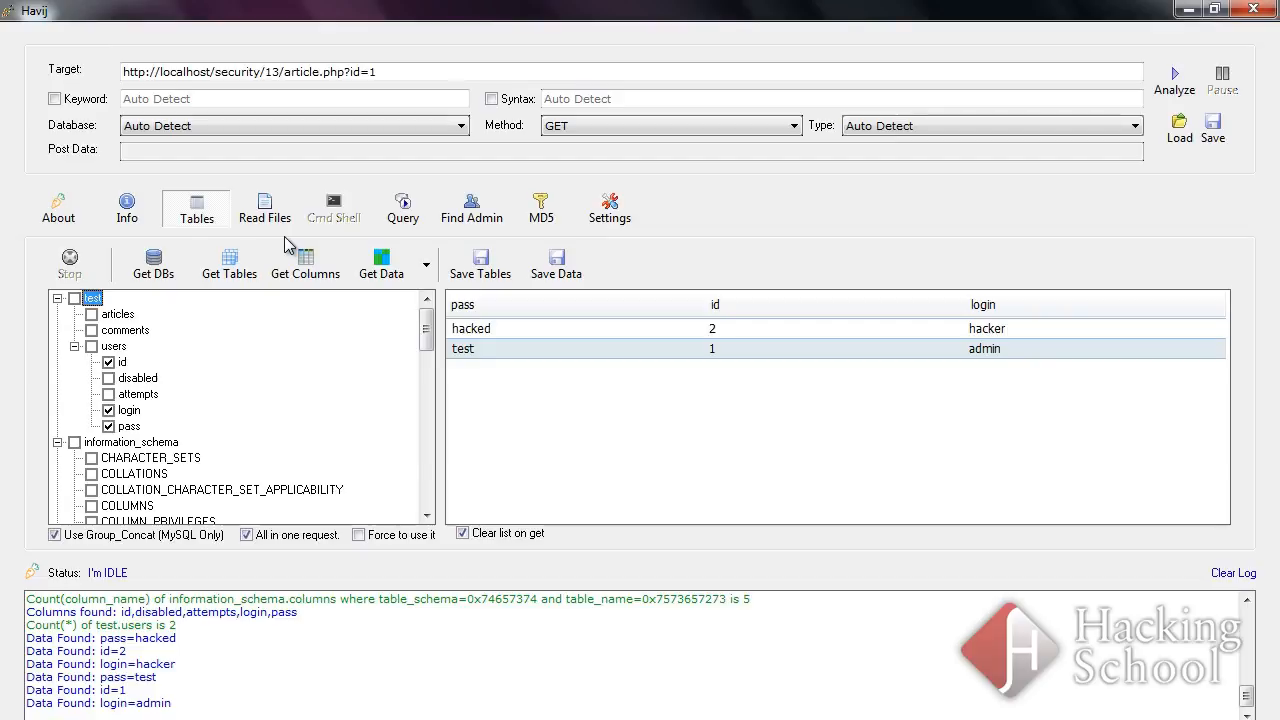
{"action": "mouse_move", "coordinate": [184, 238]}
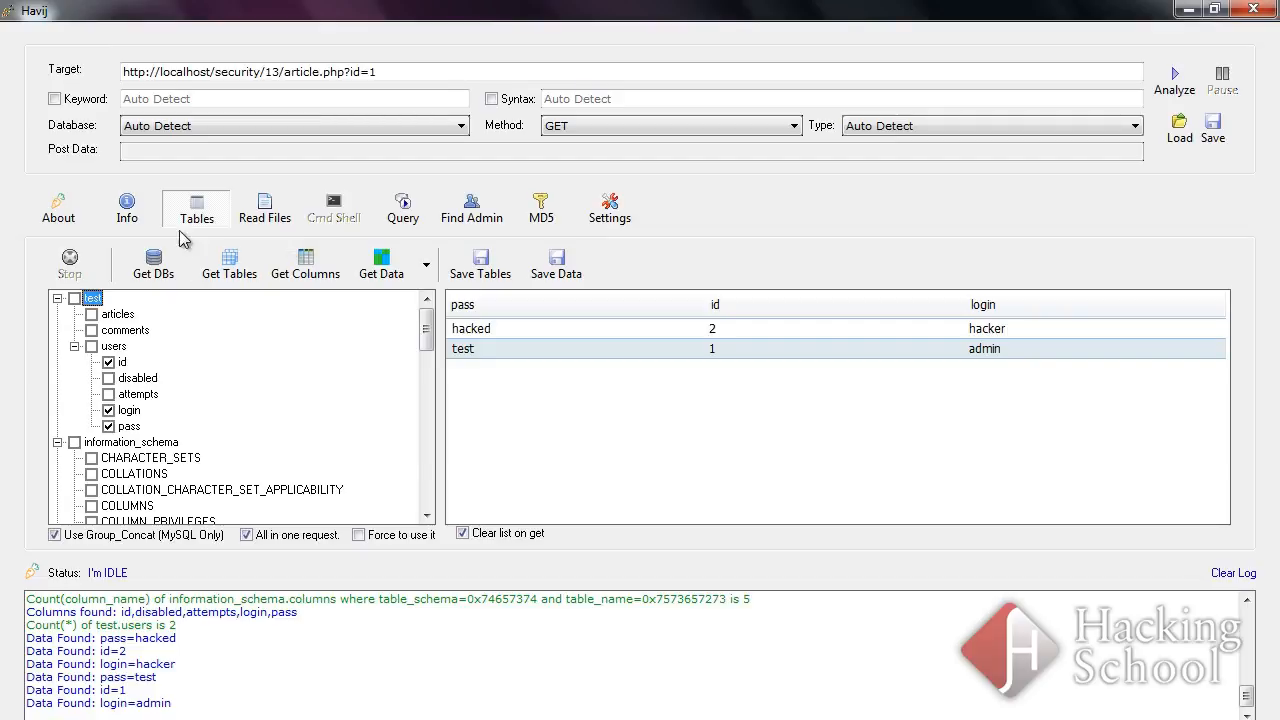
{"action": "mouse_move", "coordinate": [288, 88]}
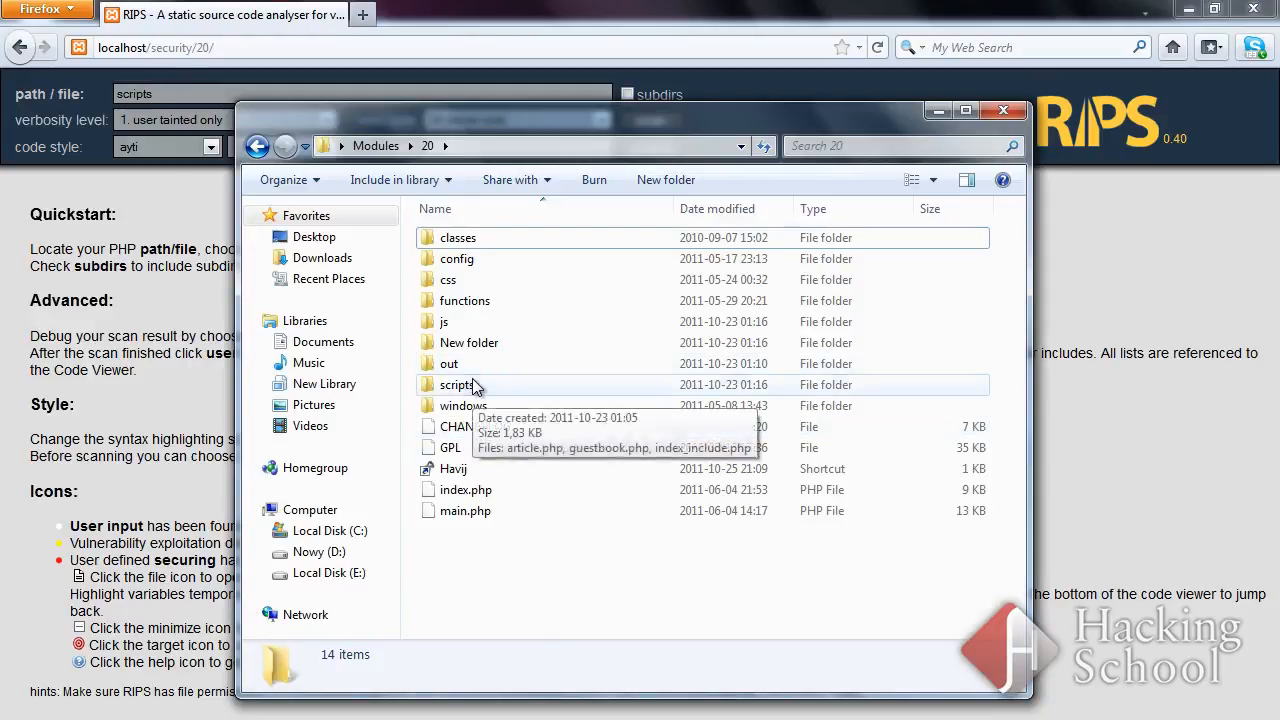
Browse the scripts folder and check details of article.php, guestbook.php and index_include.php
{"action": "double_click", "coordinate": [452, 384]}
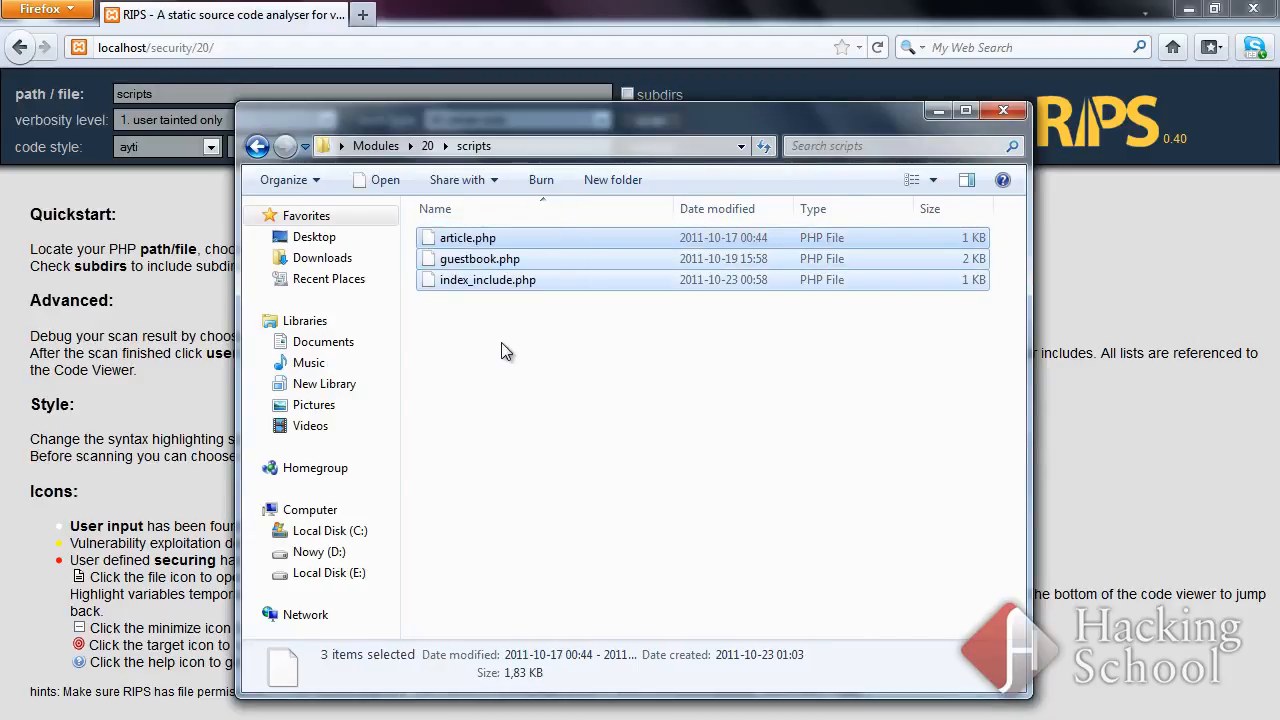
{"action": "mouse_move", "coordinate": [496, 344]}
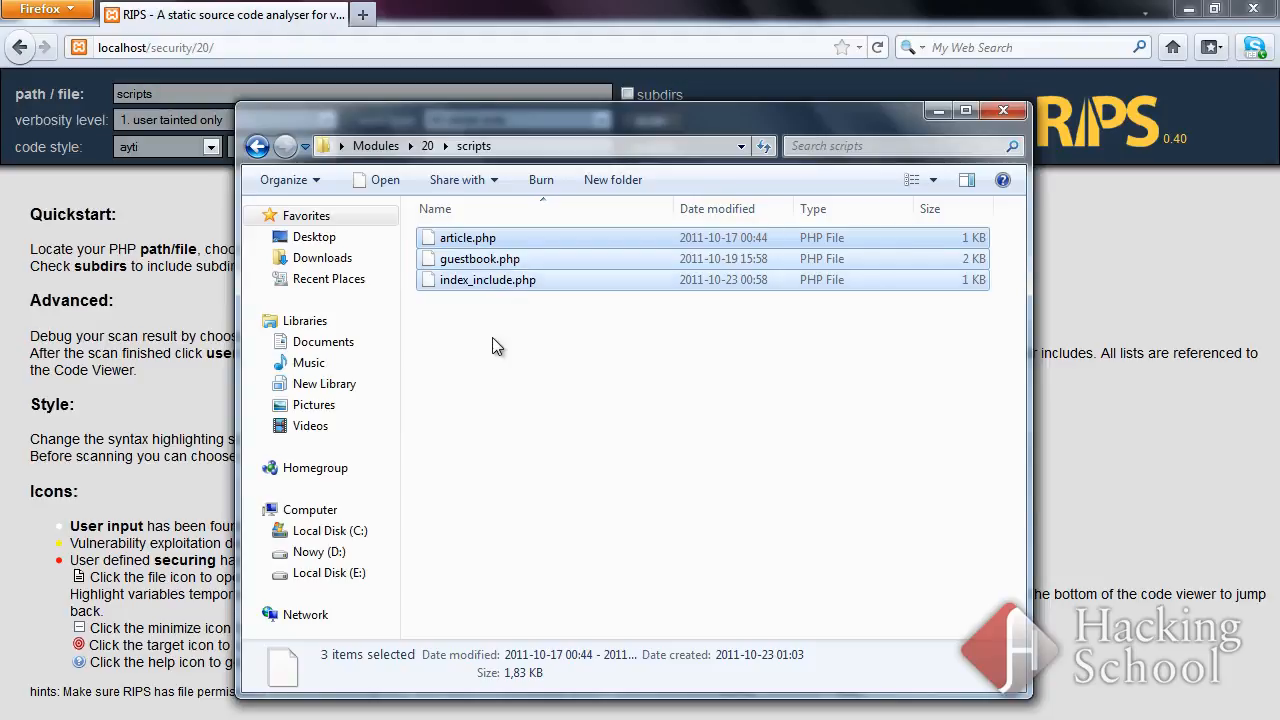
{"action": "left_click", "coordinate": [464, 236]}
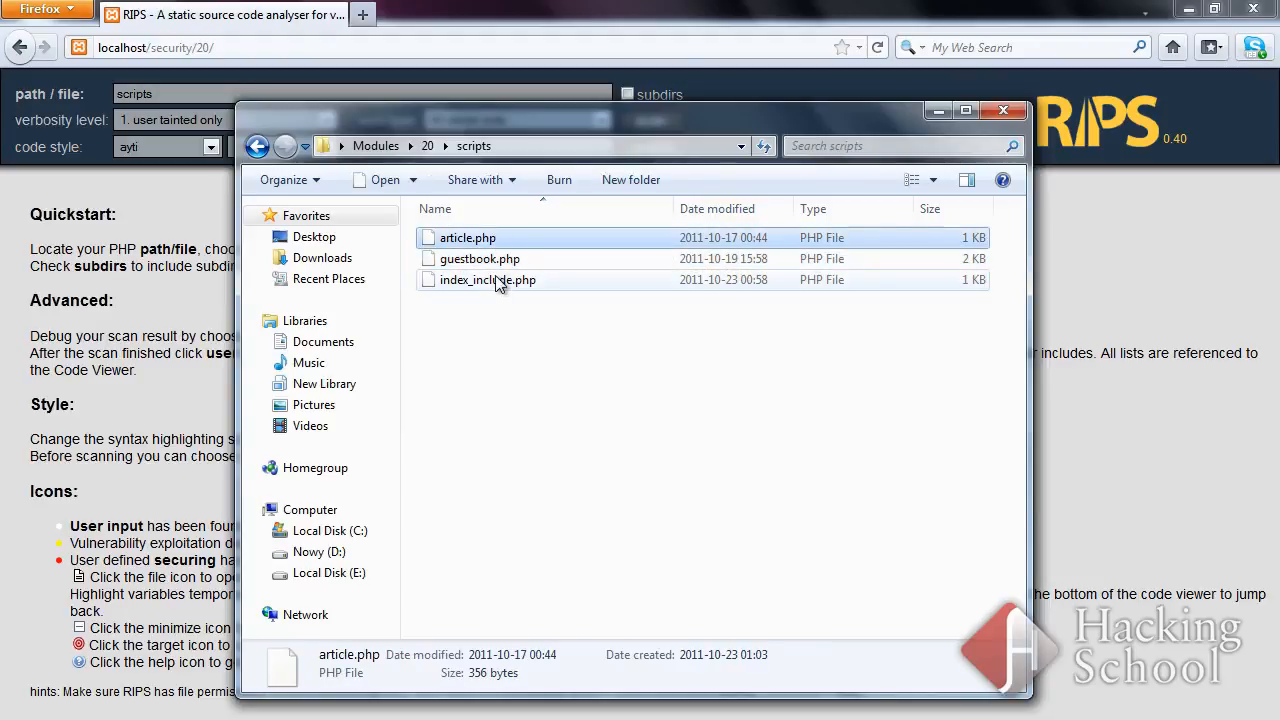
{"action": "left_click", "coordinate": [476, 258]}
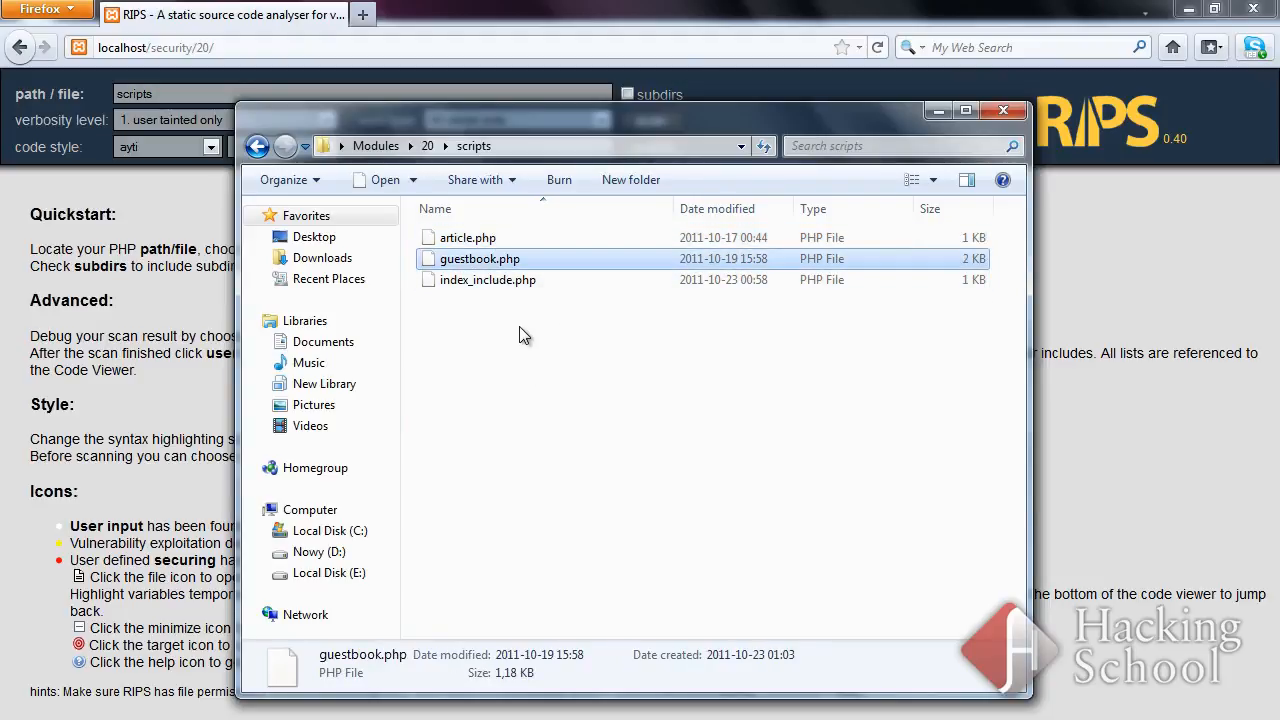
{"action": "left_click", "coordinate": [488, 280]}
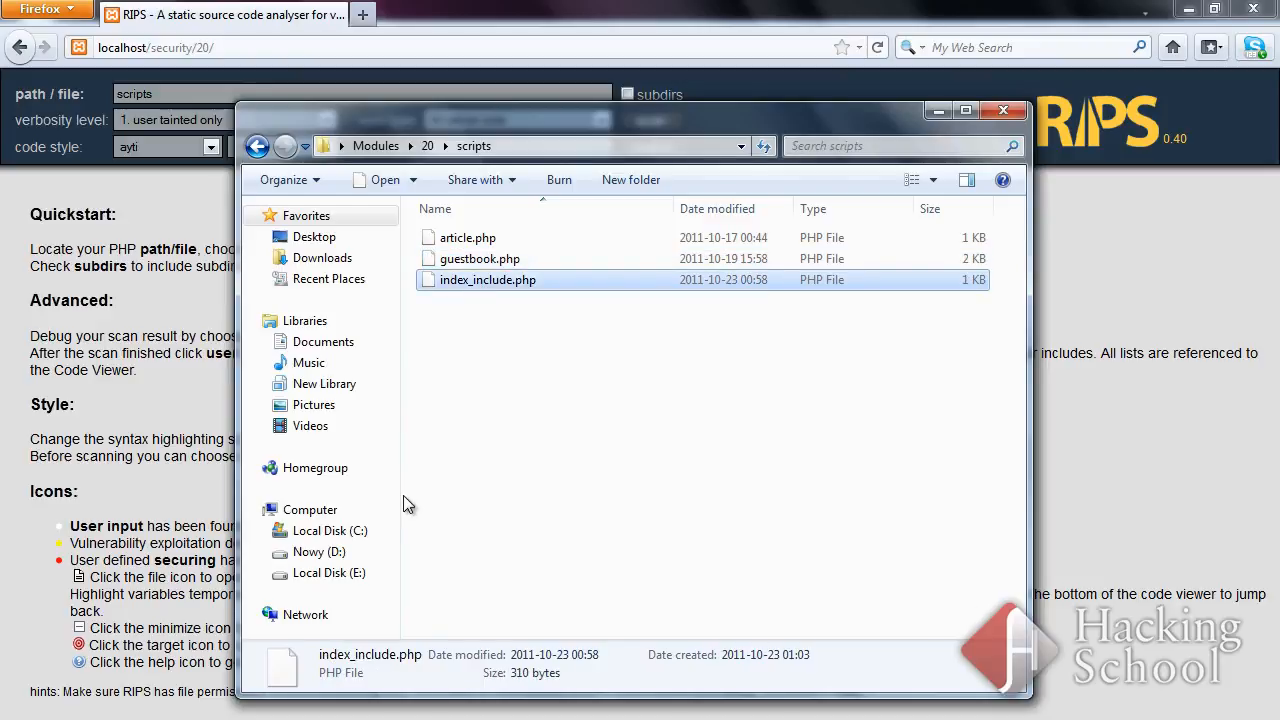
{"action": "mouse_move", "coordinate": [476, 332]}
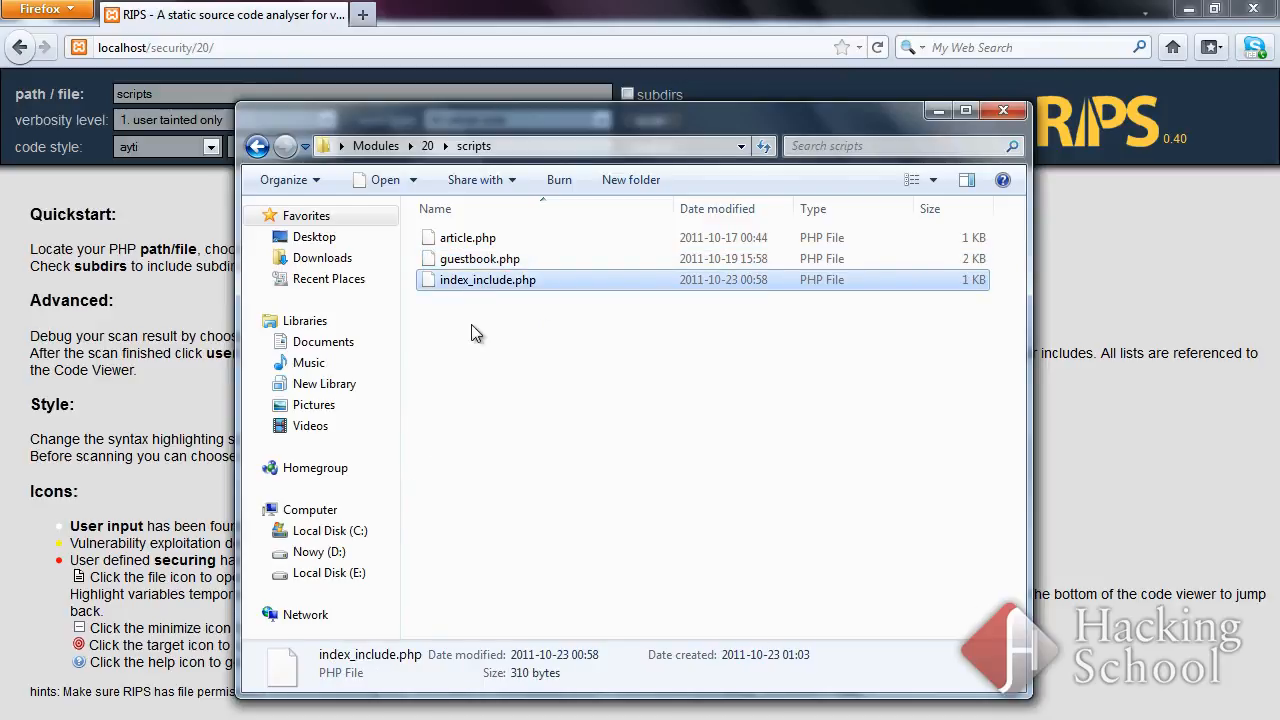
{"action": "mouse_move", "coordinate": [176, 324]}
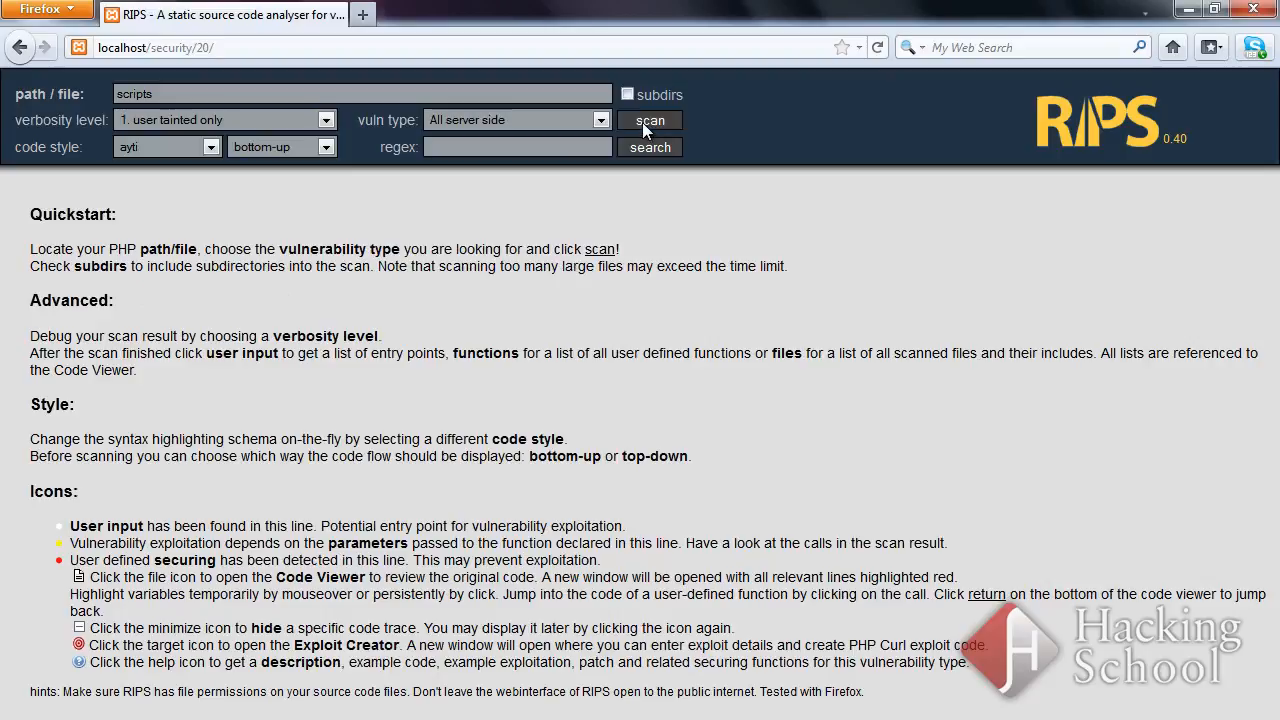
Scan the scripts folder, reporting 1 file inclusion and 2 SQL injections across 3 files
{"action": "left_click", "coordinate": [648, 120]}
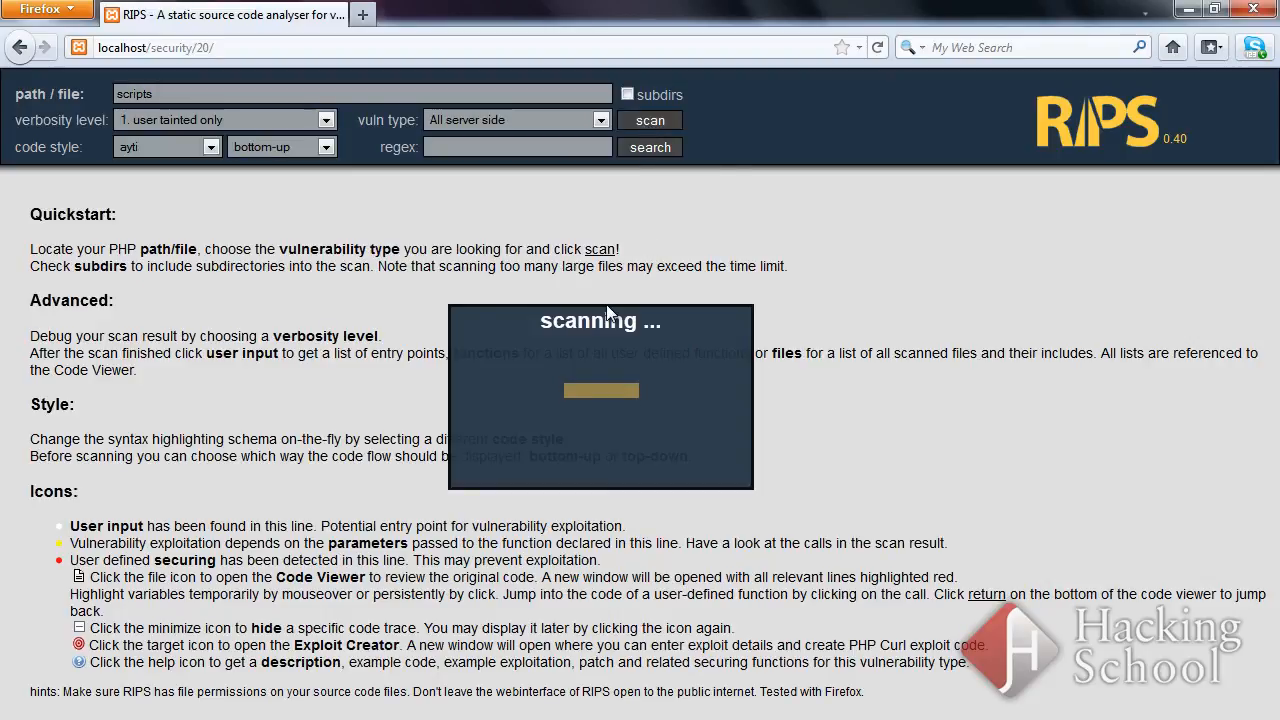
{"action": "left_click", "coordinate": [650, 120]}
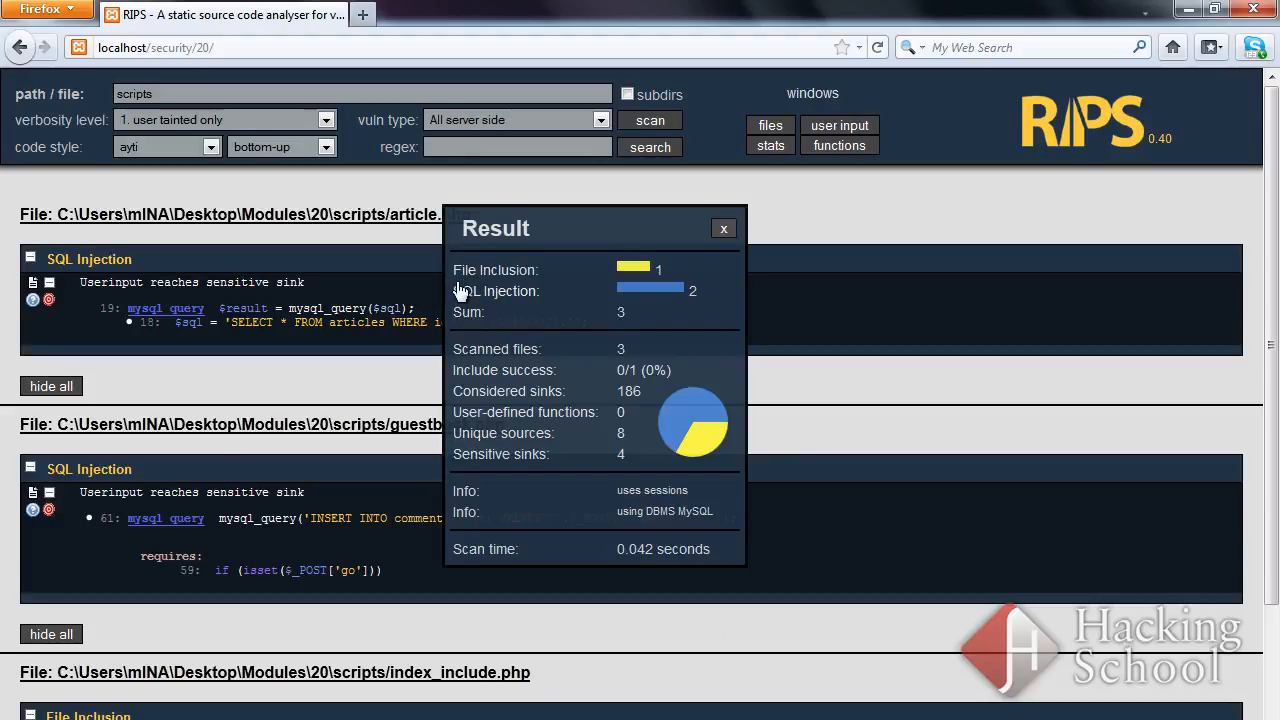
{"action": "mouse_move", "coordinate": [512, 288]}
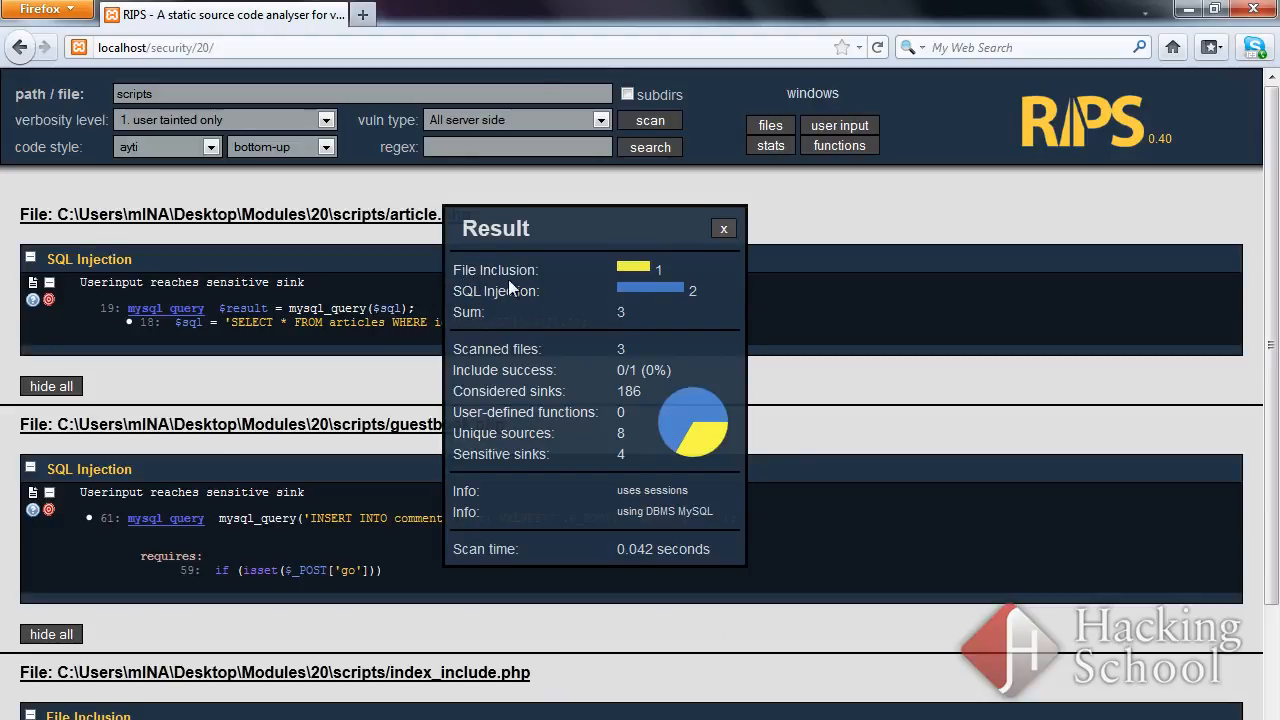
{"action": "mouse_move", "coordinate": [524, 284]}
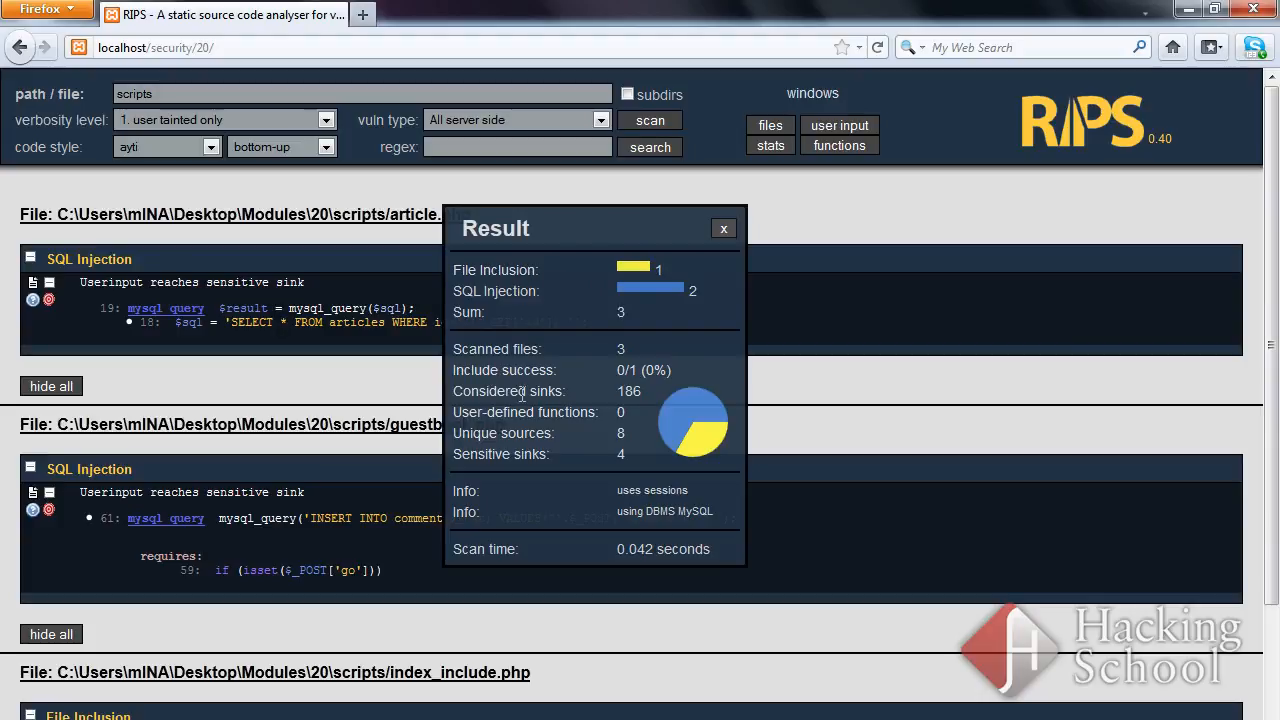
{"action": "mouse_move", "coordinate": [504, 348]}
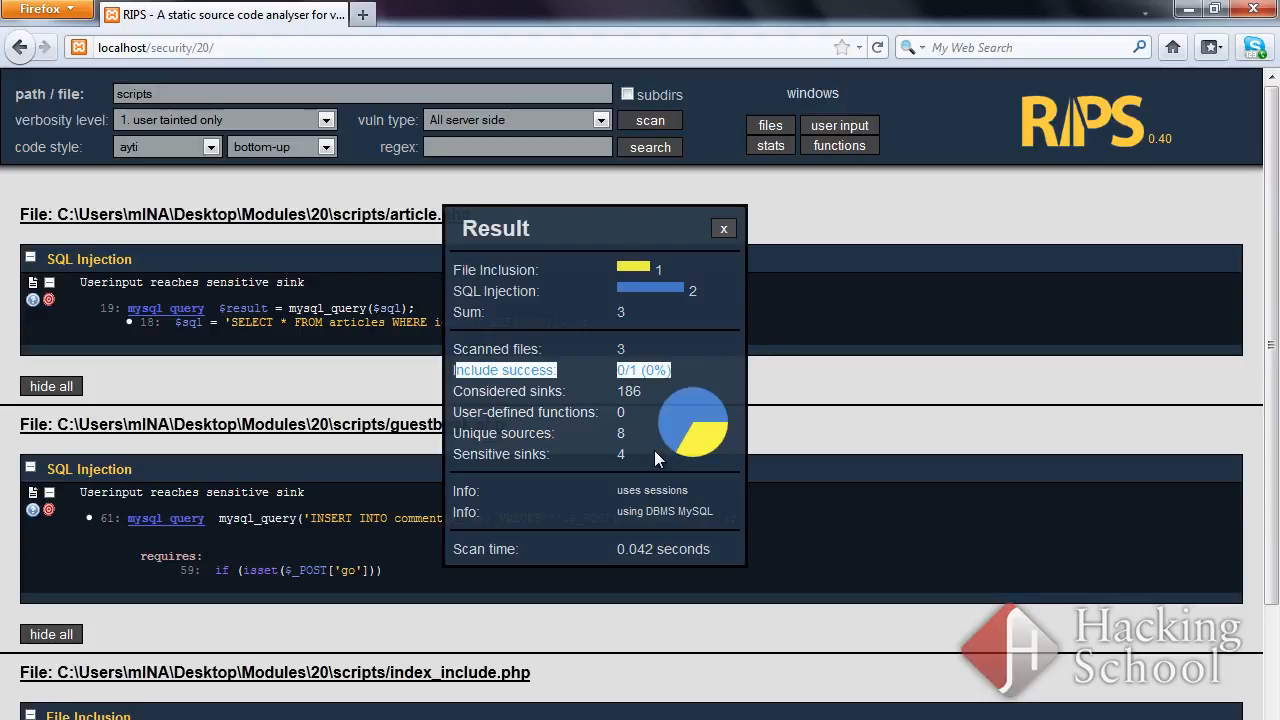
{"action": "mouse_move", "coordinate": [650, 450]}
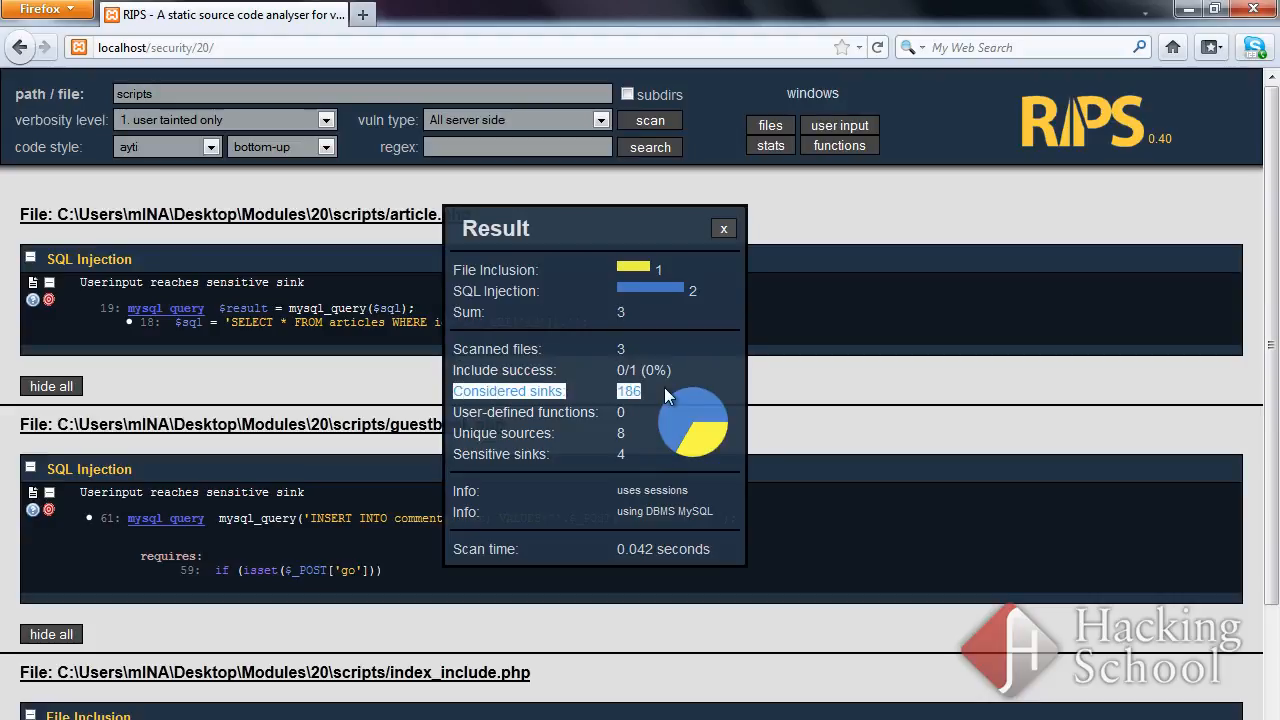
{"action": "mouse_move", "coordinate": [672, 424]}
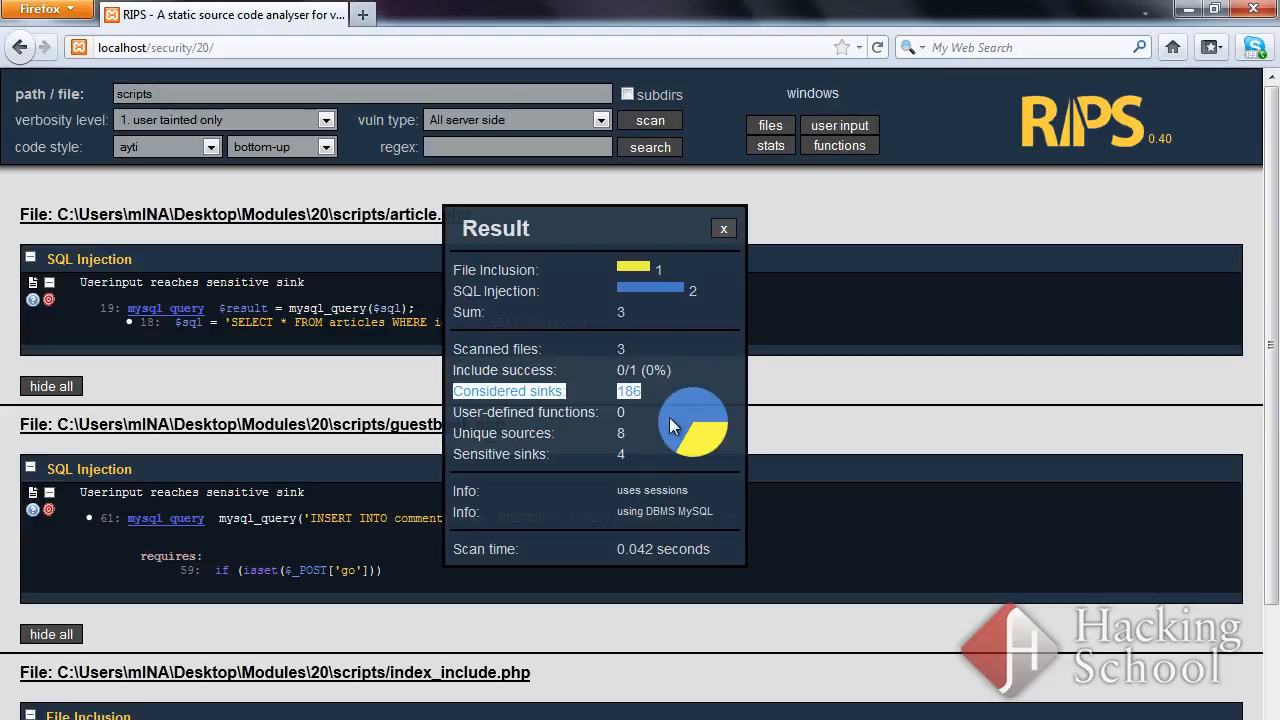
{"action": "mouse_move", "coordinate": [652, 414]}
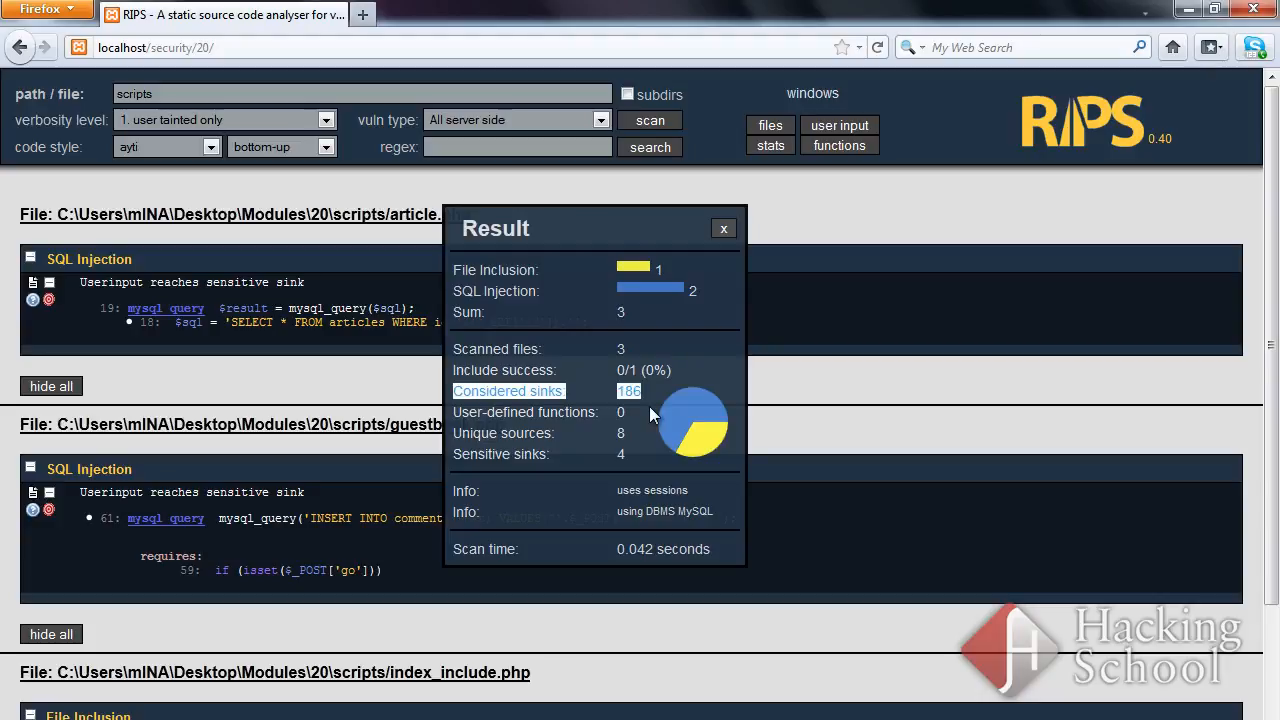
{"action": "mouse_move", "coordinate": [636, 408]}
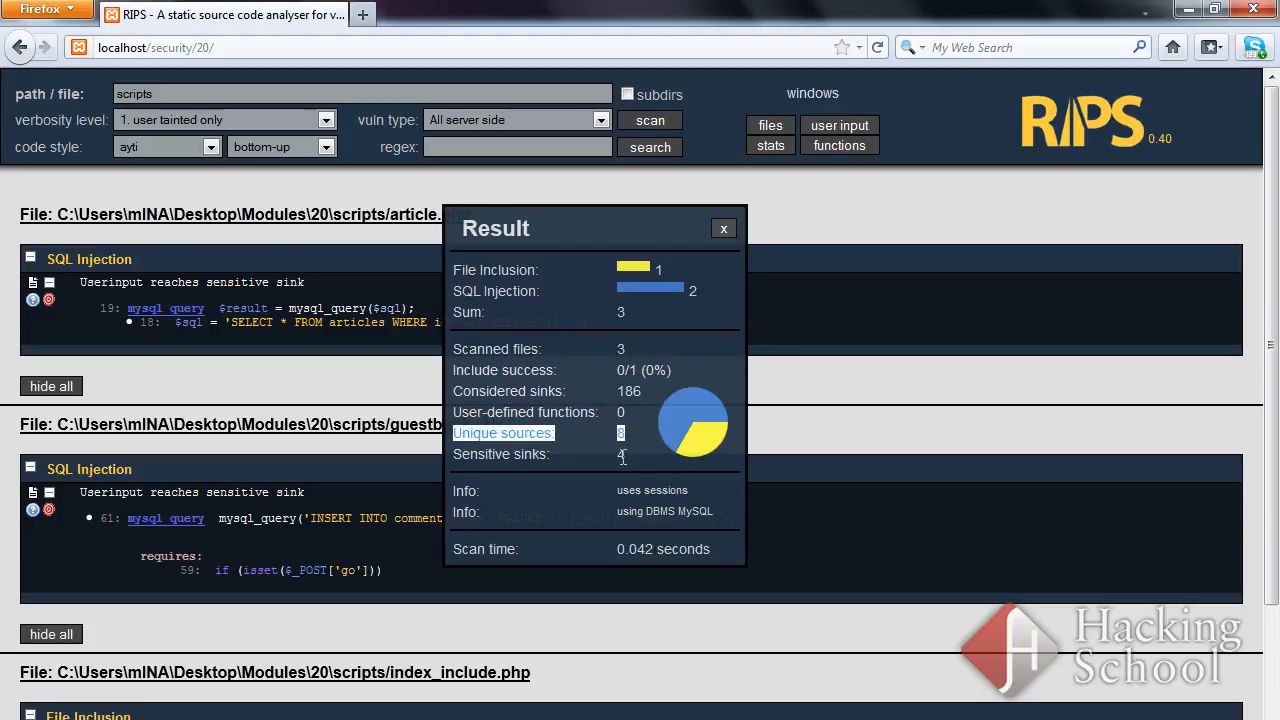
{"action": "mouse_move", "coordinate": [616, 468]}
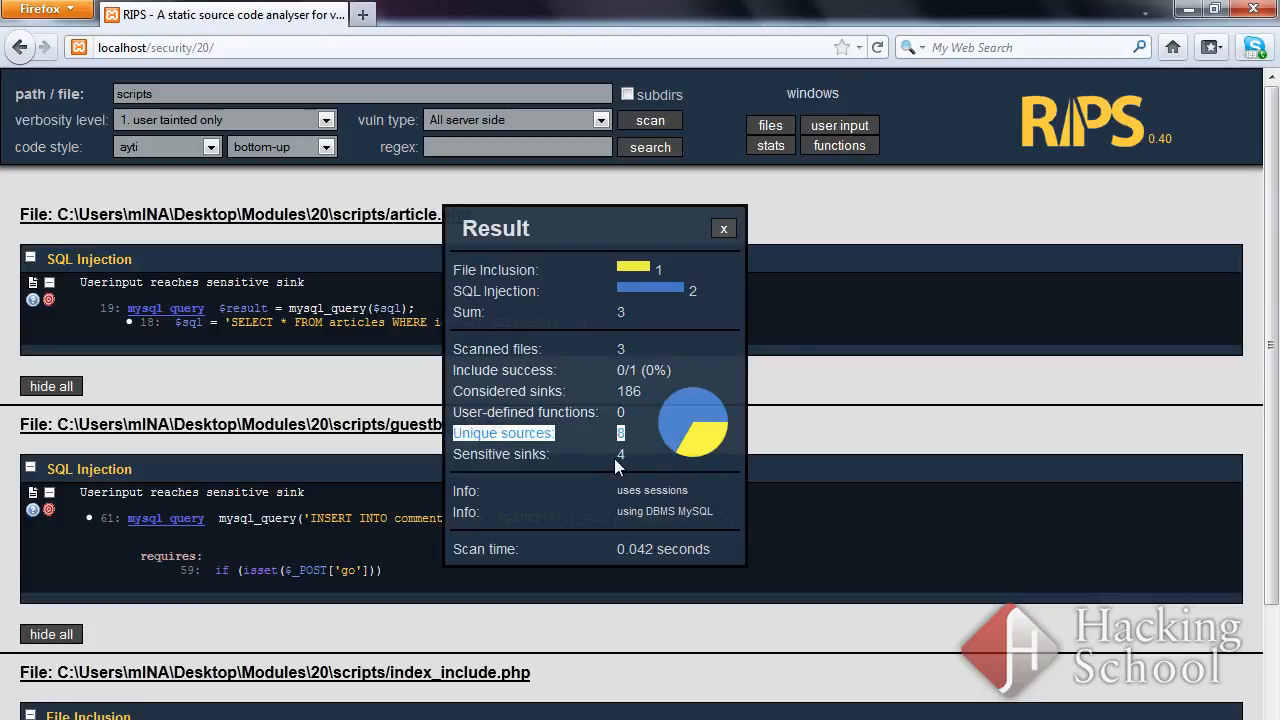
{"action": "mouse_move", "coordinate": [484, 470]}
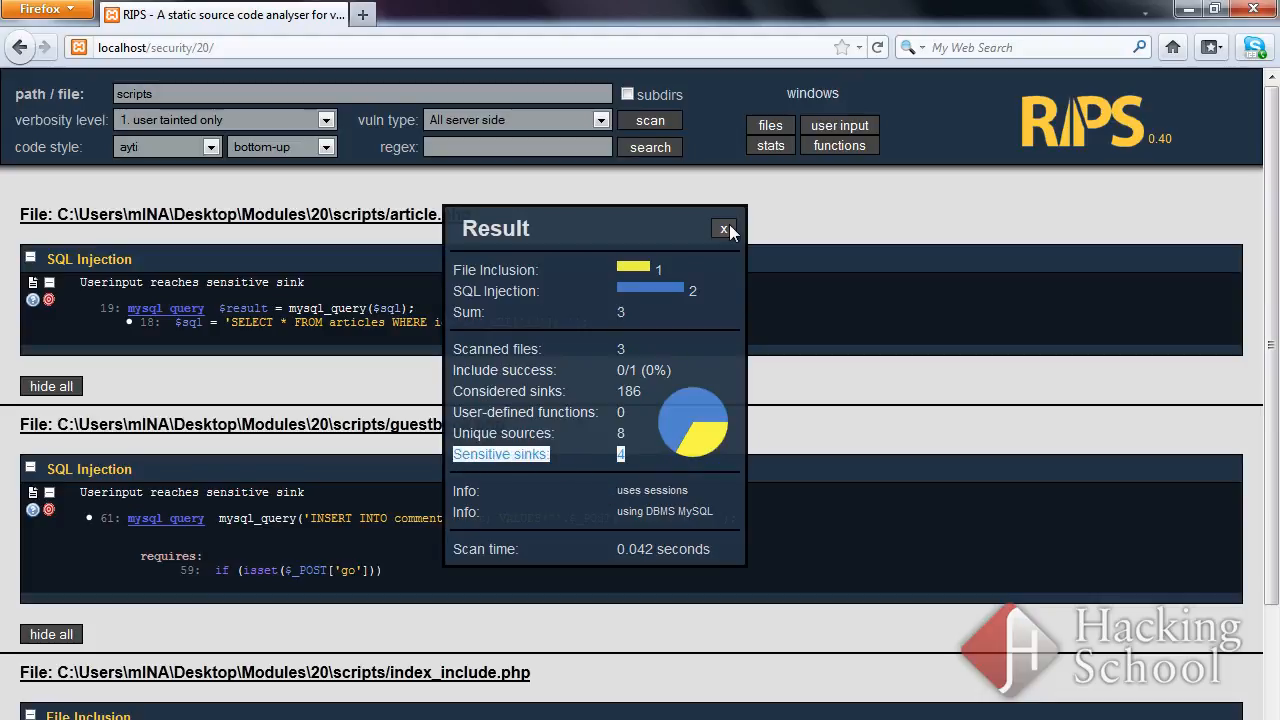
Dismiss the Result summary to reveal the SQL injection findings for article.php and guestbook.php
{"action": "left_click", "coordinate": [724, 228]}
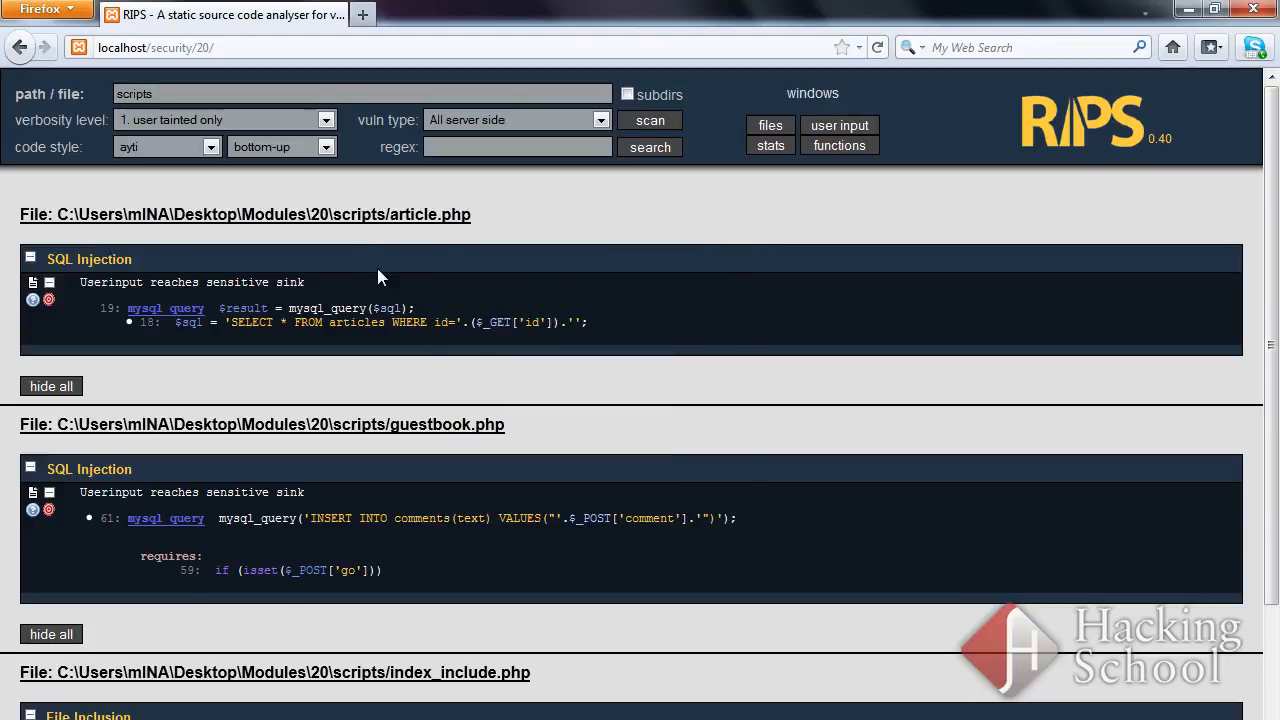
{"action": "mouse_move", "coordinate": [56, 260]}
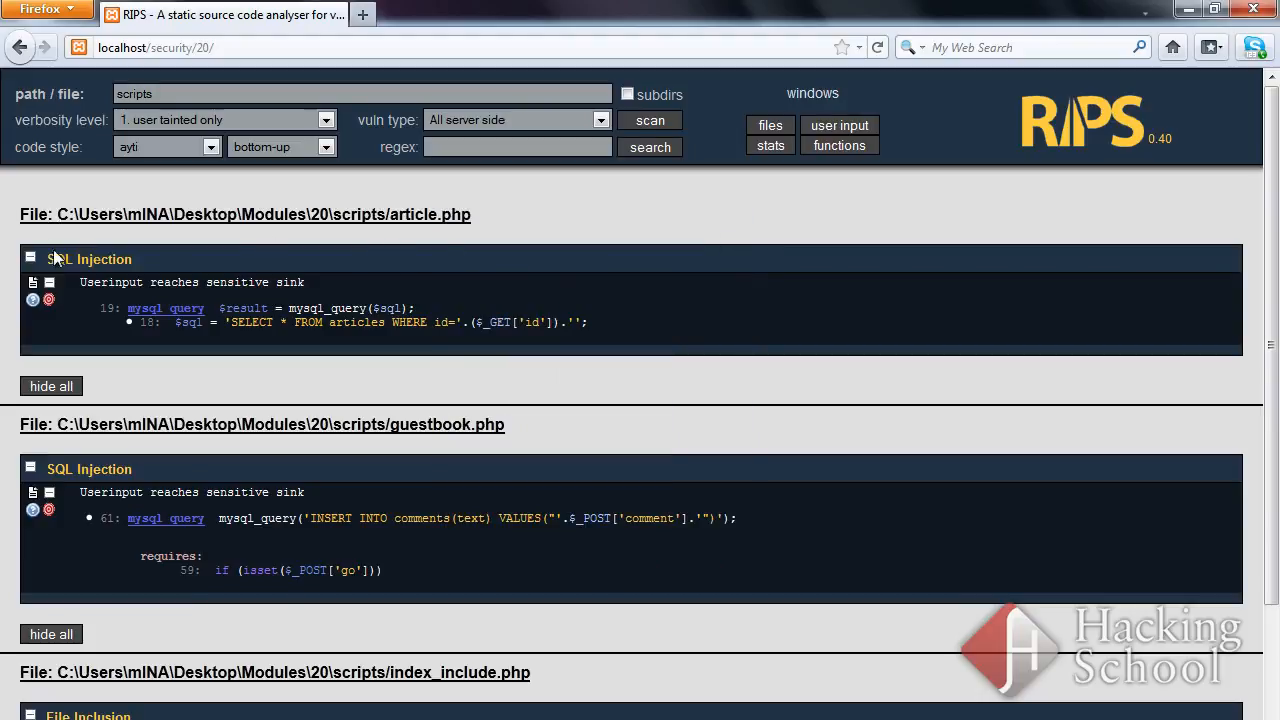
{"action": "mouse_move", "coordinate": [192, 268]}
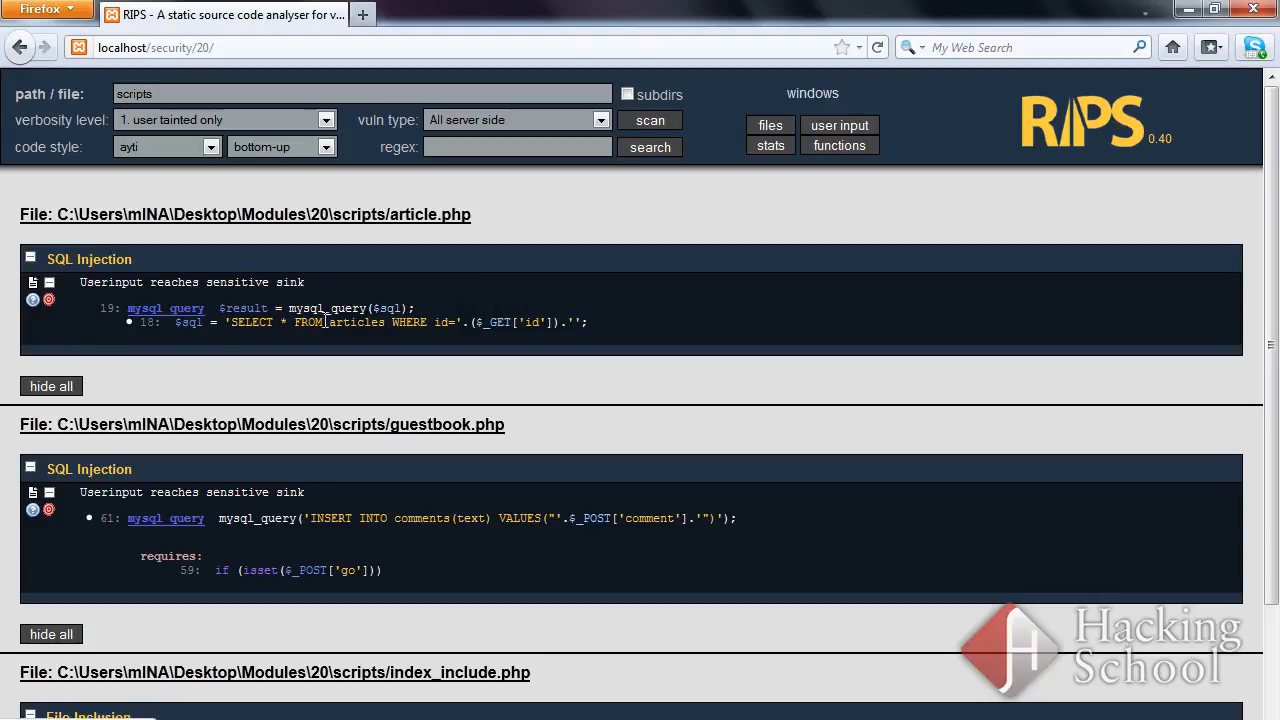
{"action": "mouse_move", "coordinate": [208, 332]}
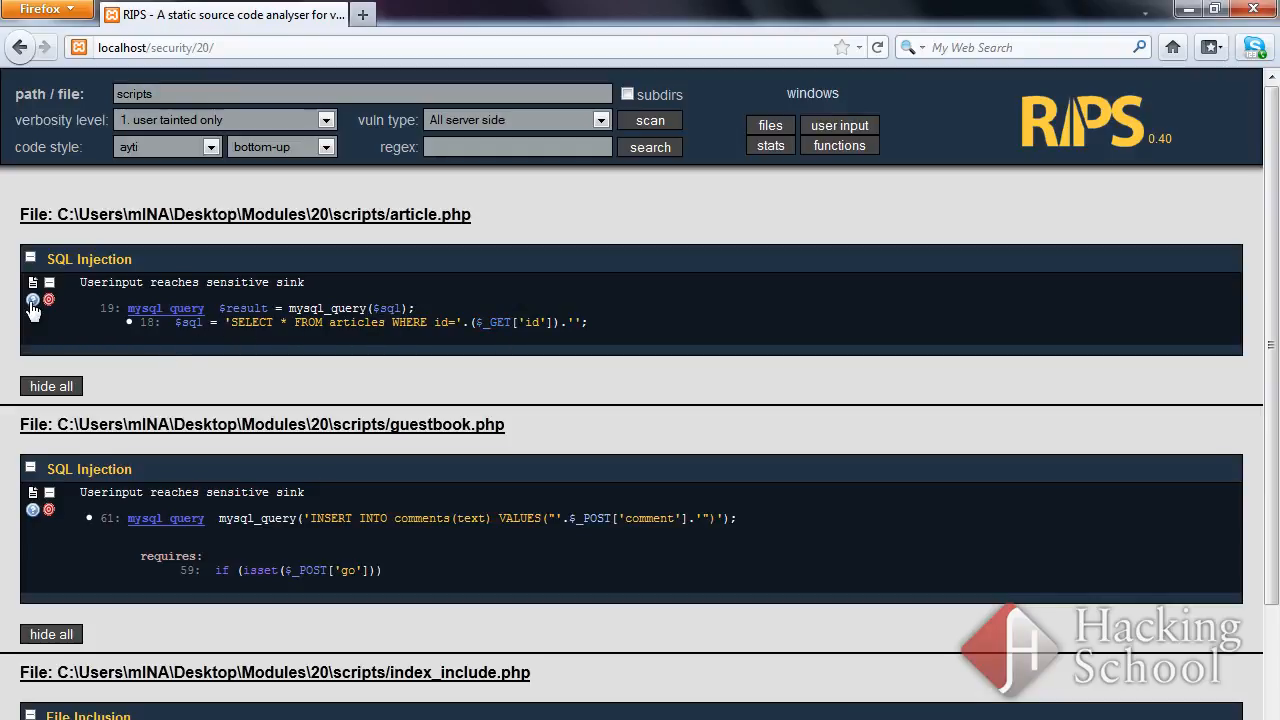
{"action": "mouse_move", "coordinate": [32, 300]}
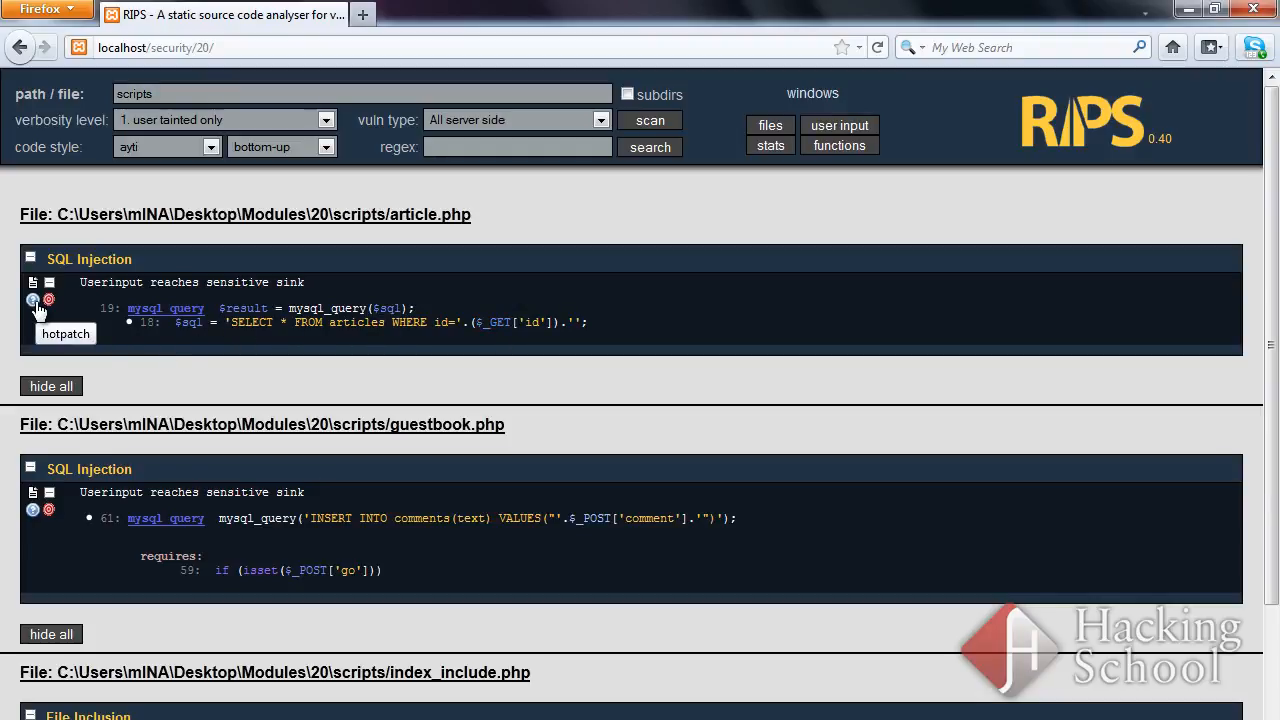
{"action": "left_click", "coordinate": [32, 300]}
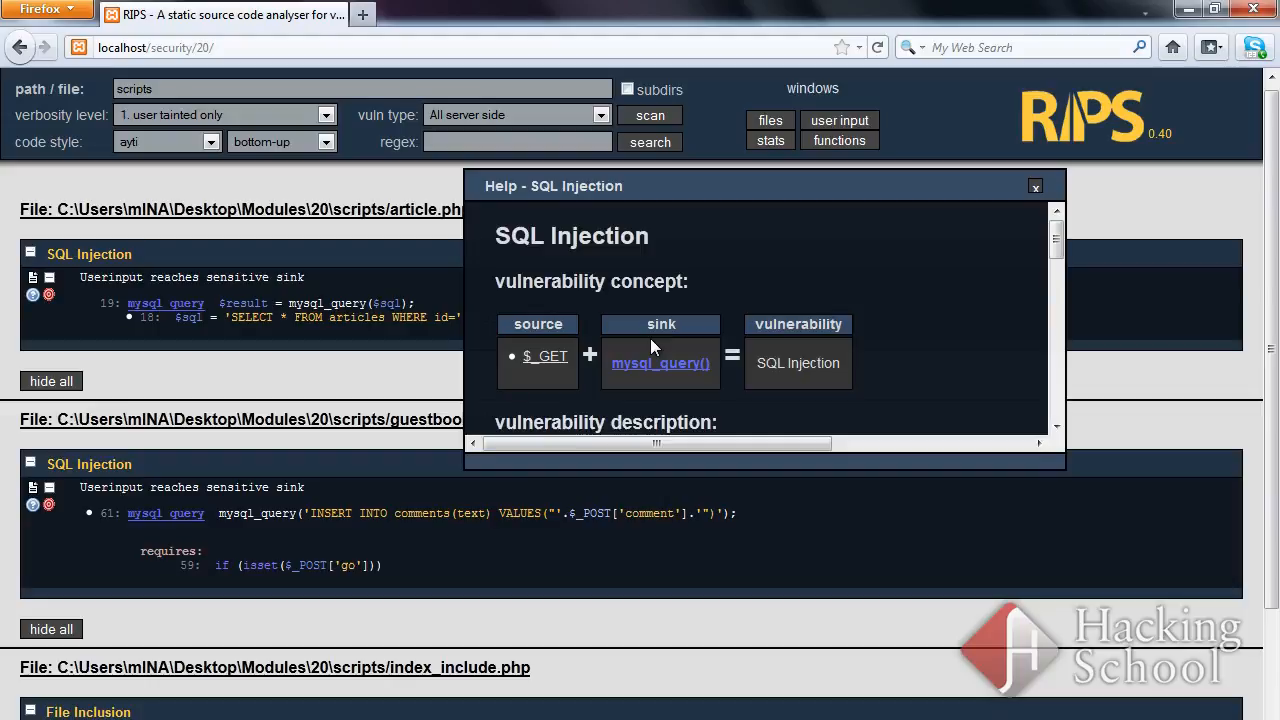
{"action": "mouse_move", "coordinate": [652, 332]}
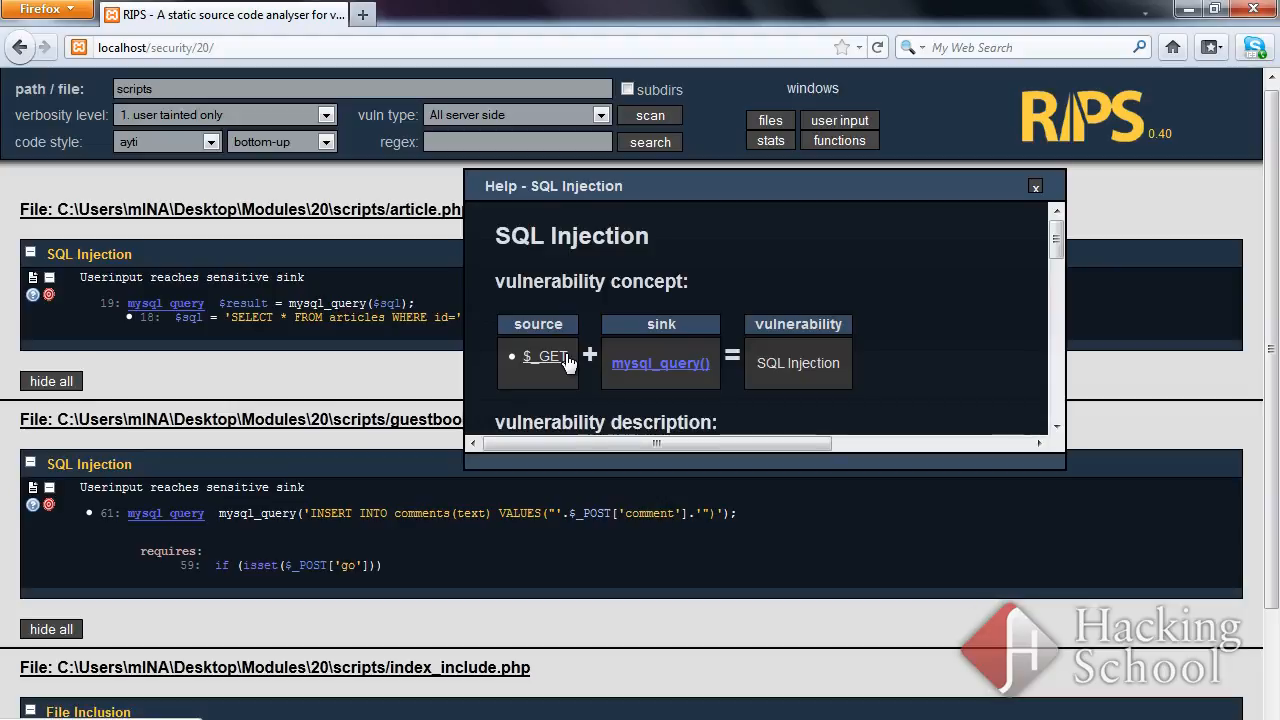
{"action": "mouse_move", "coordinate": [784, 366]}
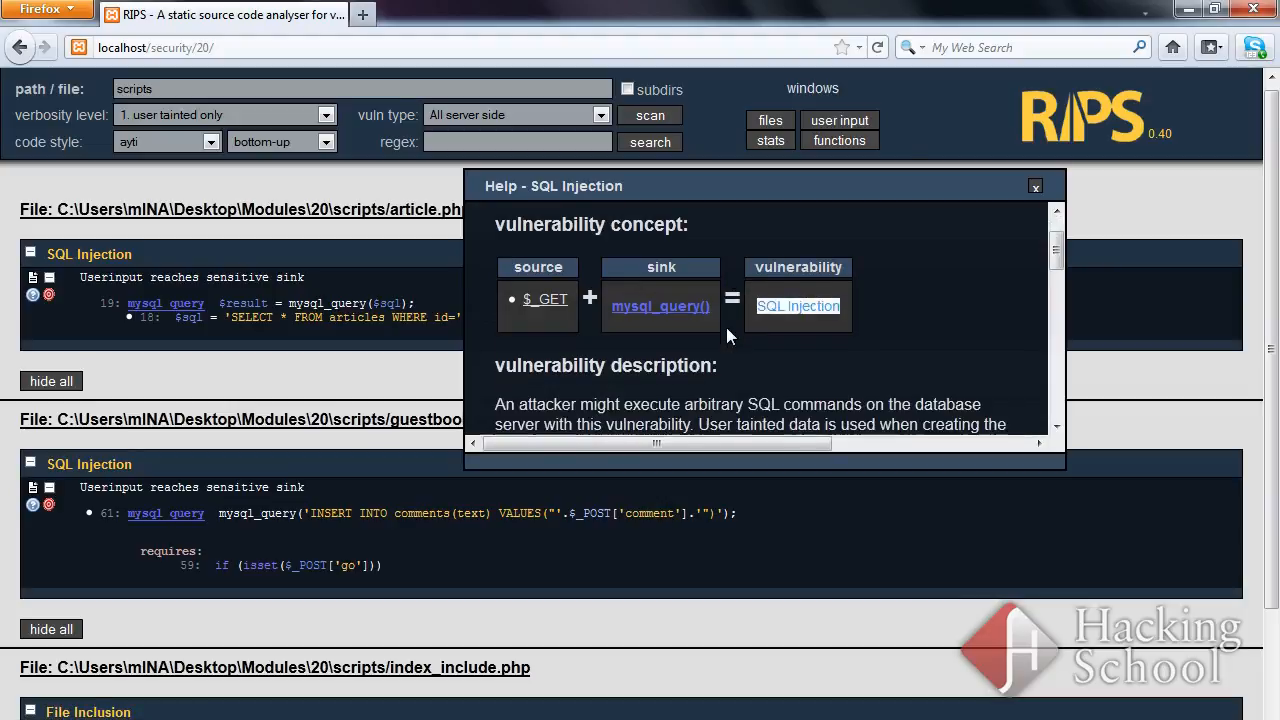
Read the SQL Injection help, marking the description and vulnerable example line, then close it
{"action": "scroll", "scroll_direction": "down", "scroll_amount": 3}
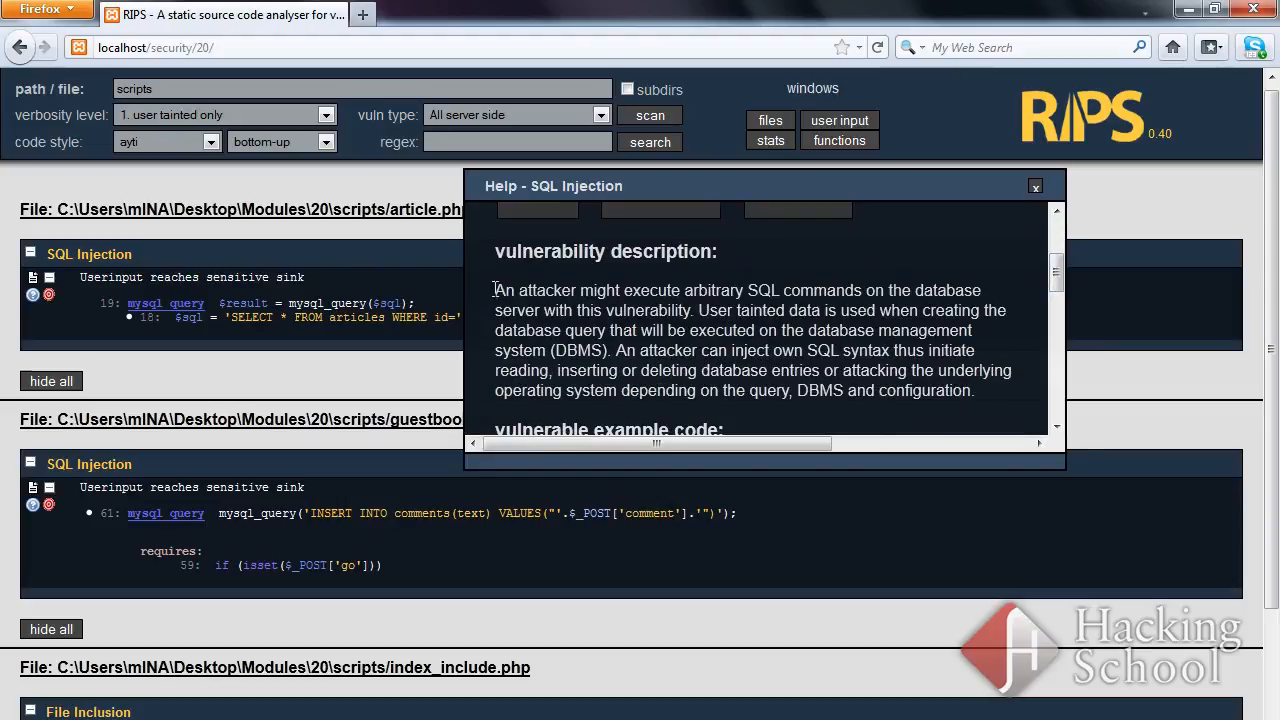
{"action": "left_click_drag", "start_coordinate": [494, 290], "coordinate": [962, 390]}
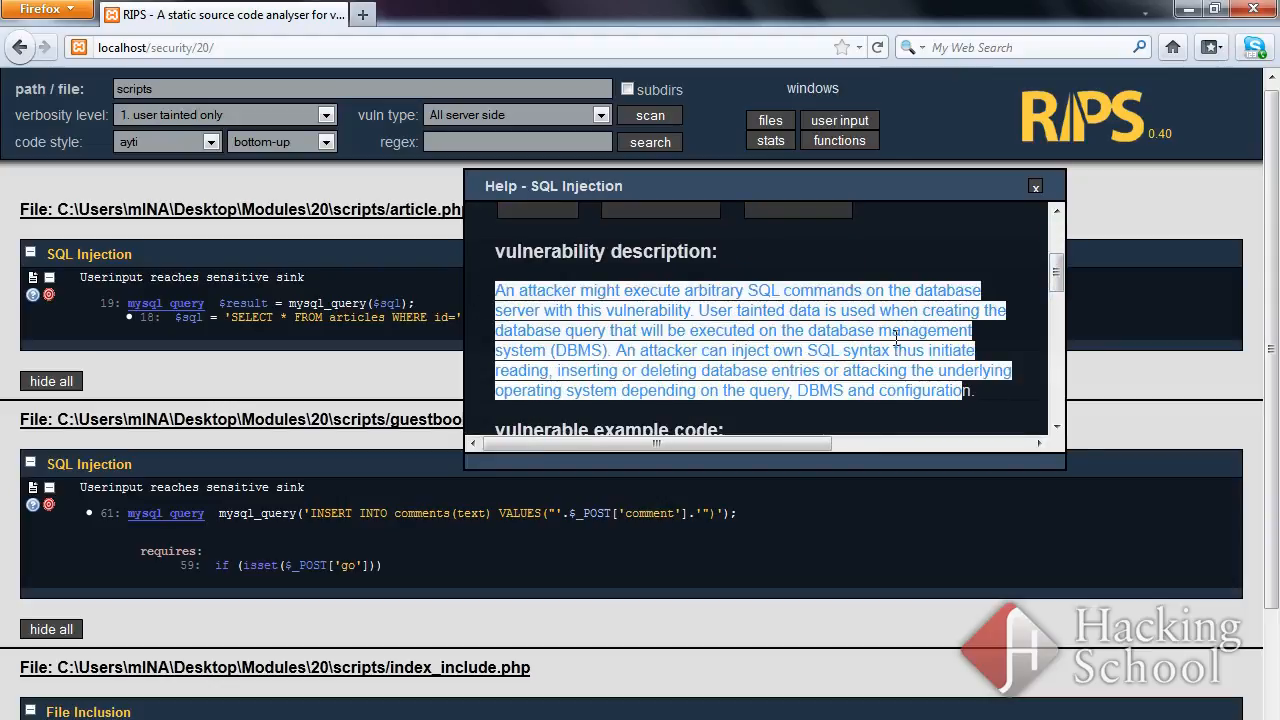
{"action": "scroll", "scroll_direction": "down", "scroll_amount": 3}
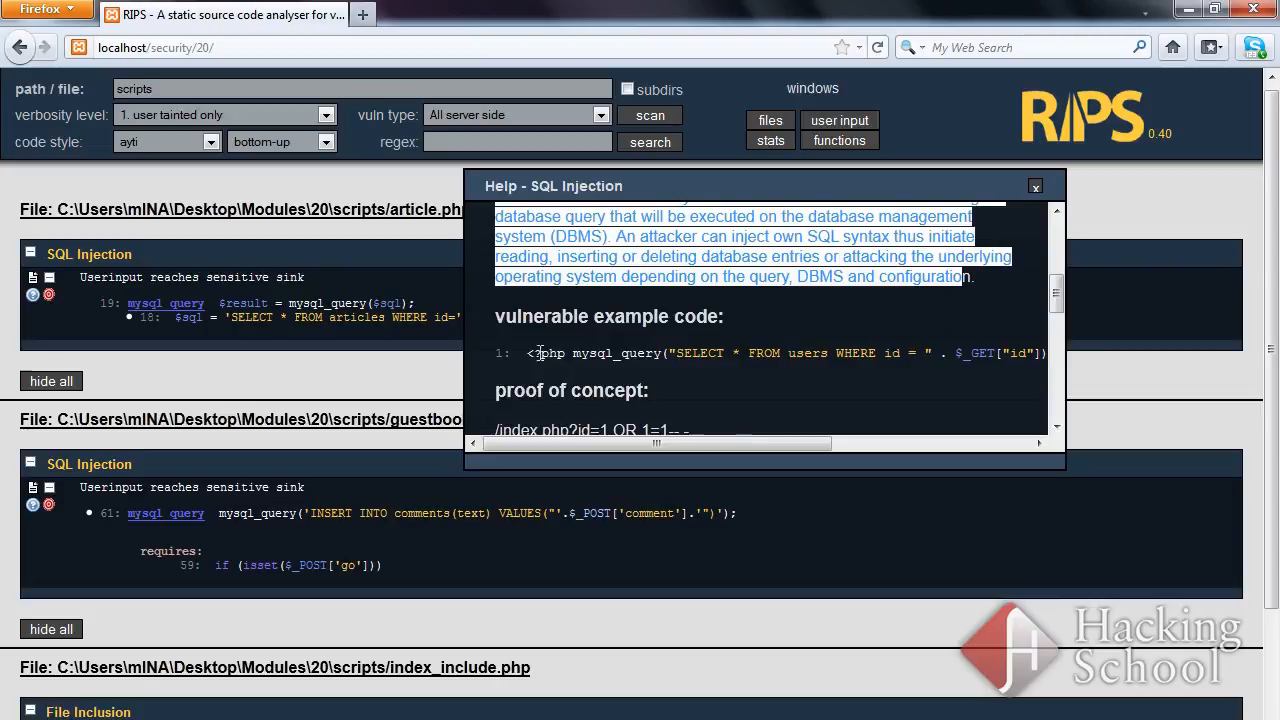
{"action": "left_click_drag", "start_coordinate": [656, 444], "coordinate": [850, 444]}
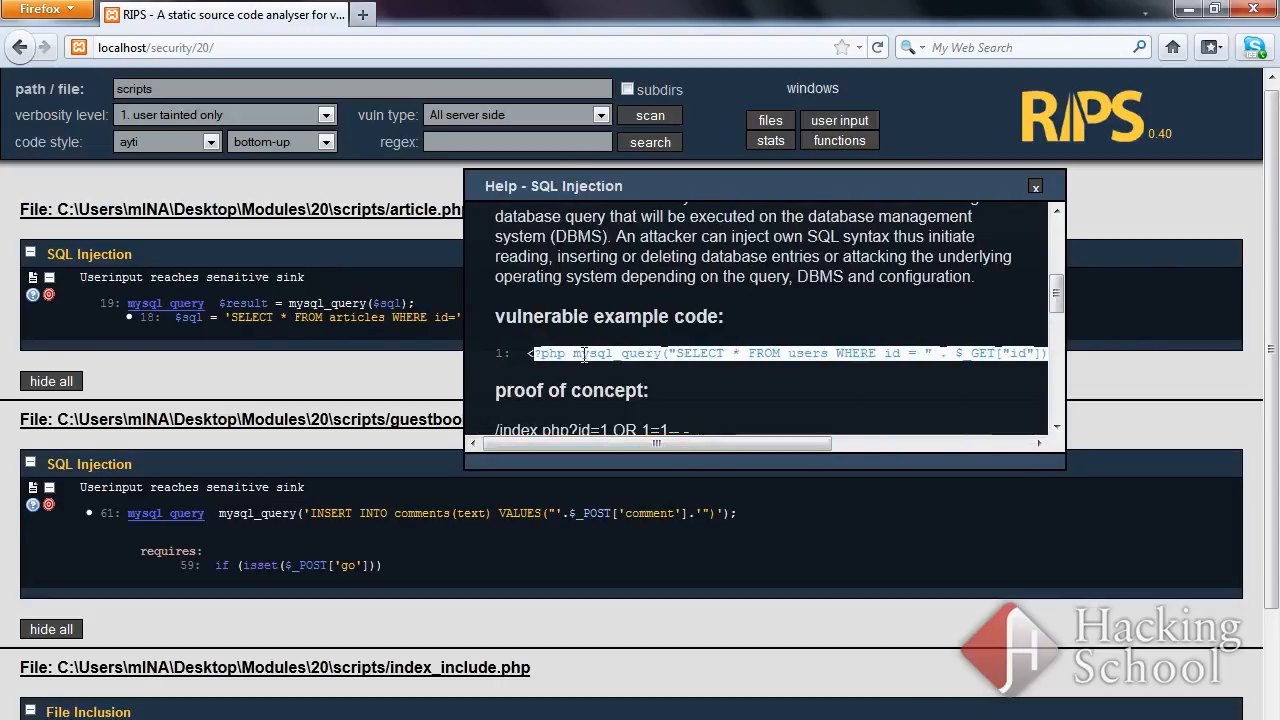
{"action": "scroll", "scroll_direction": "down", "scroll_amount": 3}
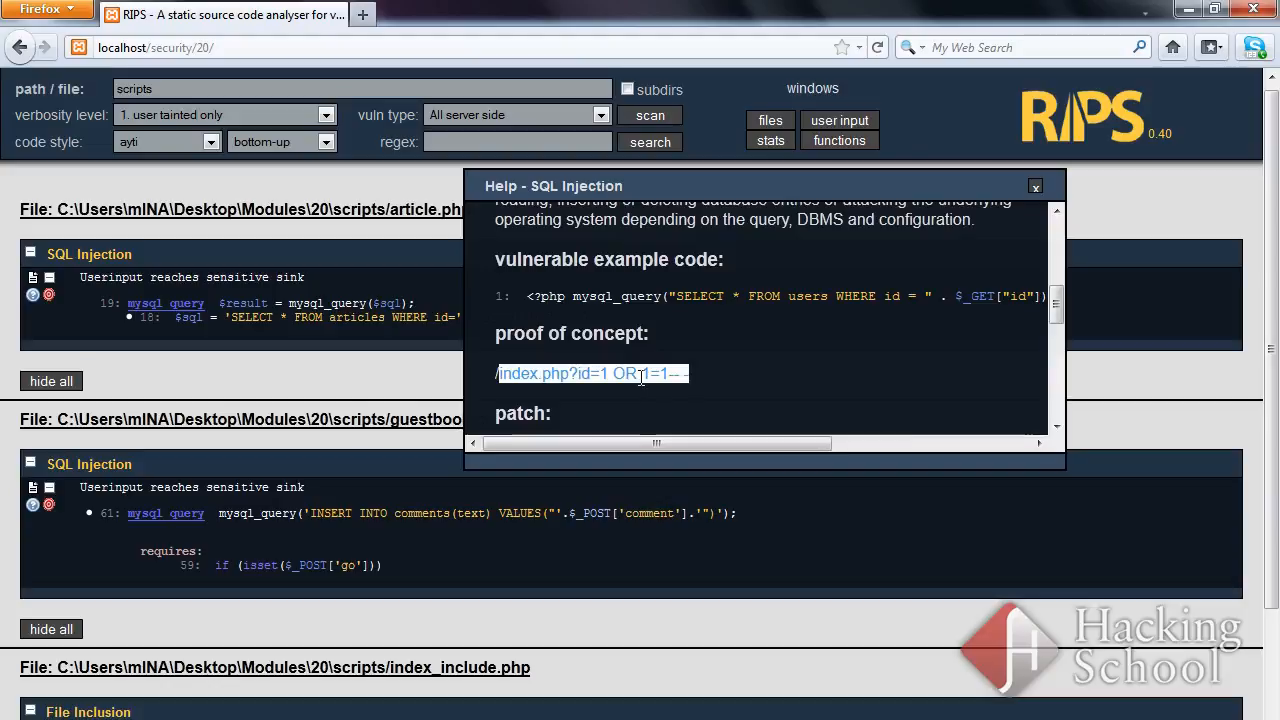
{"action": "scroll", "scroll_direction": "down", "scroll_amount": 3}
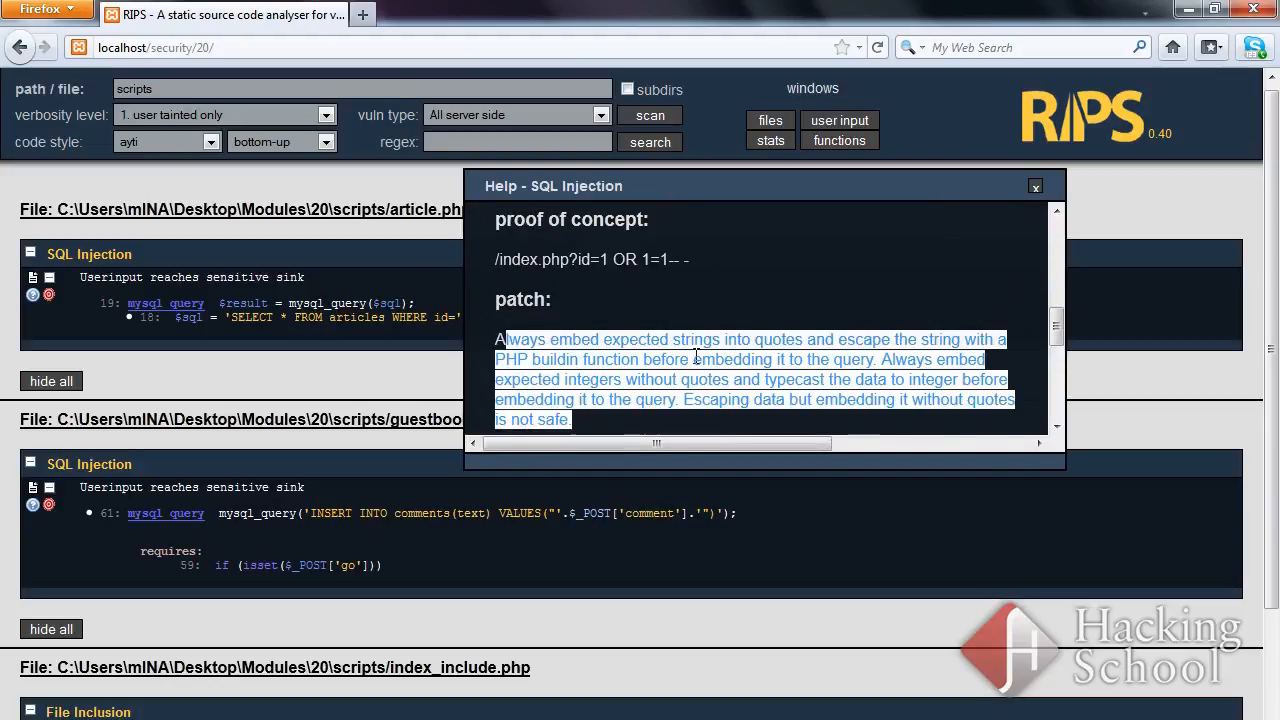
{"action": "scroll", "scroll_direction": "down", "scroll_amount": 3}
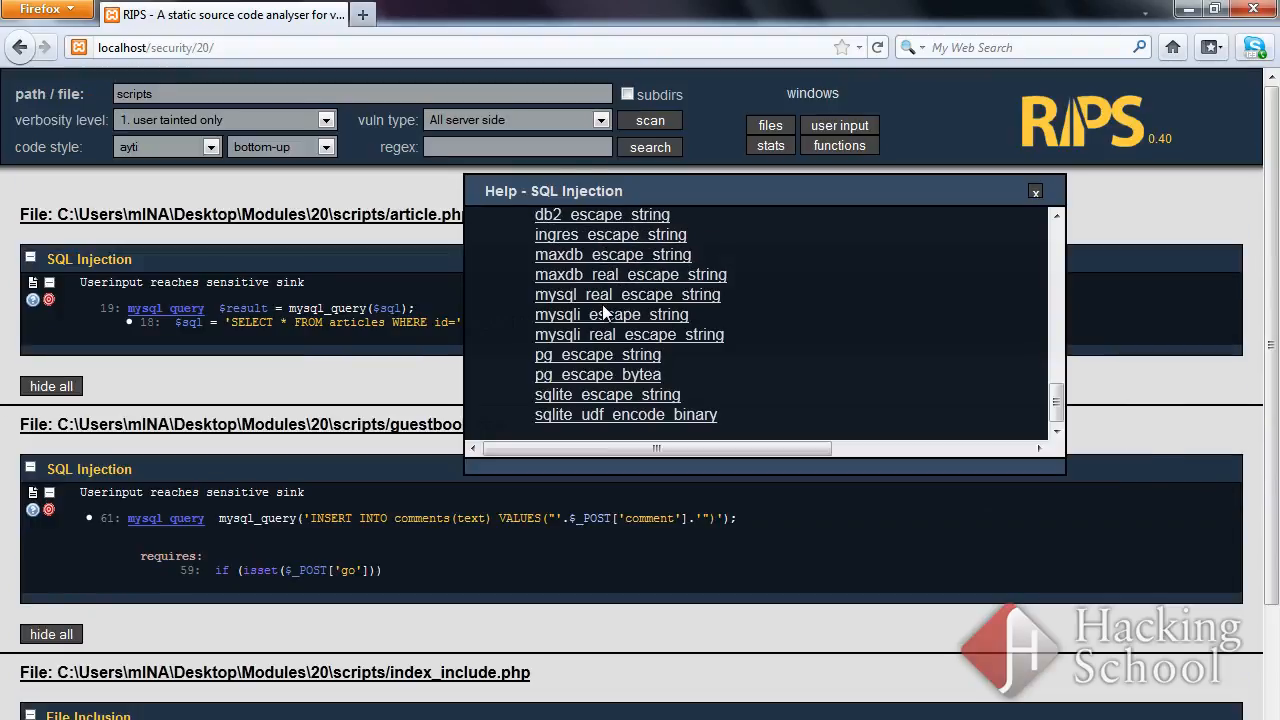
{"action": "mouse_move", "coordinate": [1036, 196]}
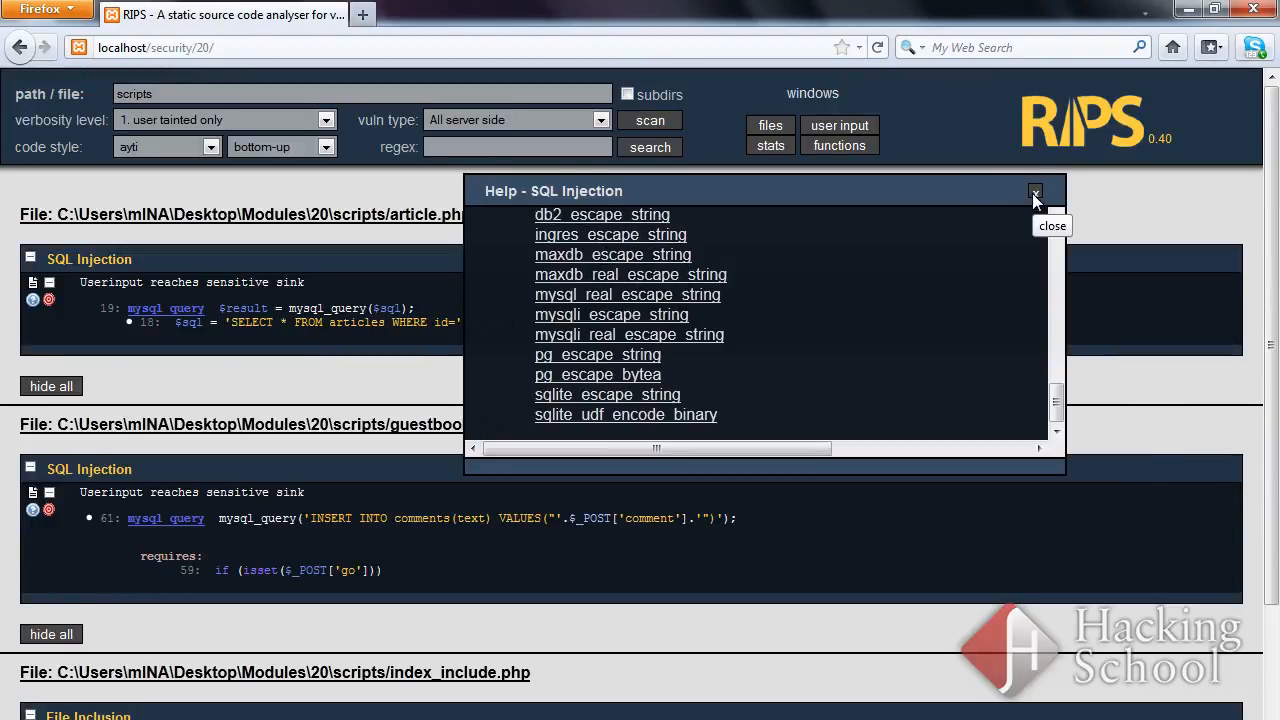
{"action": "left_click", "coordinate": [1034, 192]}
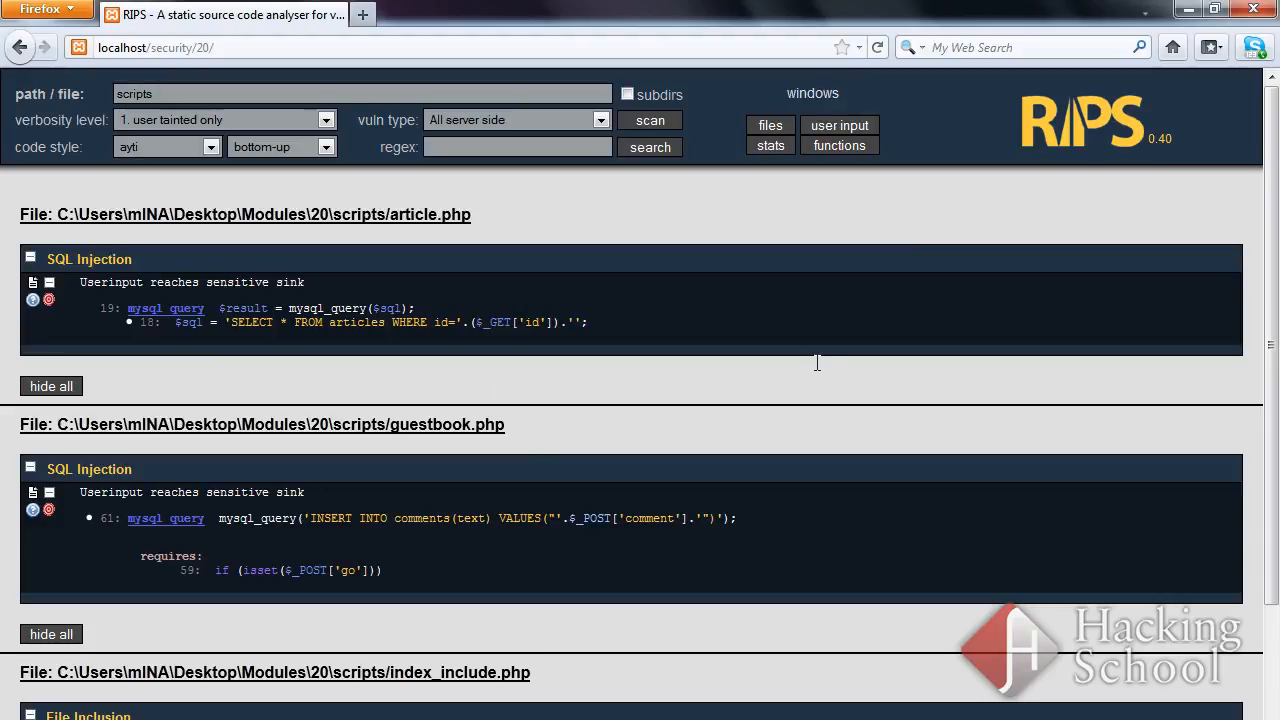
{"action": "mouse_move", "coordinate": [184, 308]}
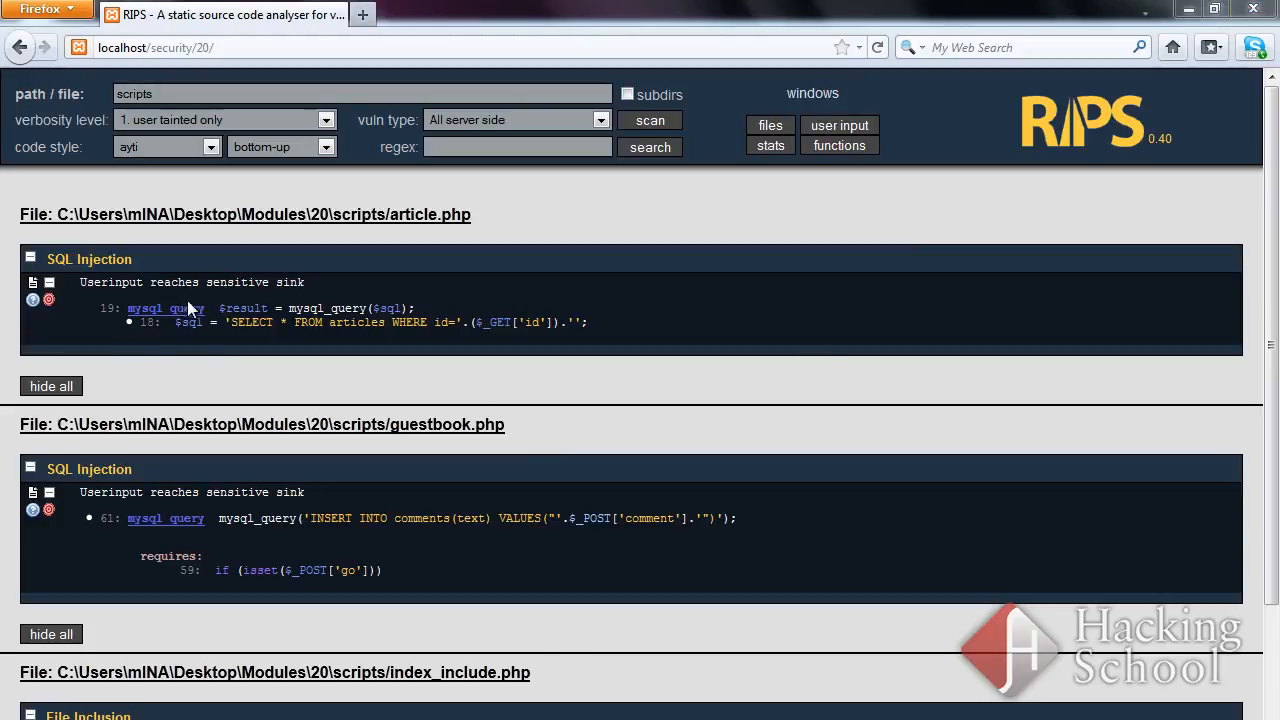
{"action": "mouse_move", "coordinate": [144, 378]}
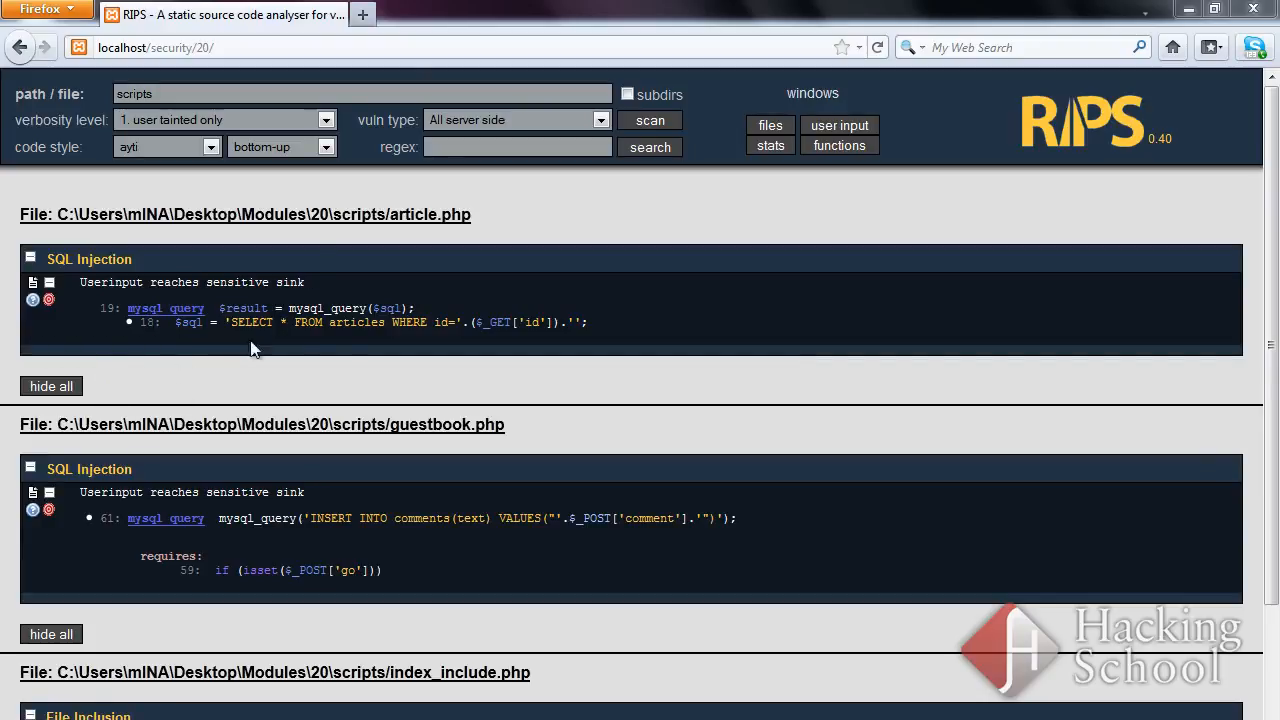
{"action": "mouse_move", "coordinate": [264, 280]}
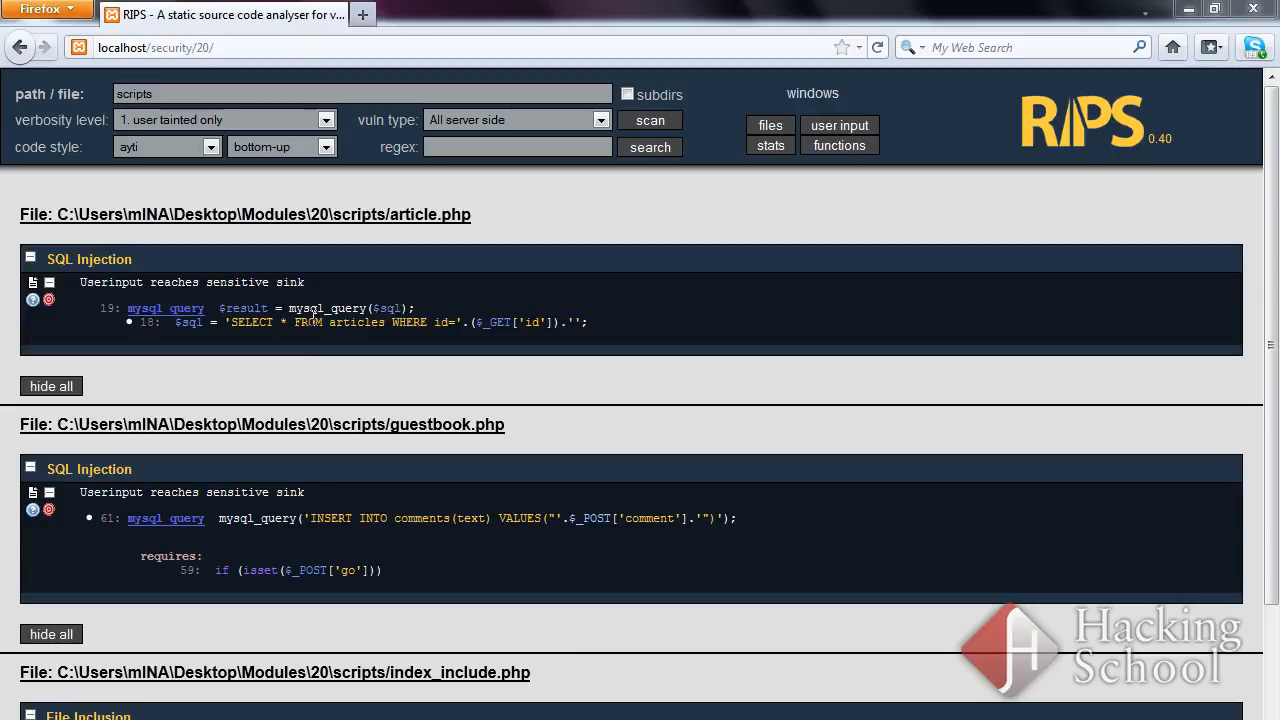
{"action": "mouse_move", "coordinate": [344, 360]}
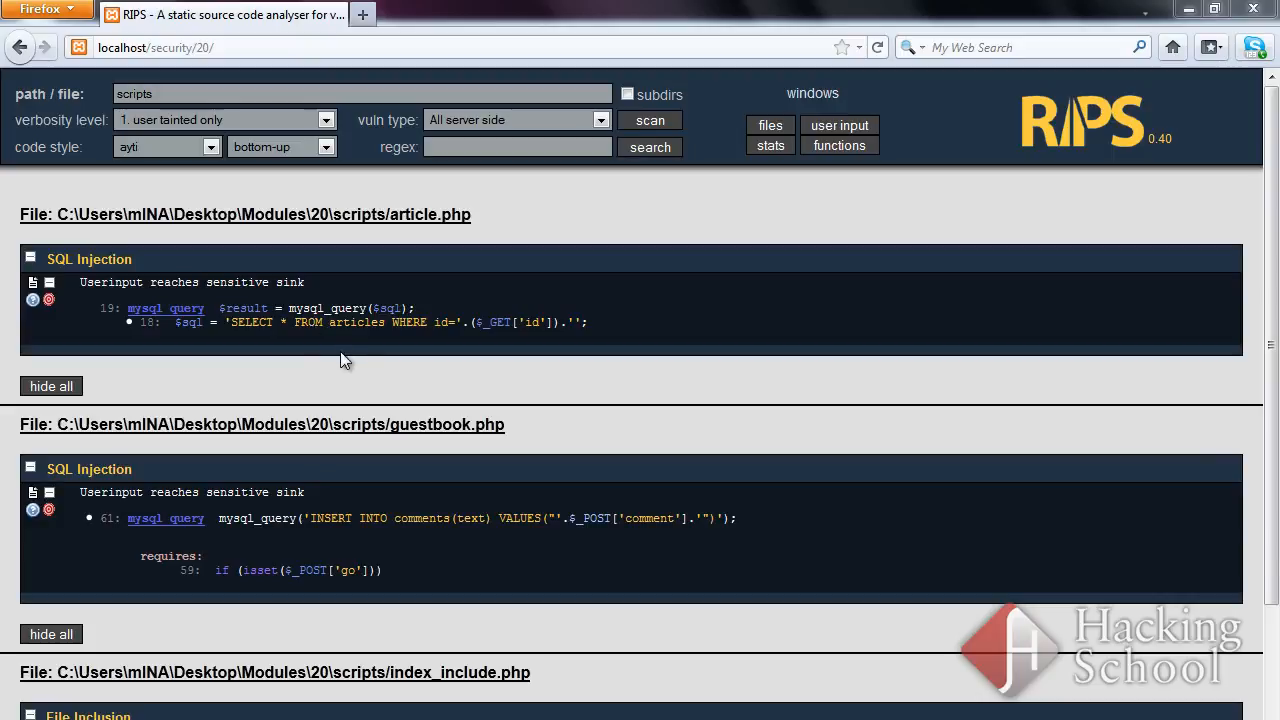
{"action": "mouse_move", "coordinate": [364, 360]}
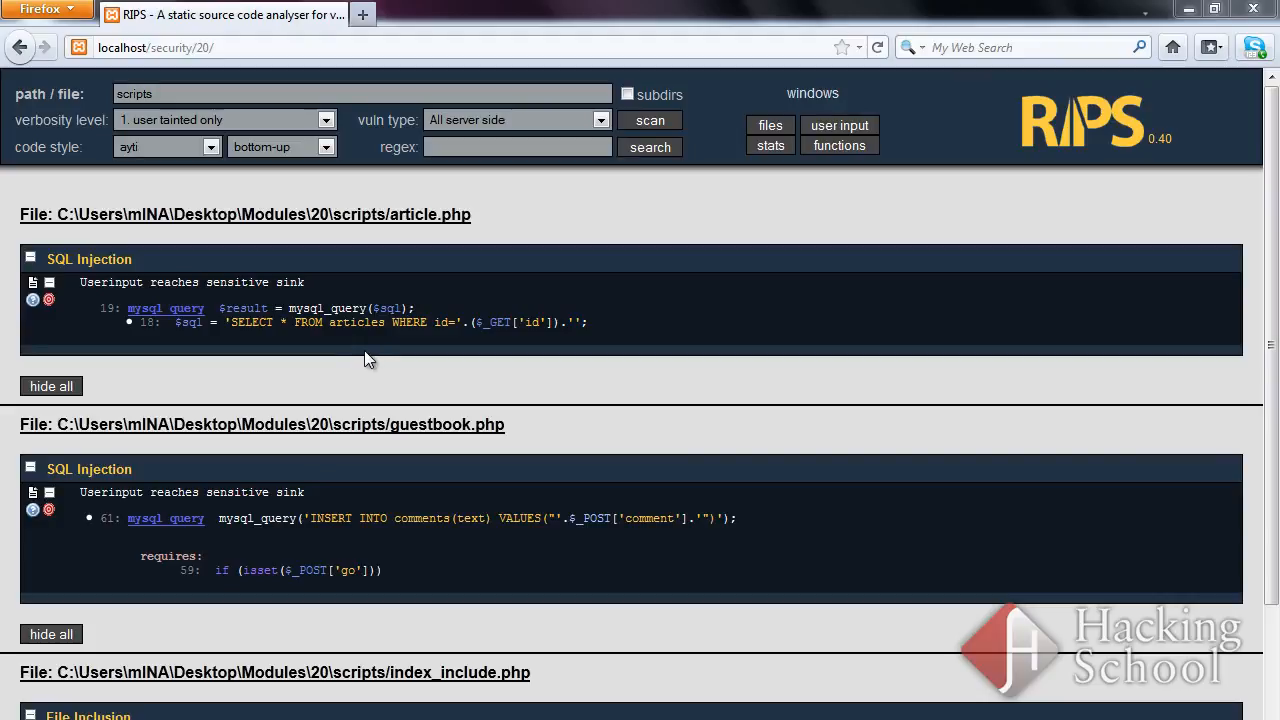
{"action": "mouse_move", "coordinate": [348, 364]}
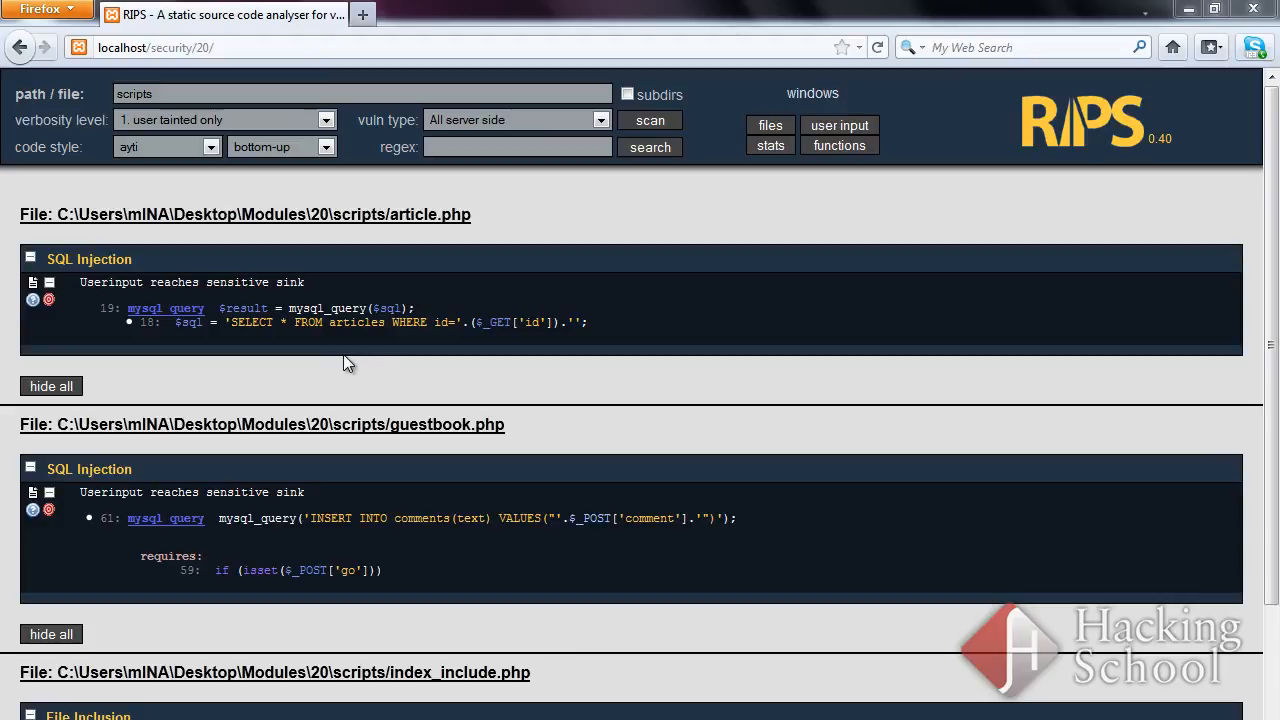
{"action": "mouse_move", "coordinate": [356, 352]}
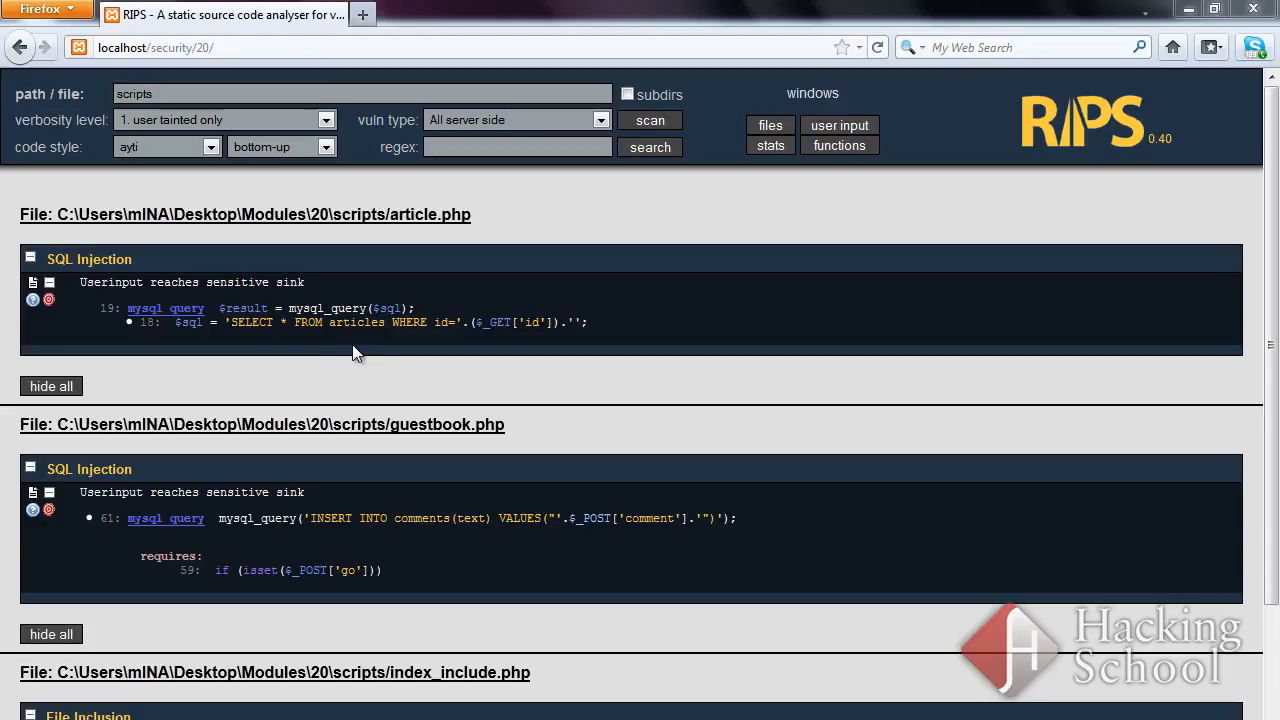
{"action": "mouse_move", "coordinate": [698, 444]}
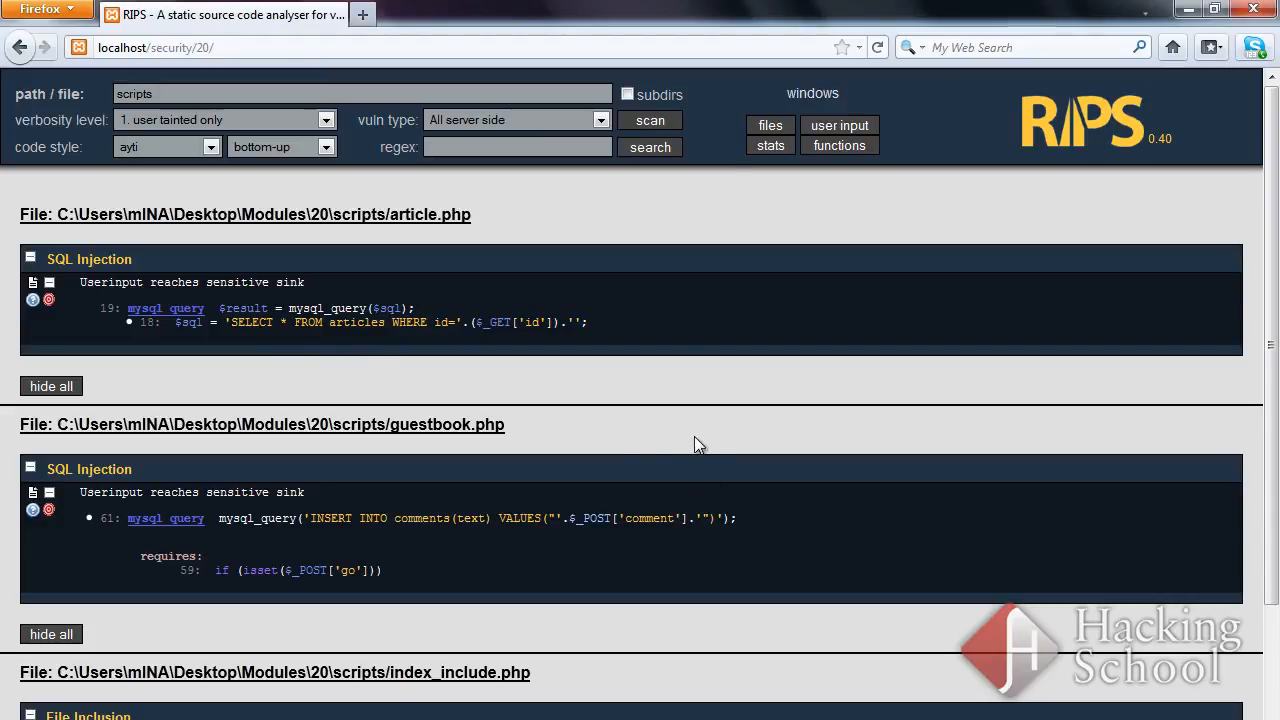
{"action": "scroll", "scroll_direction": "down", "scroll_amount": 3}
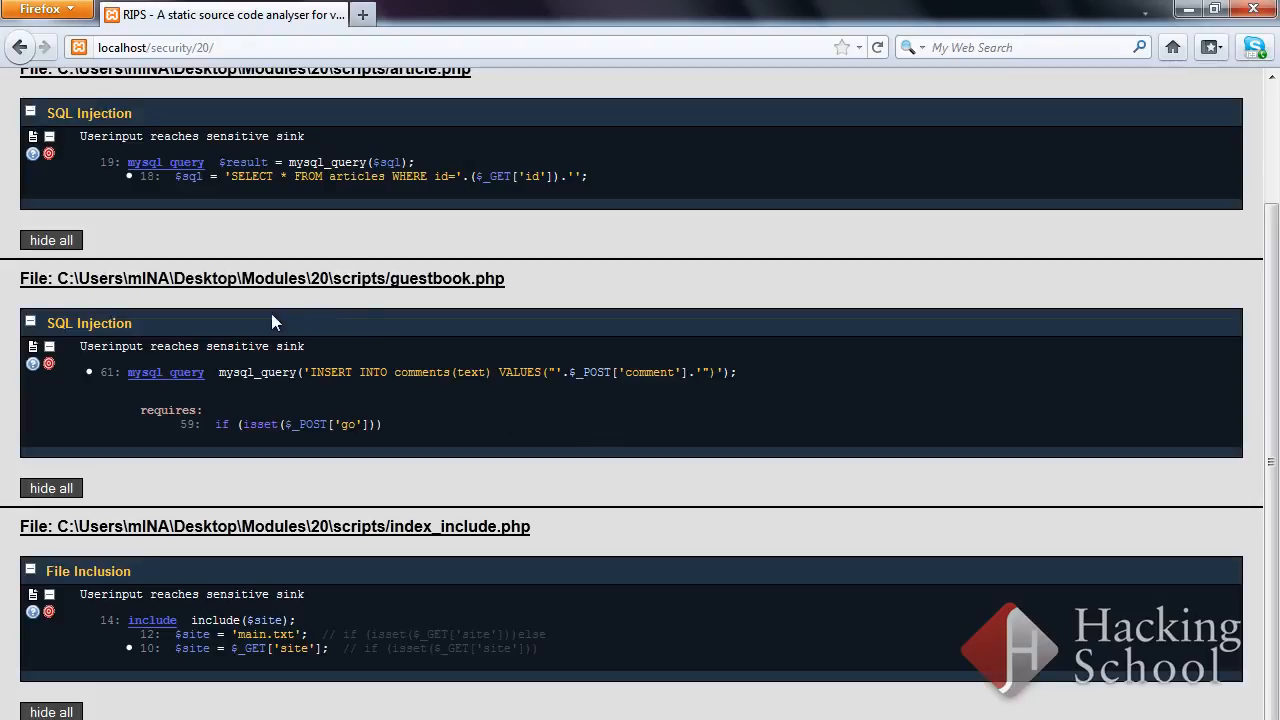
Briefly view the guestbook.php SQL Injection help, then move on to the index_include.php File Inclusion finding
{"action": "double_click", "coordinate": [446, 278]}
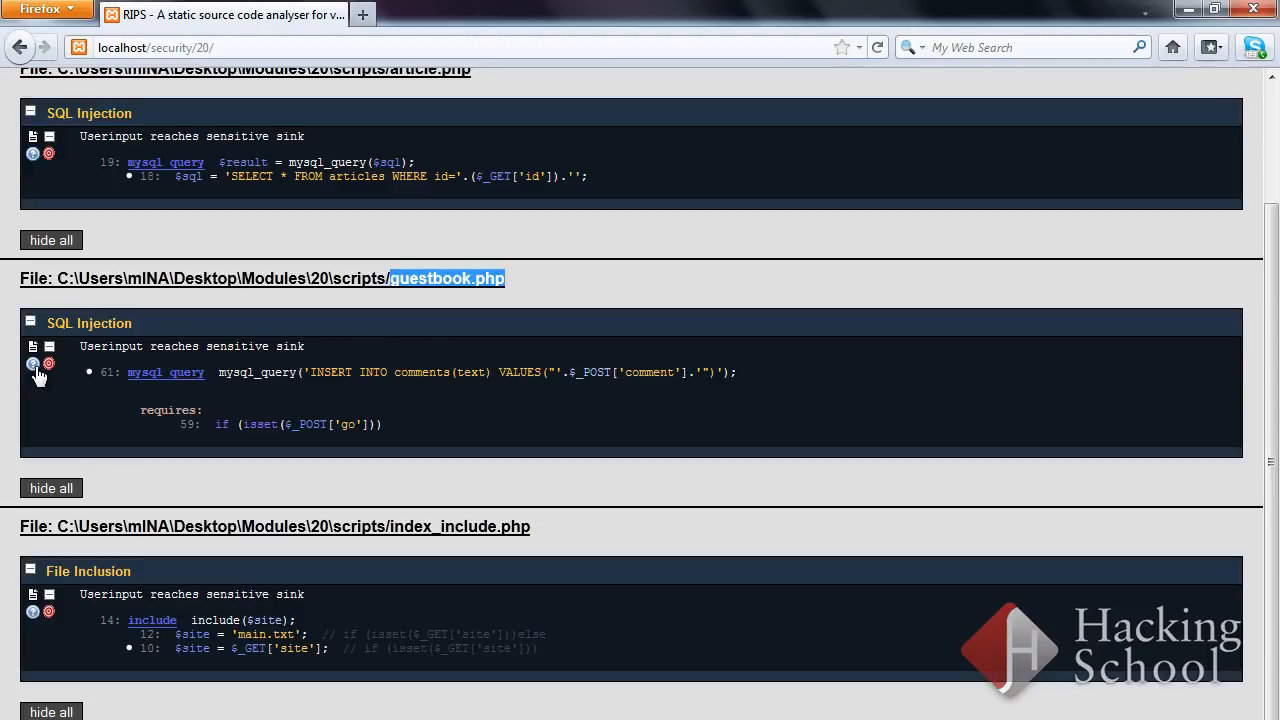
{"action": "left_click", "coordinate": [32, 364]}
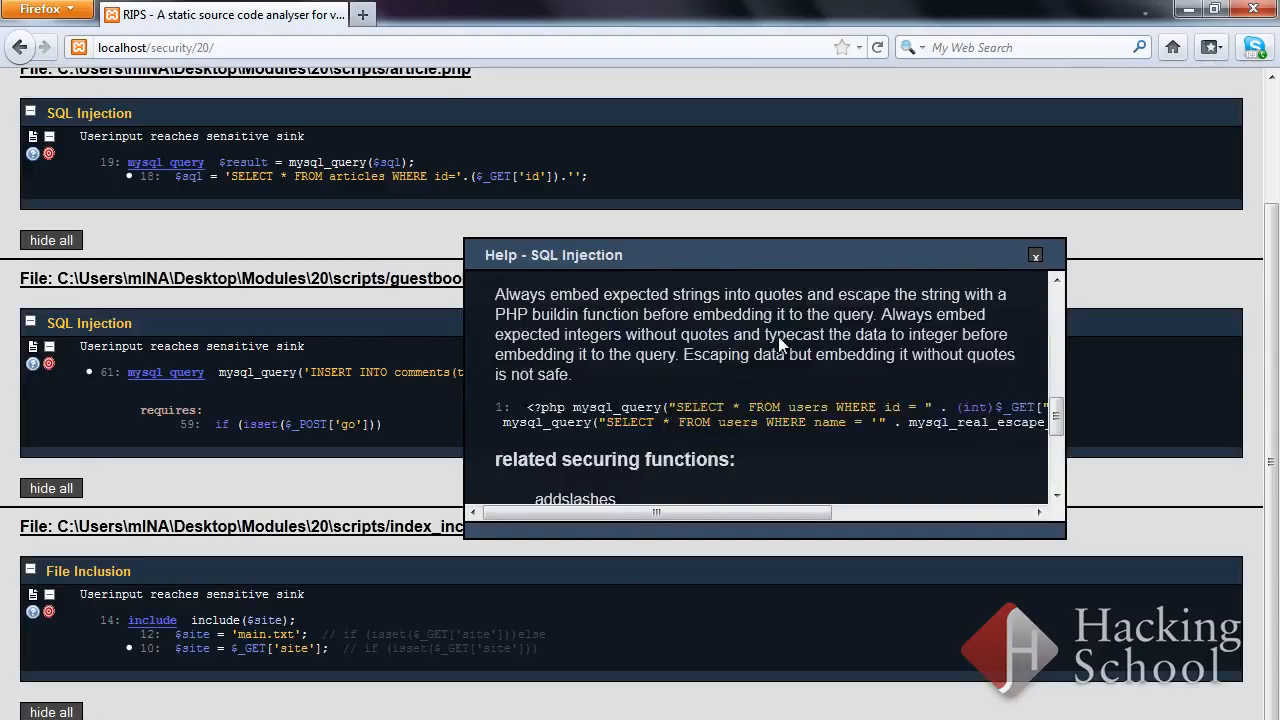
{"action": "left_click", "coordinate": [1036, 254]}
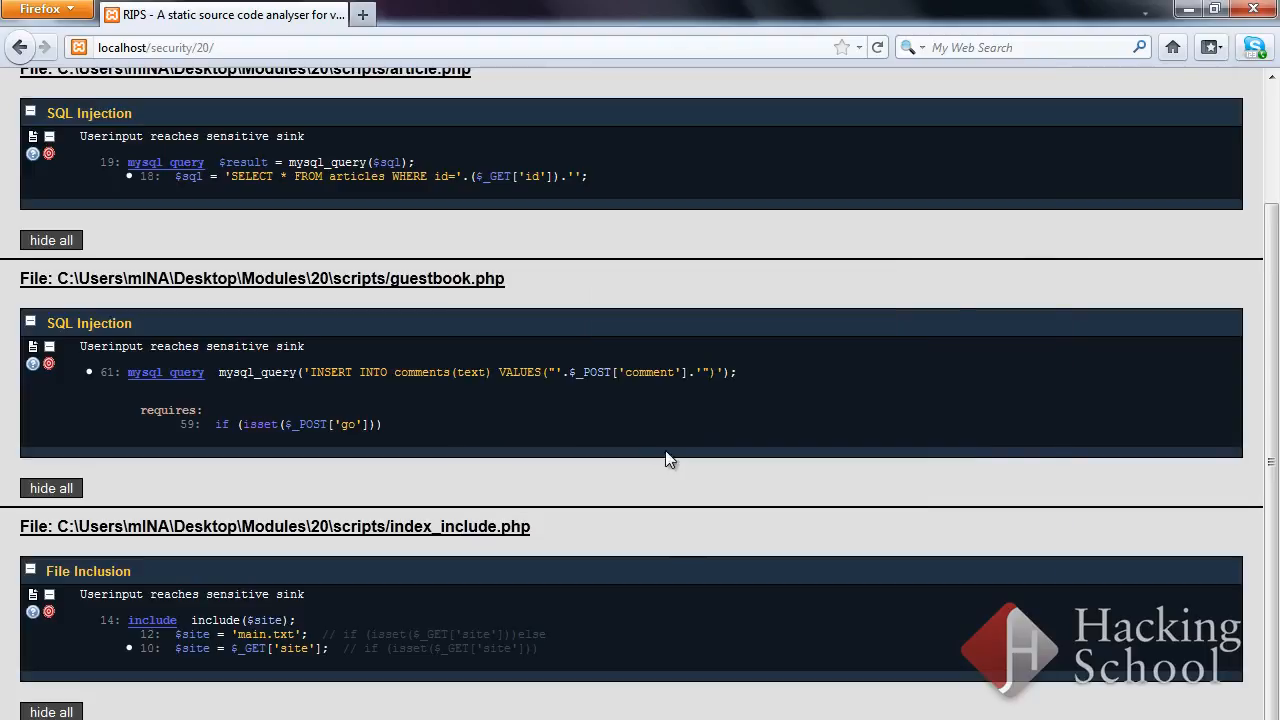
{"action": "mouse_move", "coordinate": [144, 620]}
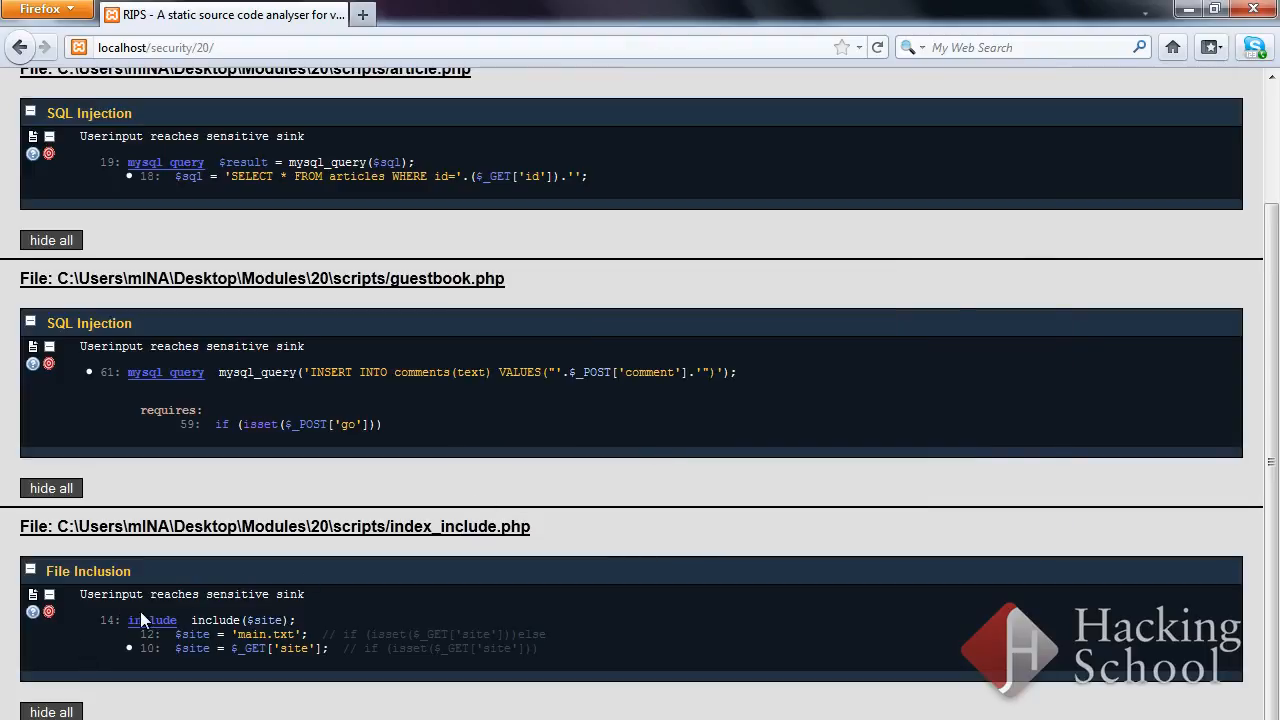
{"action": "mouse_move", "coordinate": [238, 592]}
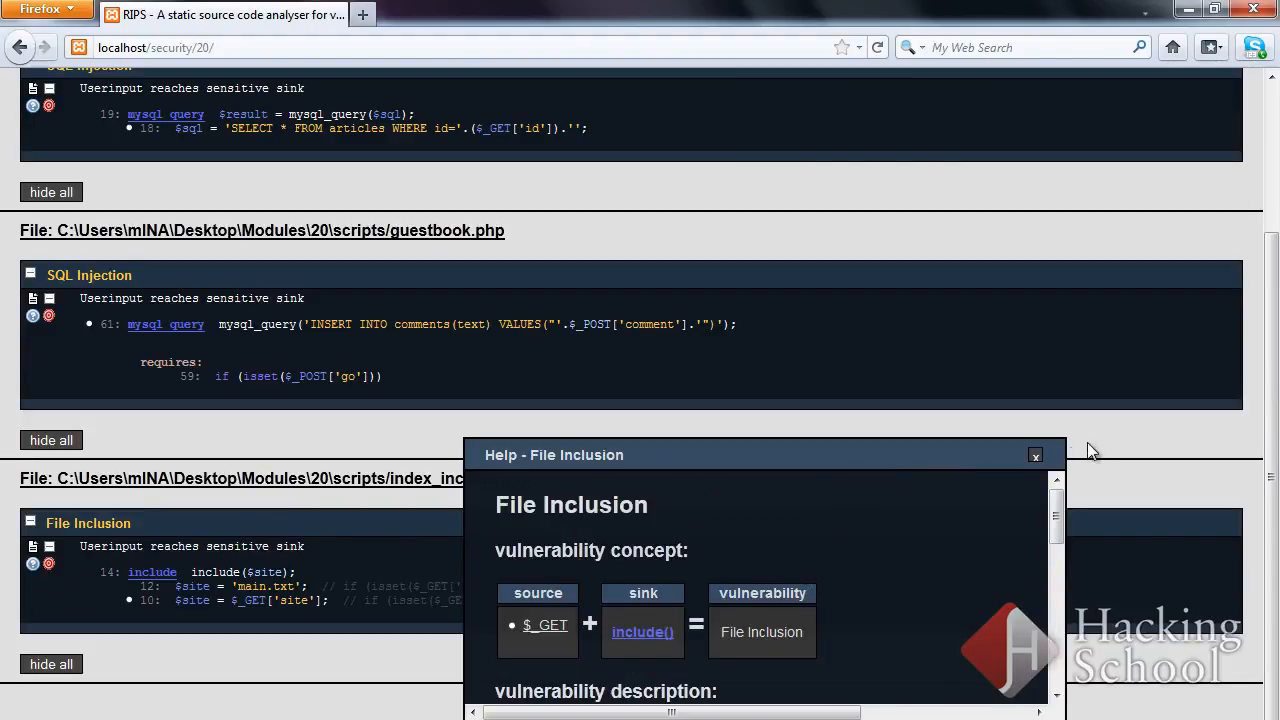
{"action": "scroll", "scroll_direction": "down", "scroll_amount": 3}
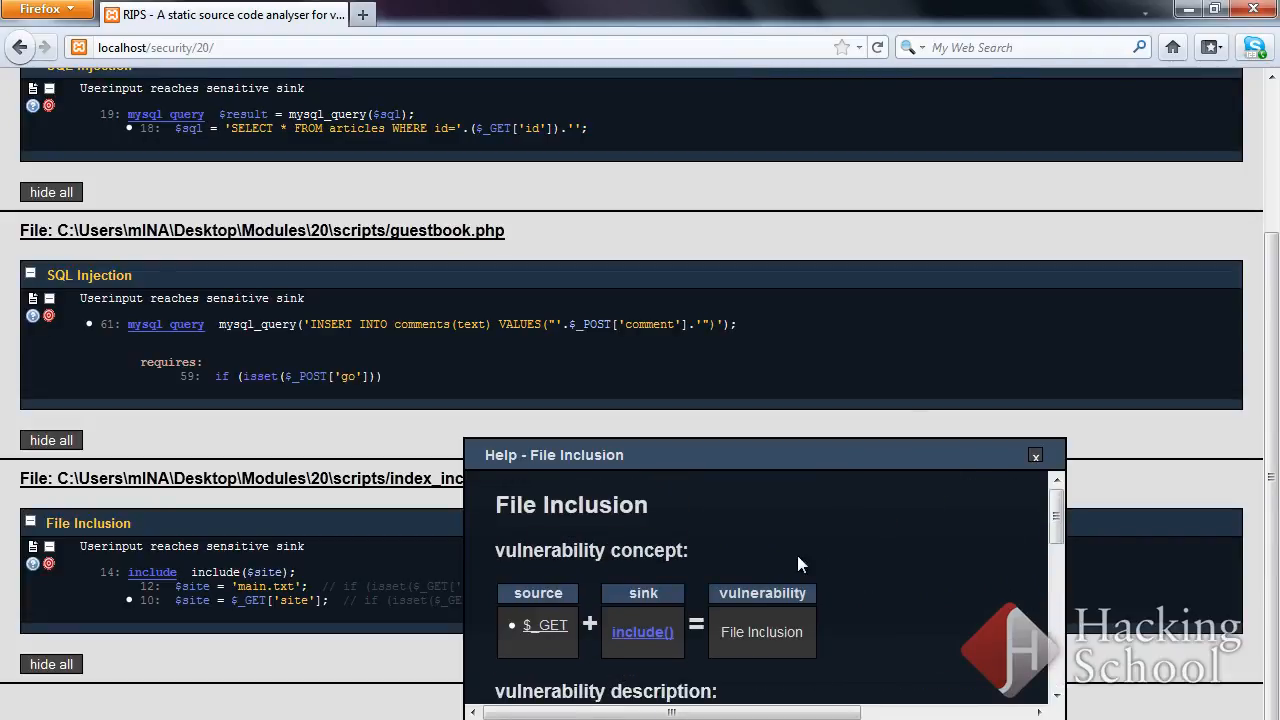
Dismiss the File Inclusion help and list the vulnerability types from Code Evaluation to Cross-Site Scripting
{"action": "left_click", "coordinate": [1036, 456]}
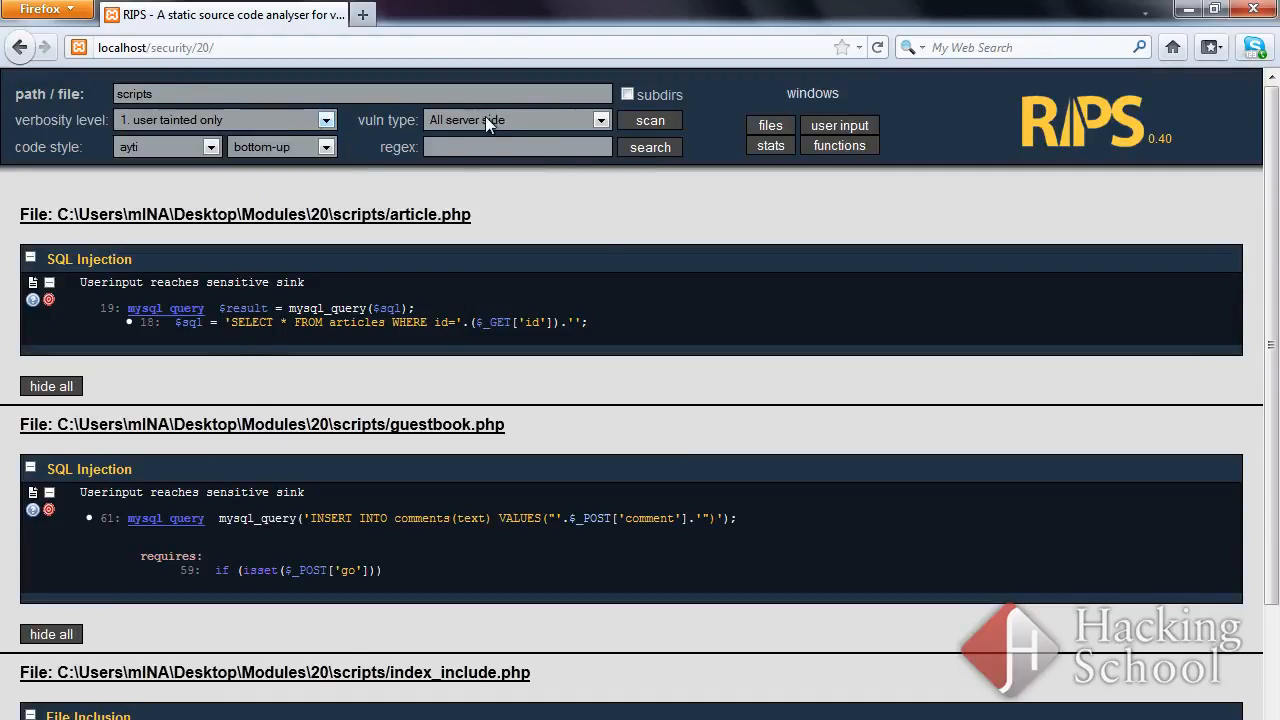
{"action": "left_click", "coordinate": [516, 120]}
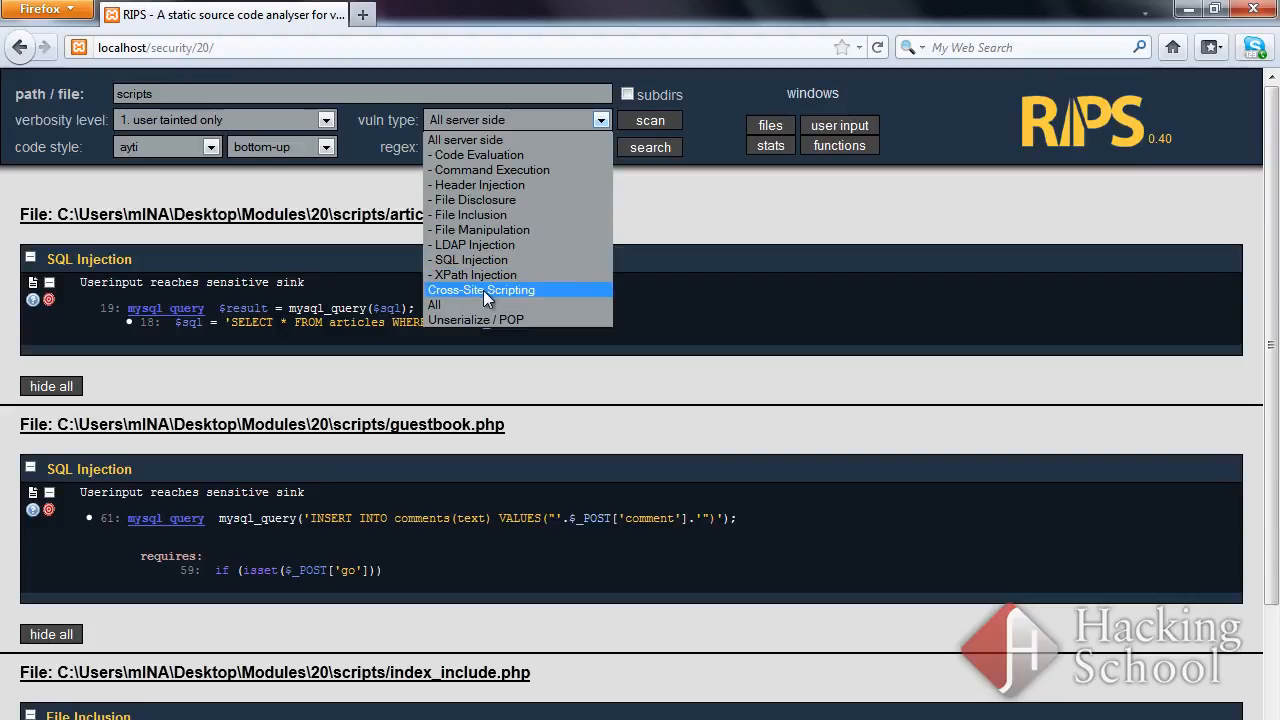
Rescan the scripts folder for Cross-Site Scripting only, review the one XSS result in article.php, and dismiss the summary
{"action": "left_click", "coordinate": [480, 288]}
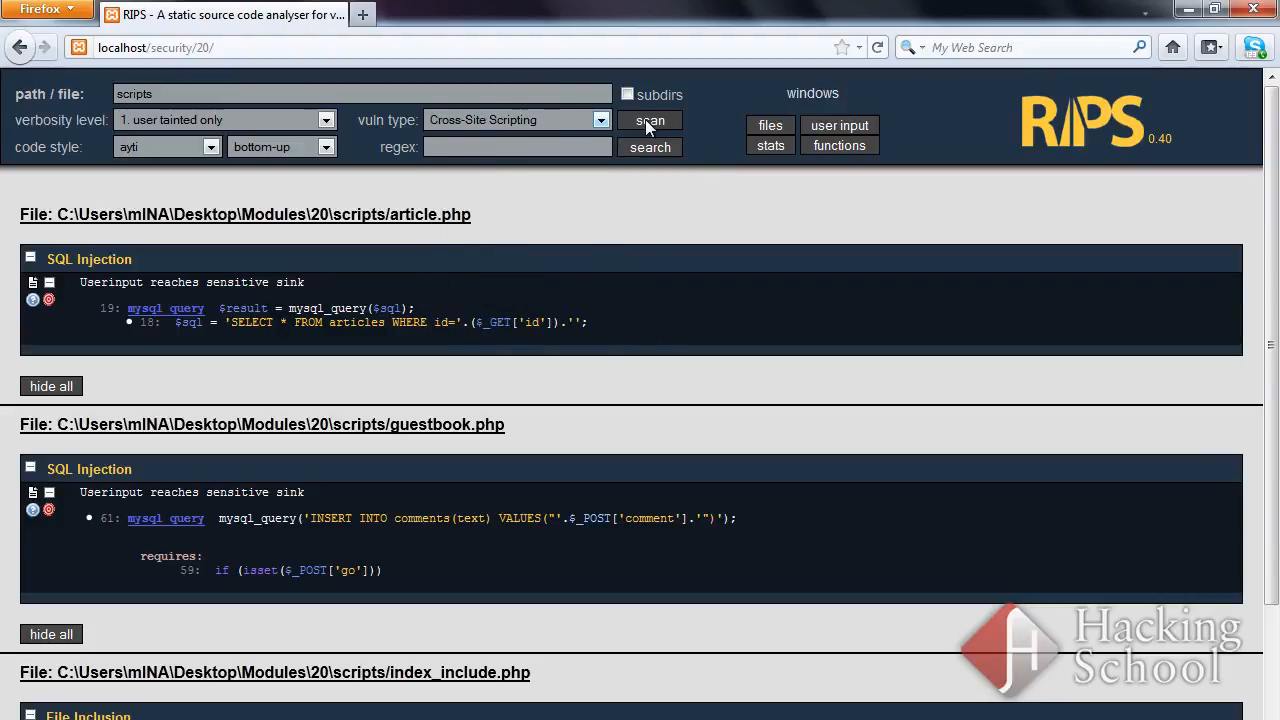
{"action": "left_click", "coordinate": [648, 120]}
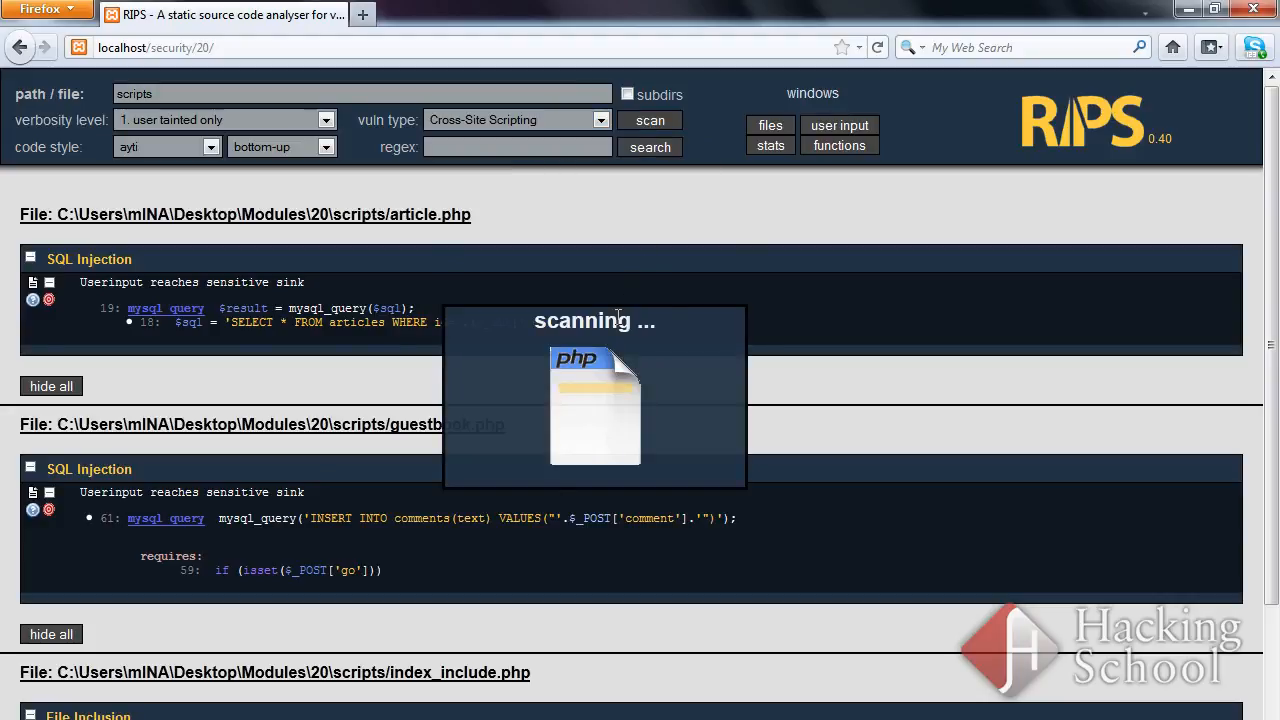
{"action": "left_click", "coordinate": [650, 120]}
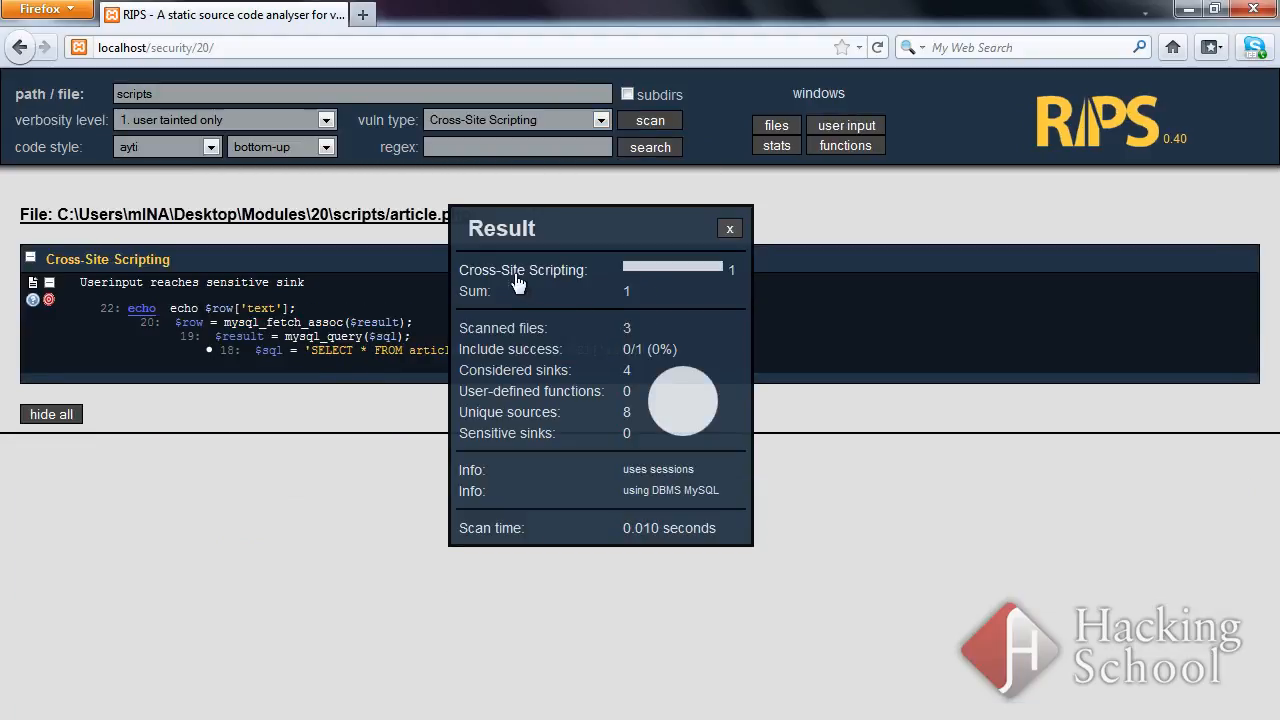
{"action": "double_click", "coordinate": [522, 270]}
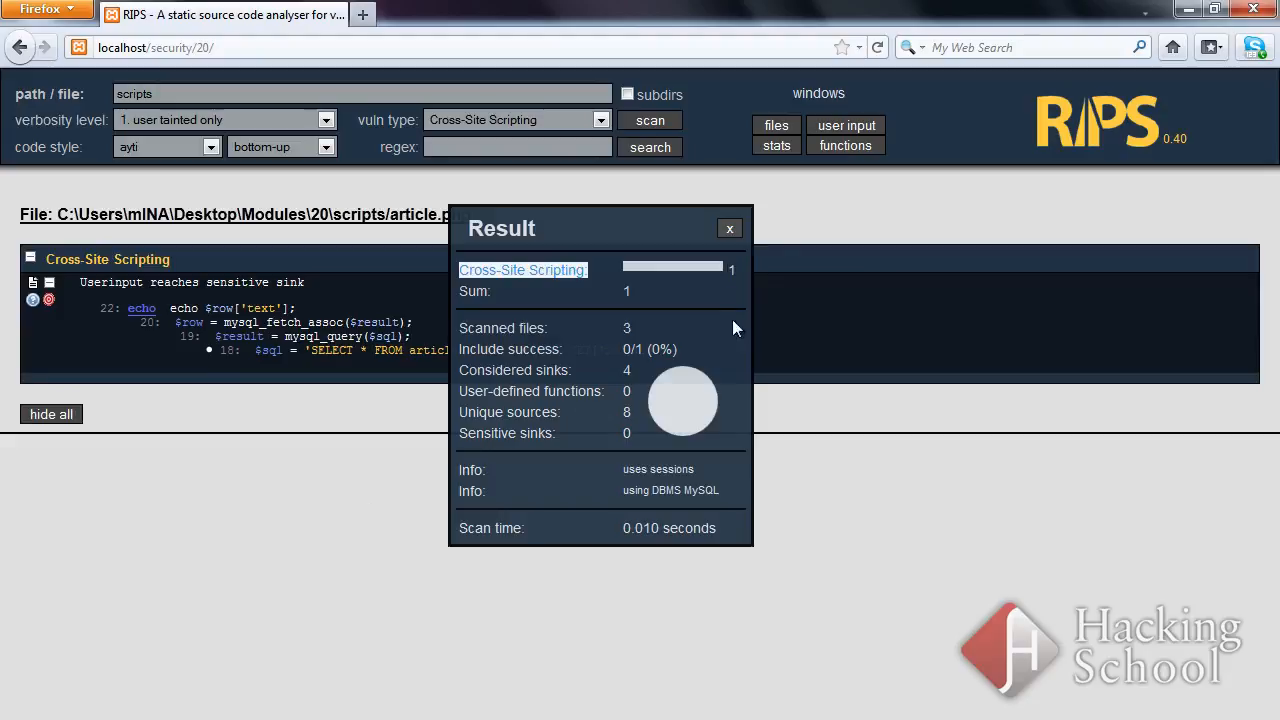
{"action": "left_click", "coordinate": [728, 228]}
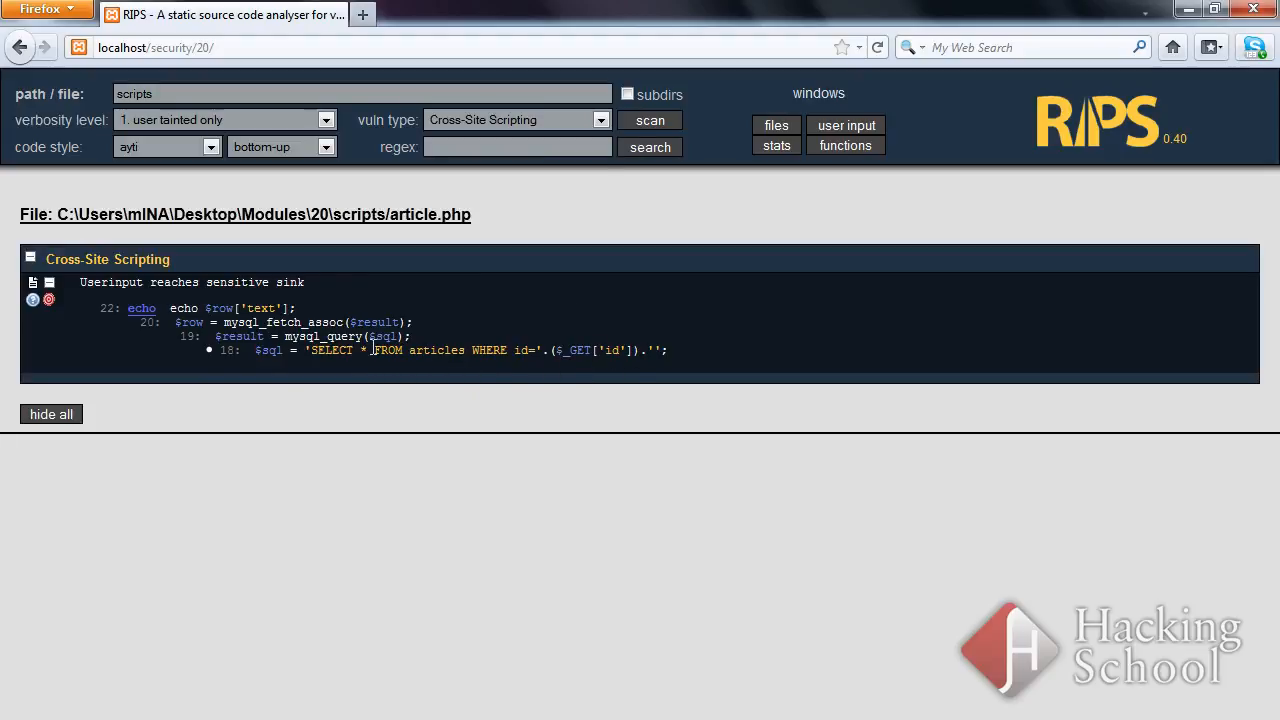
{"action": "mouse_move", "coordinate": [274, 128]}
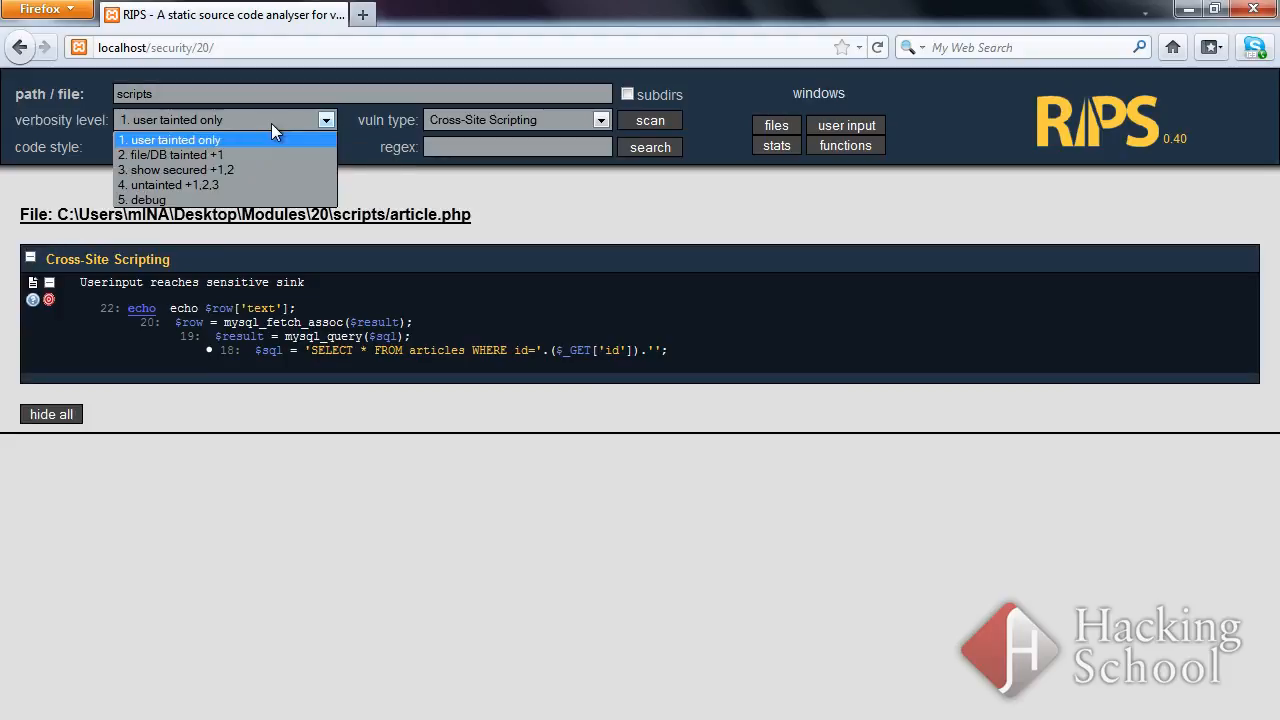
Set verbosity to '2. file/DB tainted +1' and rerun the Cross-Site Scripting scan
{"action": "left_click", "coordinate": [176, 154]}
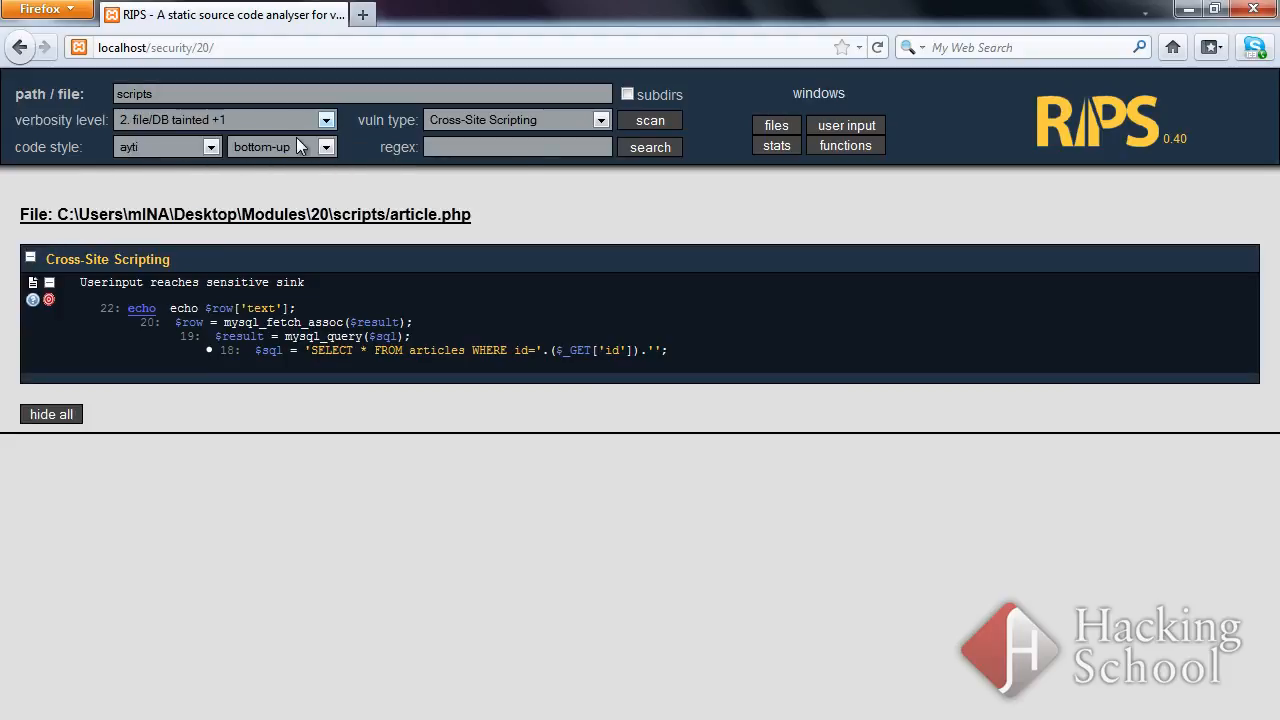
{"action": "mouse_move", "coordinate": [298, 148]}
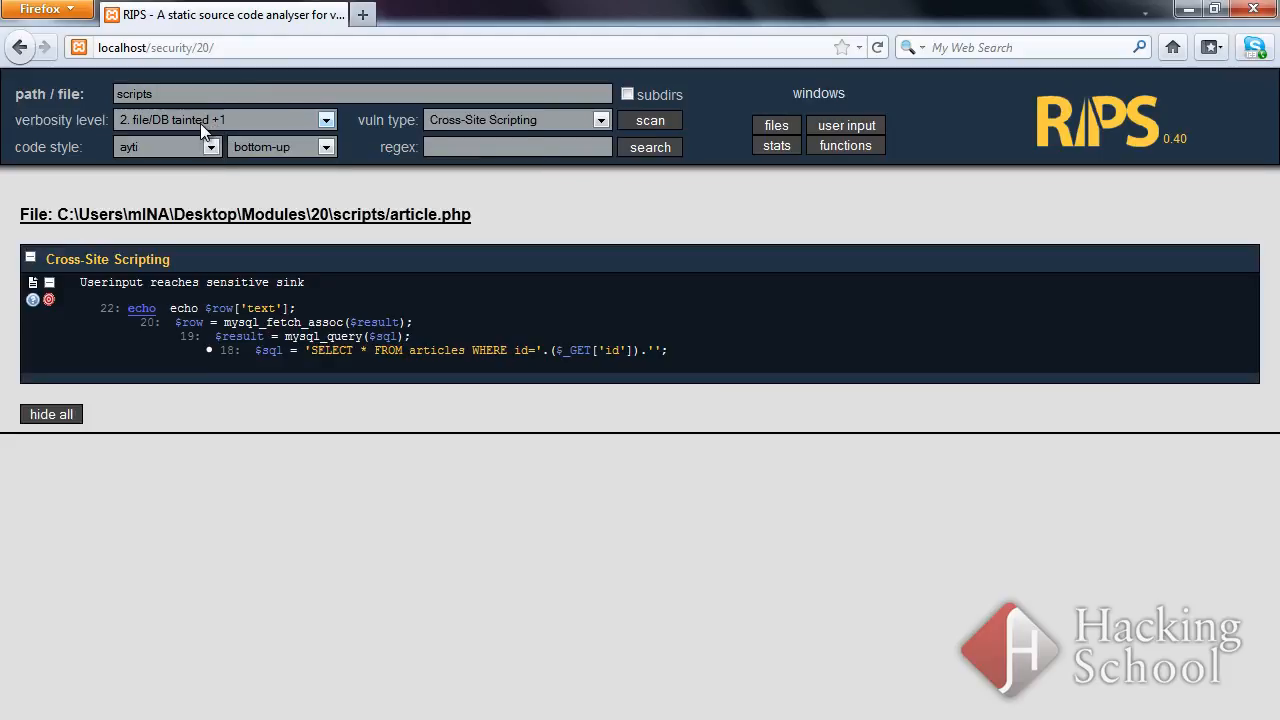
{"action": "mouse_move", "coordinate": [252, 122]}
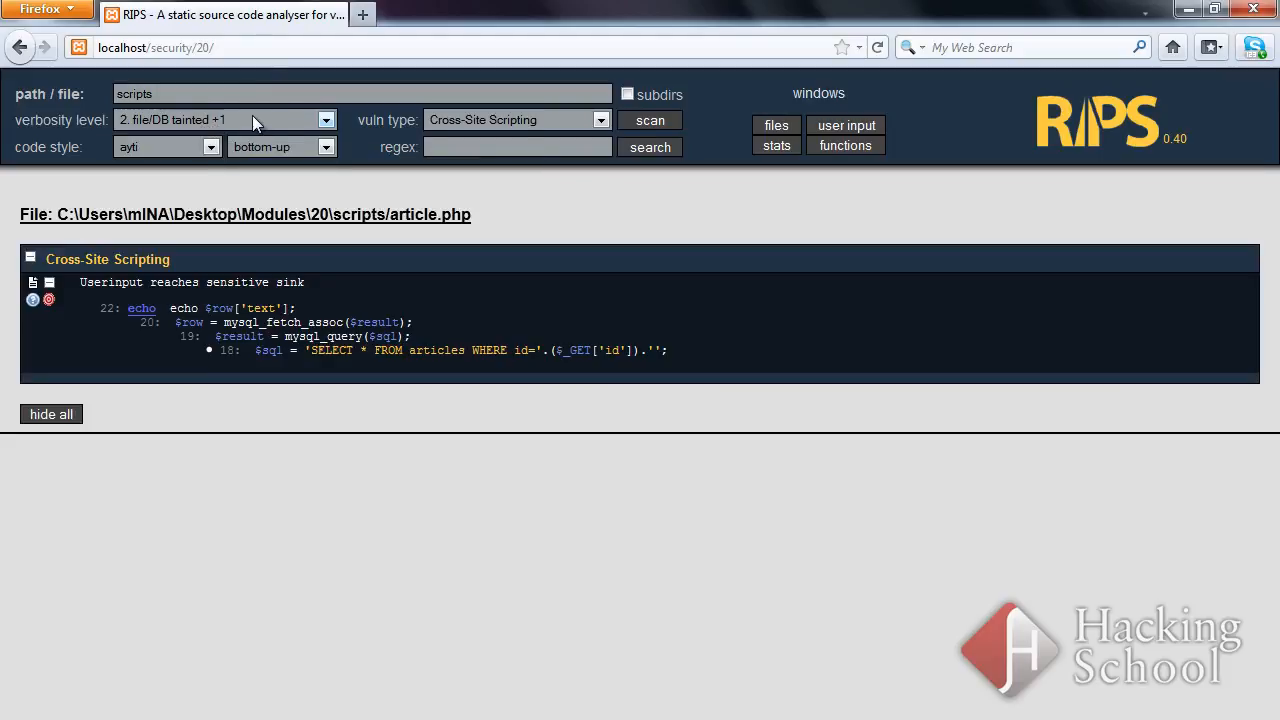
{"action": "mouse_move", "coordinate": [412, 220]}
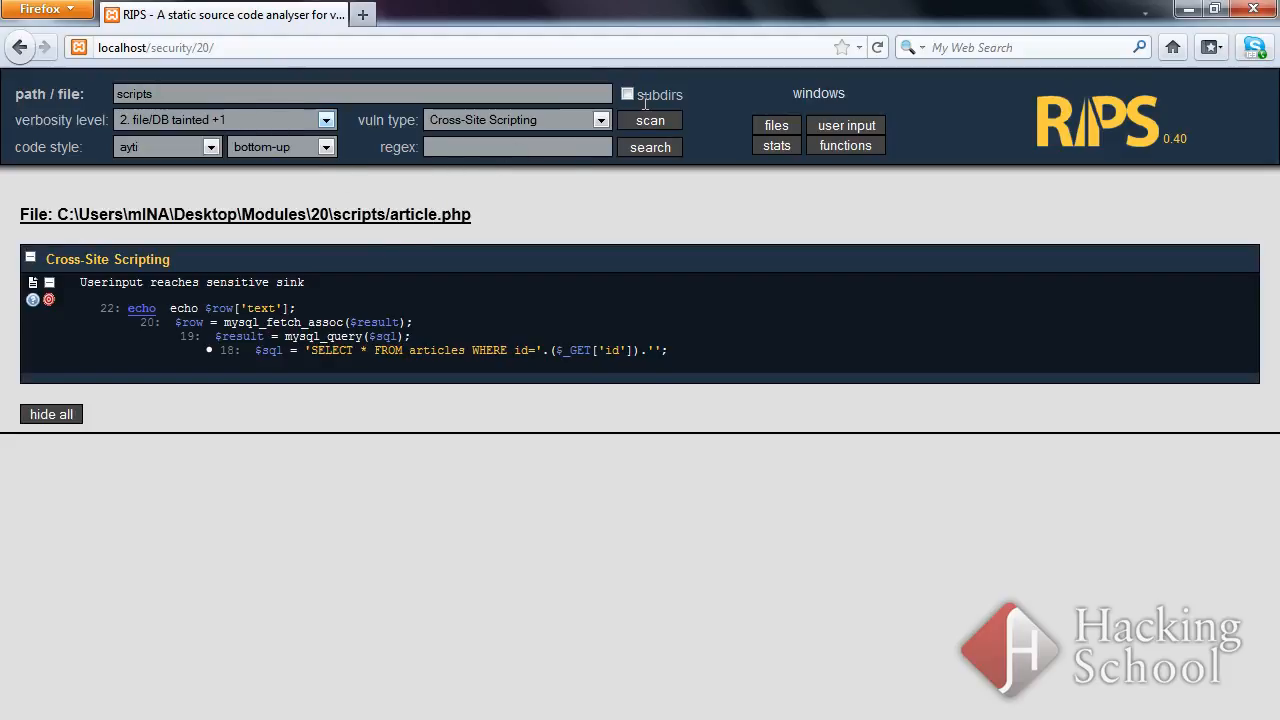
{"action": "left_click", "coordinate": [650, 120]}
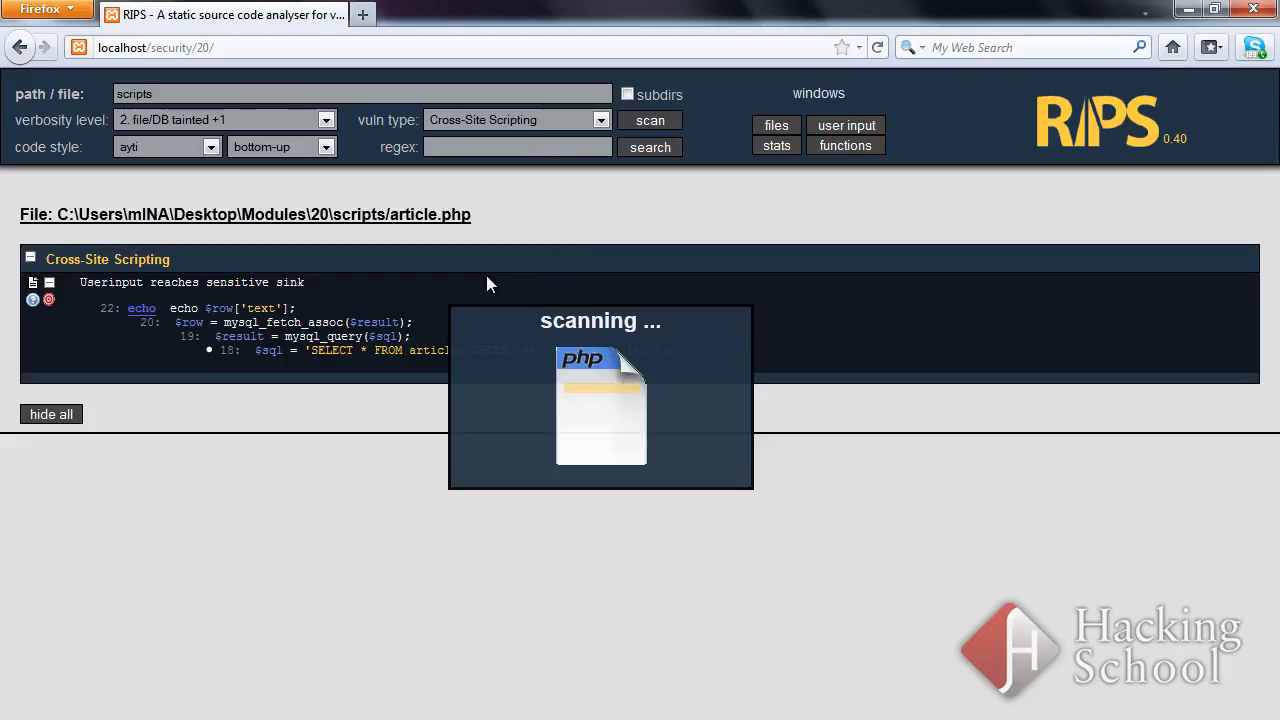